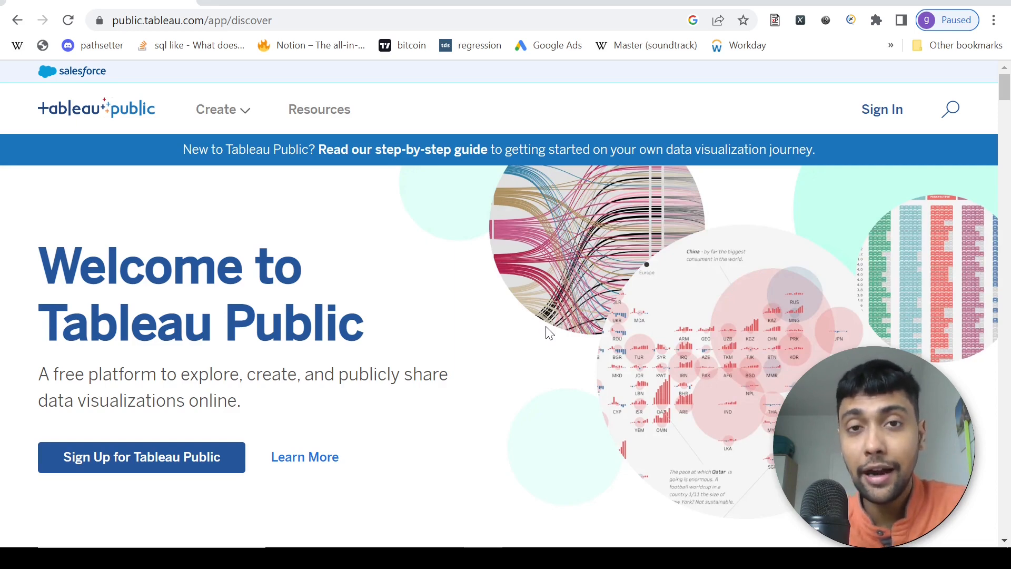
mouse_move(419, 252)
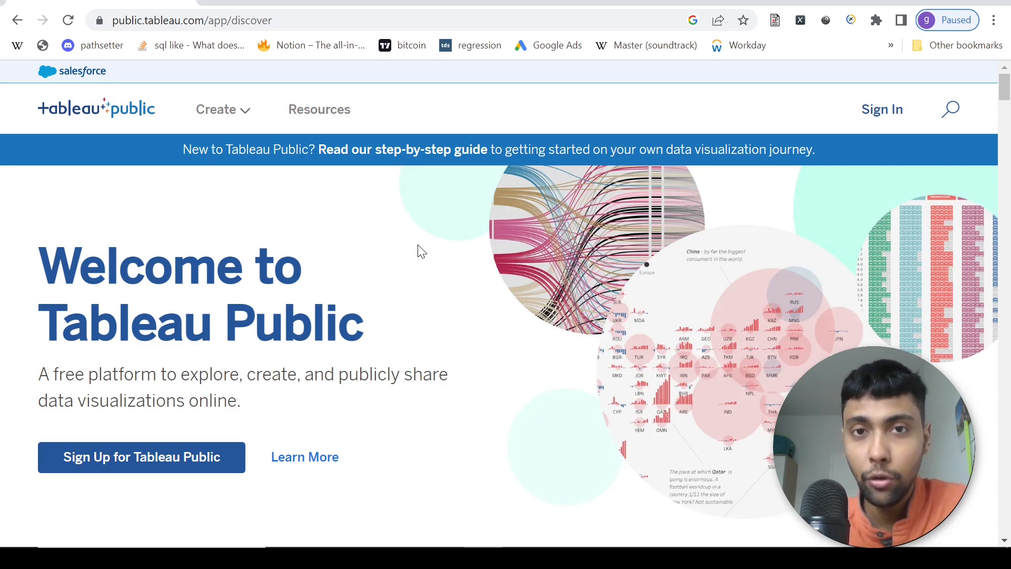
mouse_move(416, 243)
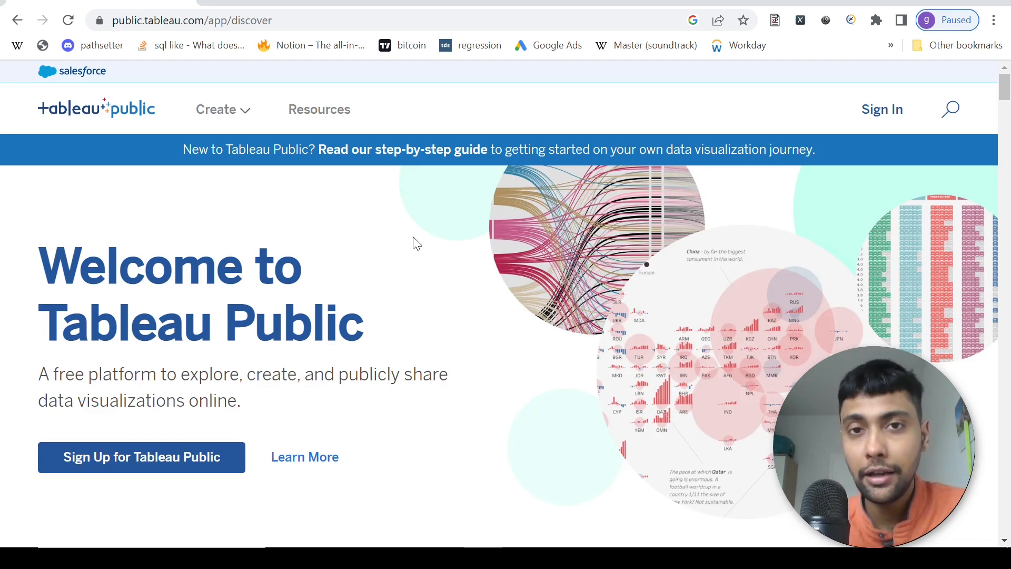
mouse_move(882, 109)
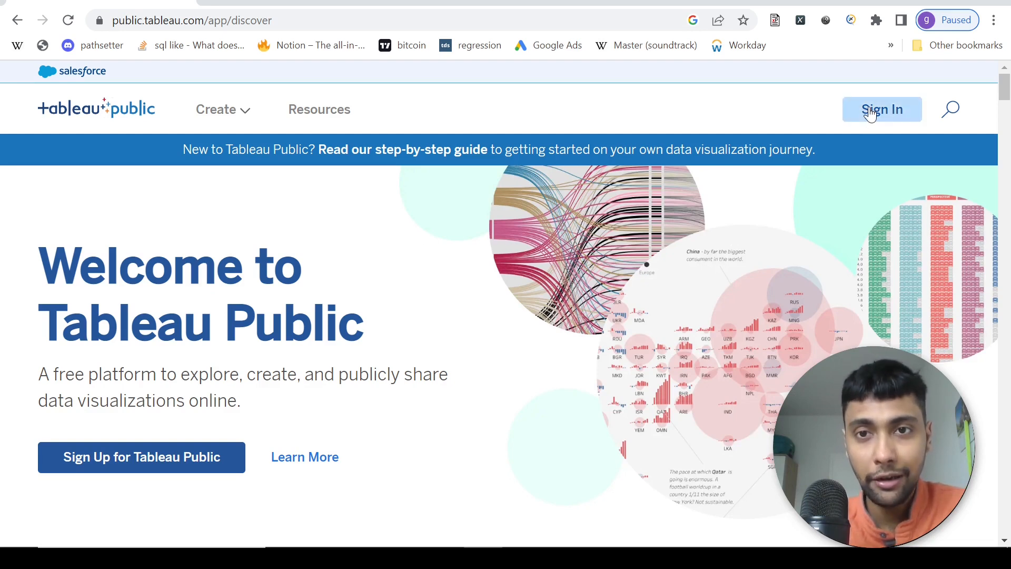
Sign in to Tableau Public using the saved email address and password
left_click(881, 109)
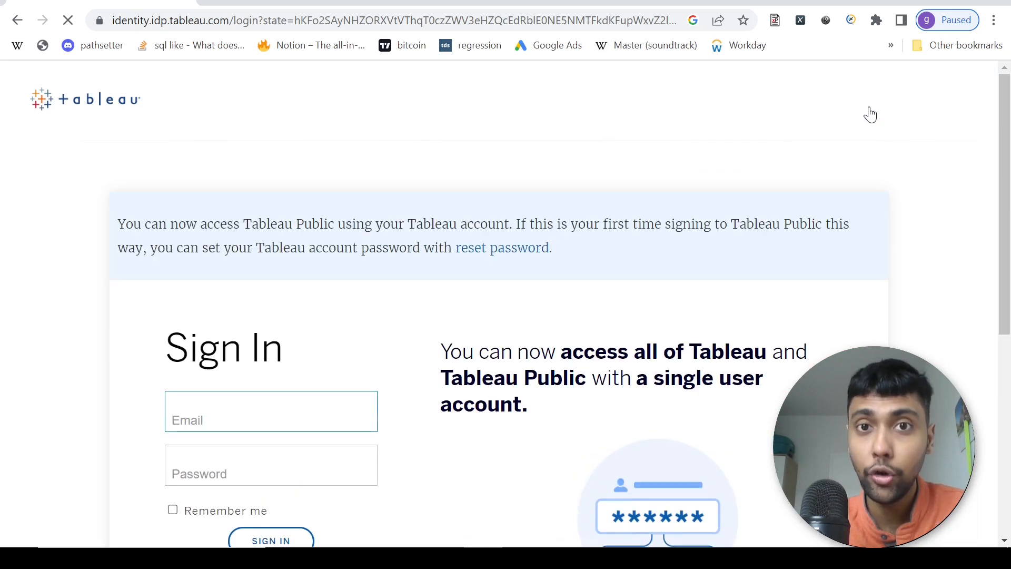
scroll("down", 3)
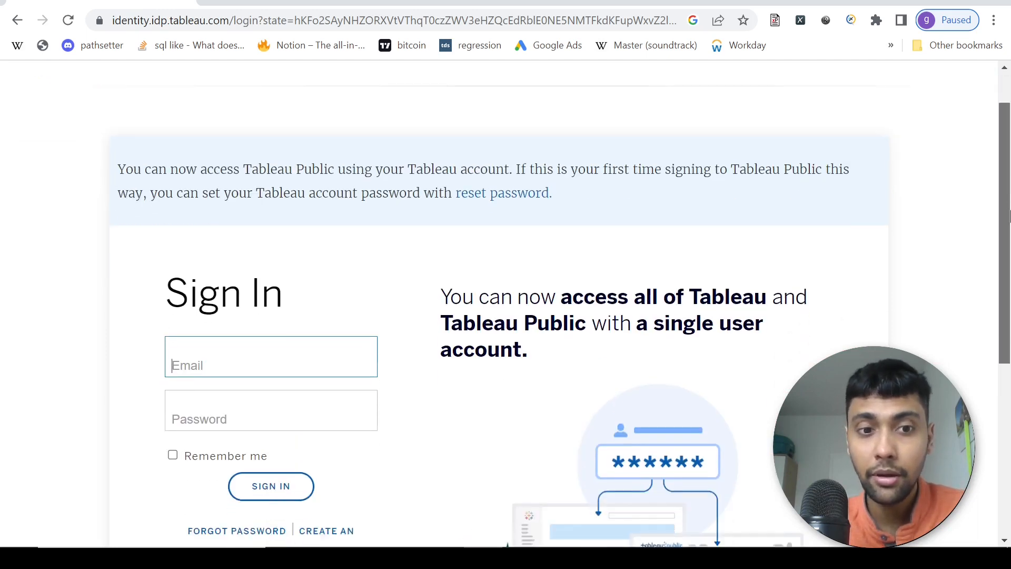
left_click(271, 342)
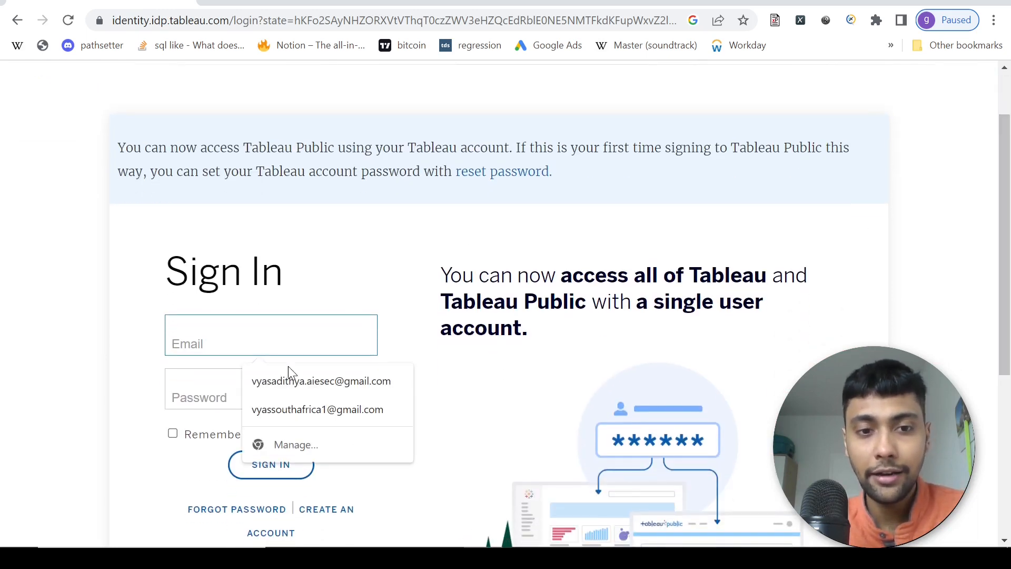
left_click(321, 380)
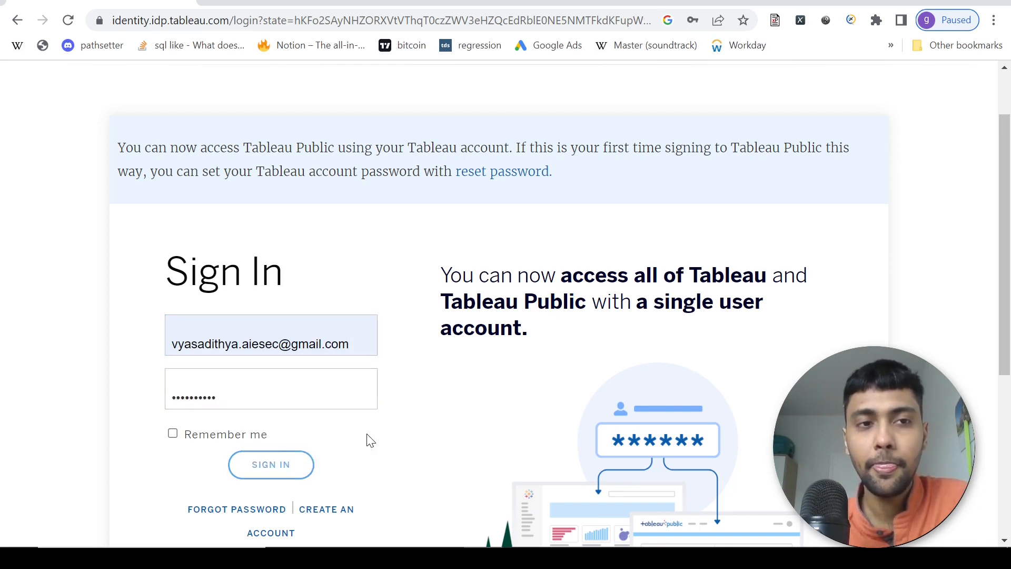
left_click(270, 465)
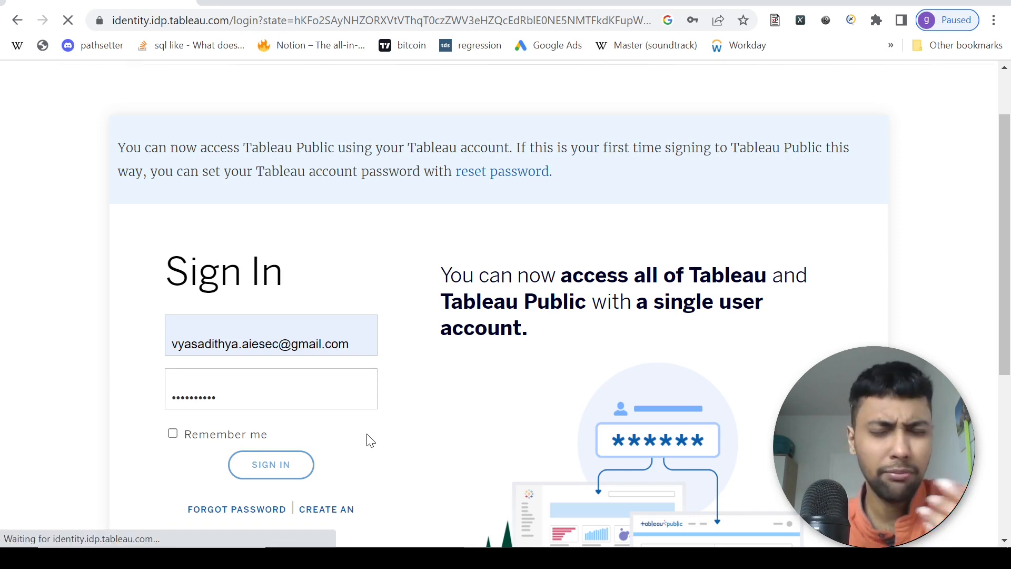
left_click(271, 464)
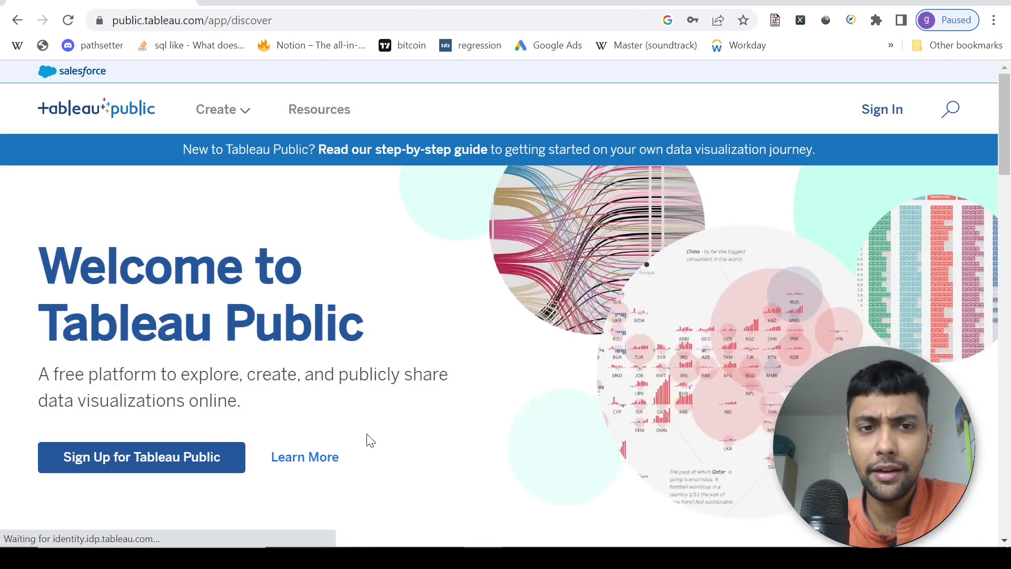
Create a new web-authored workbook from the Create menu
left_click(222, 109)
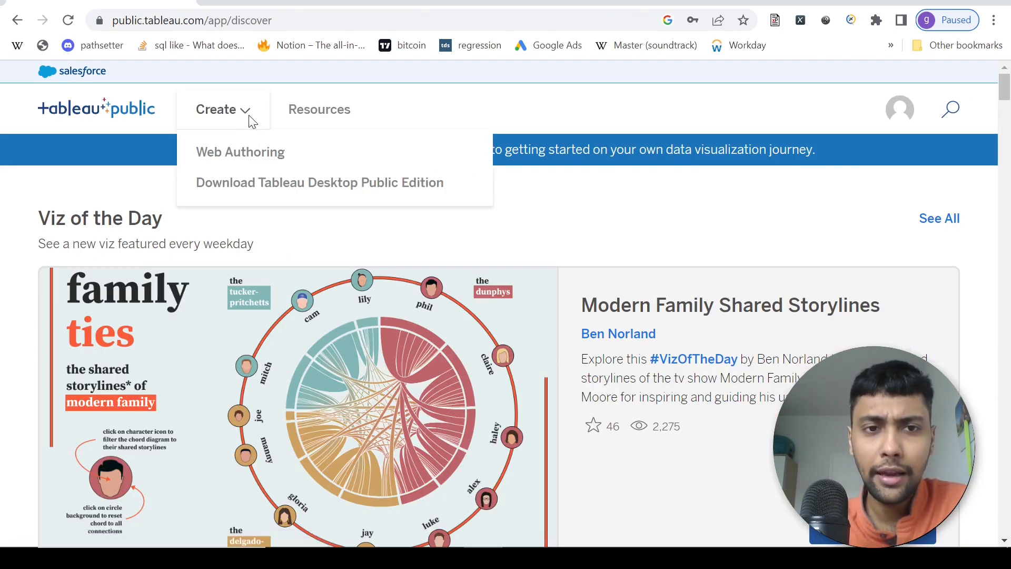
mouse_move(248, 155)
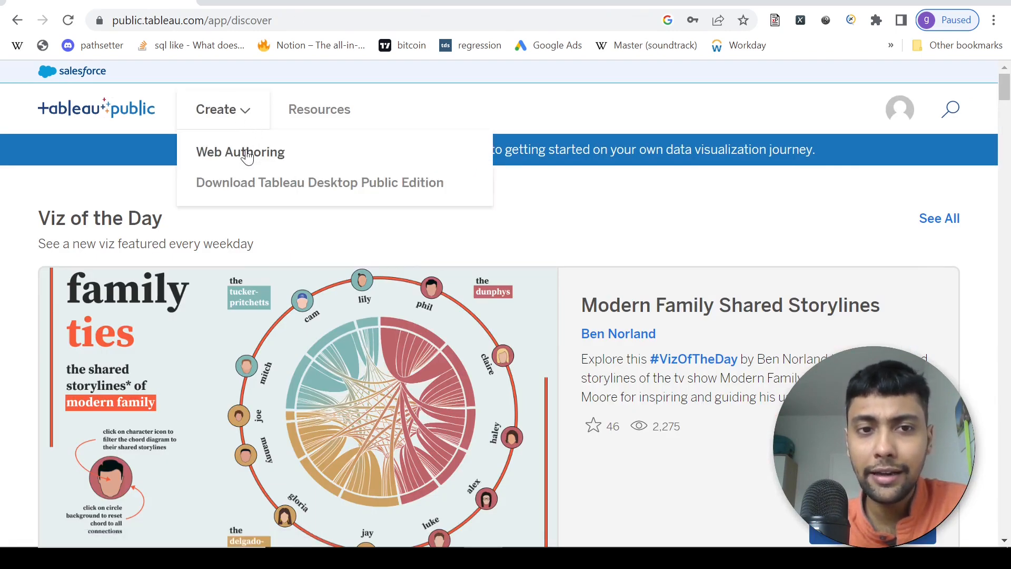
left_click(240, 152)
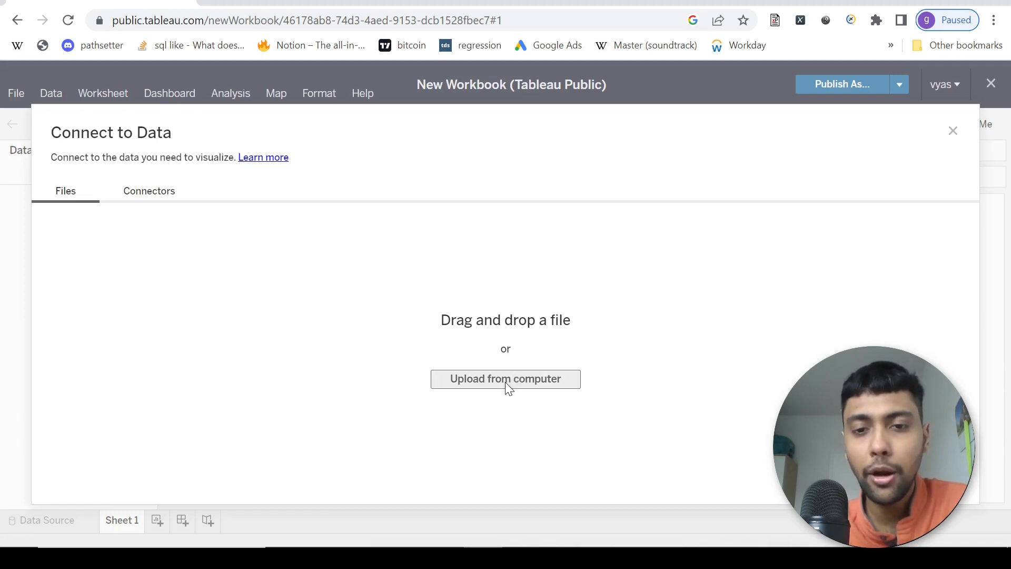
Upload the salesdatafinal CSV and create an extract of all its data
left_click(505, 378)
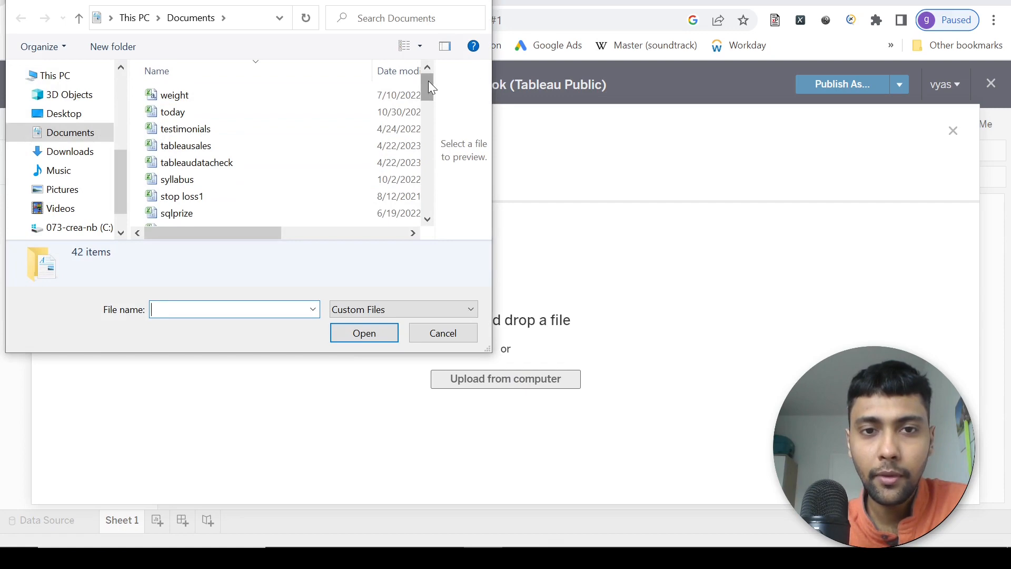
scroll("down", 3)
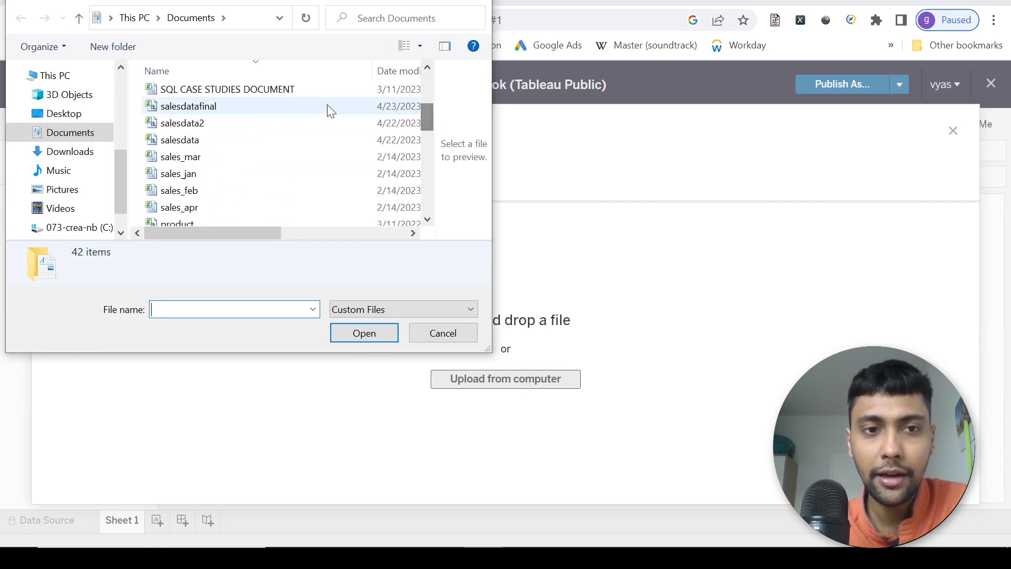
left_click(443, 332)
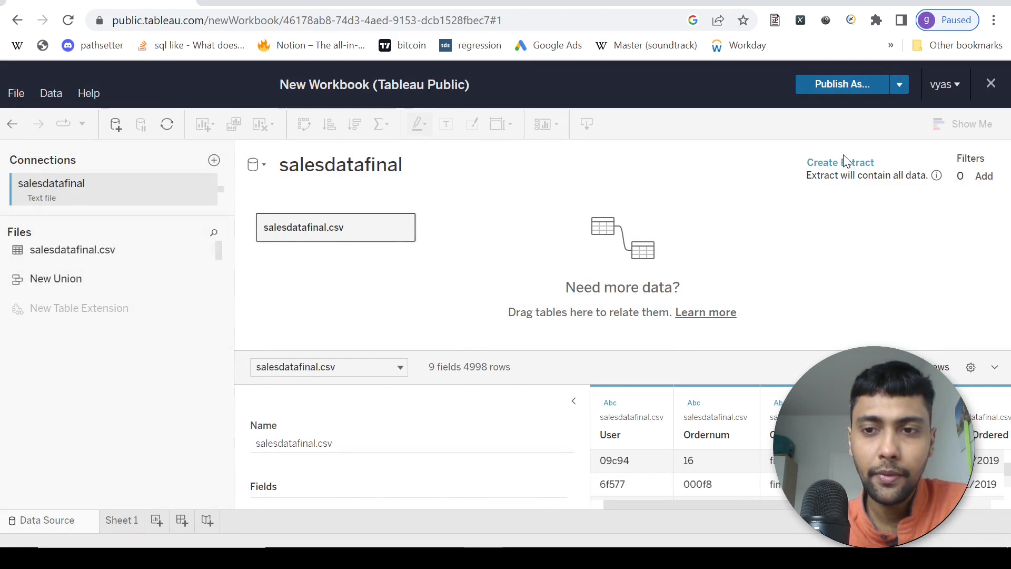
left_click(839, 161)
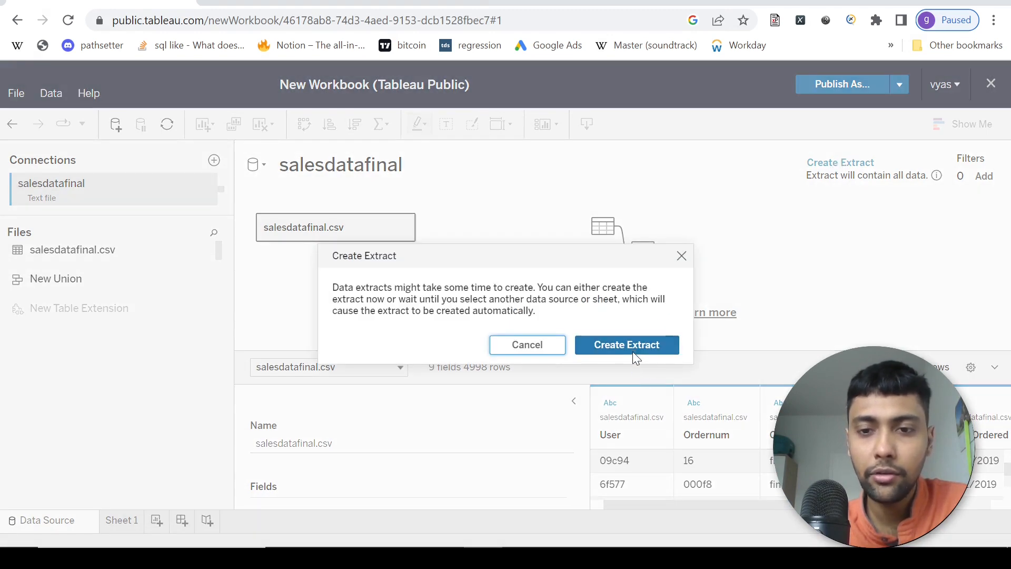
left_click(625, 345)
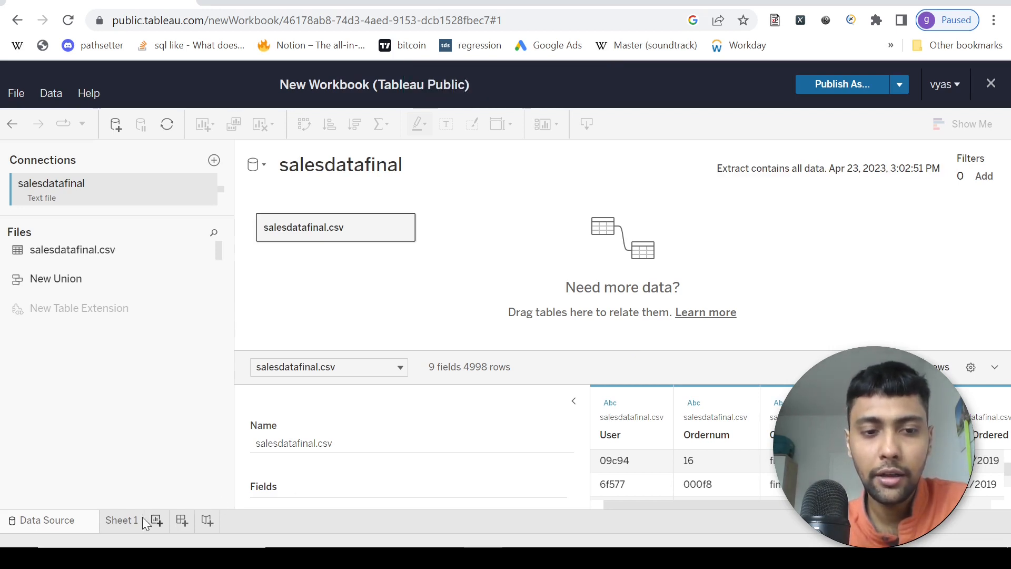
On Sheet 1, try a Channel-by-Orderstatus row breakdown, then clear it
left_click(121, 520)
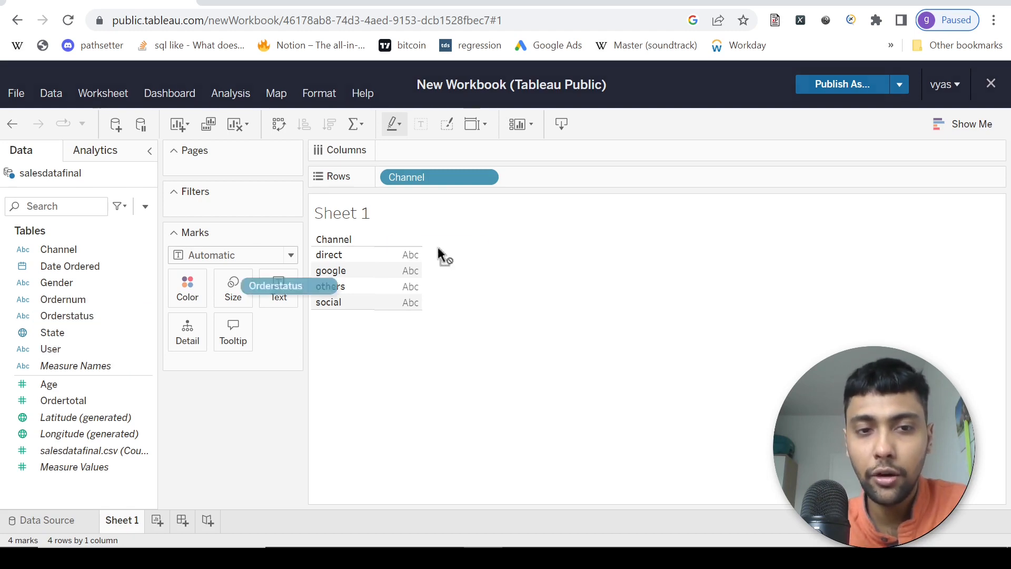
left_click_drag(276, 285, 560, 177)
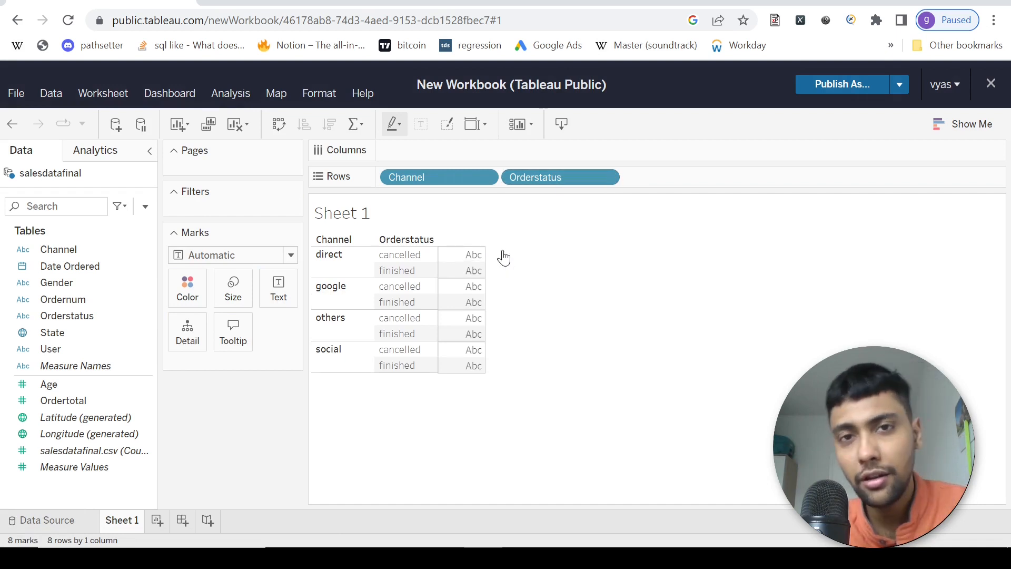
left_click(48, 385)
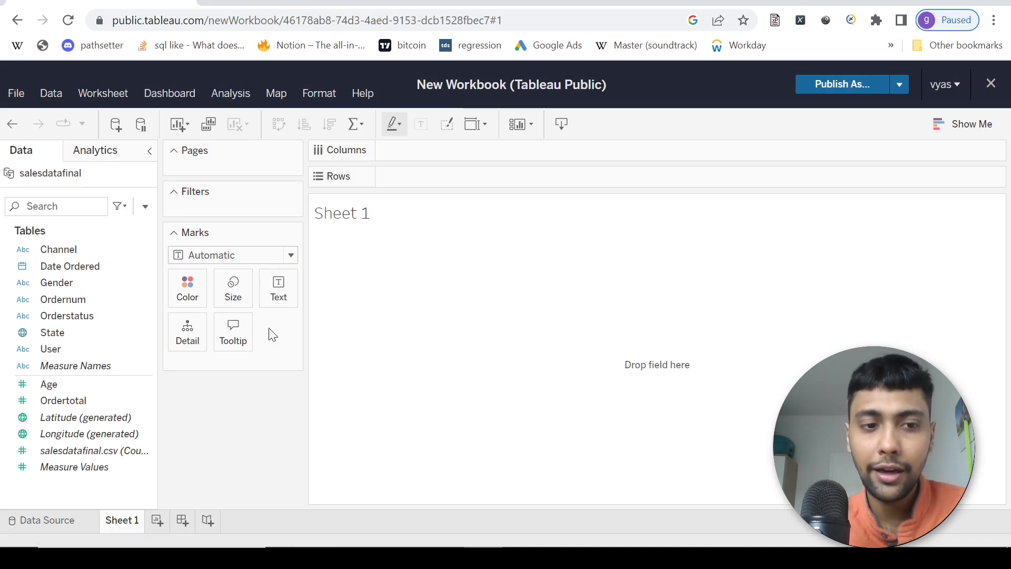
Plot summed Ordertotal for each State as horizontal bars, with Show Me opened
left_click(64, 400)
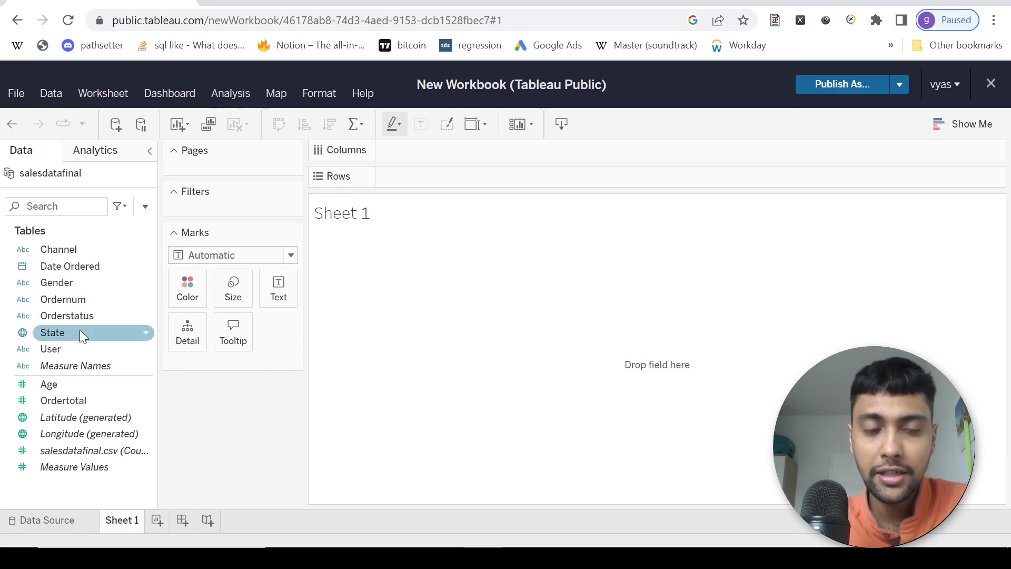
left_click_drag(71, 332, 450, 176)
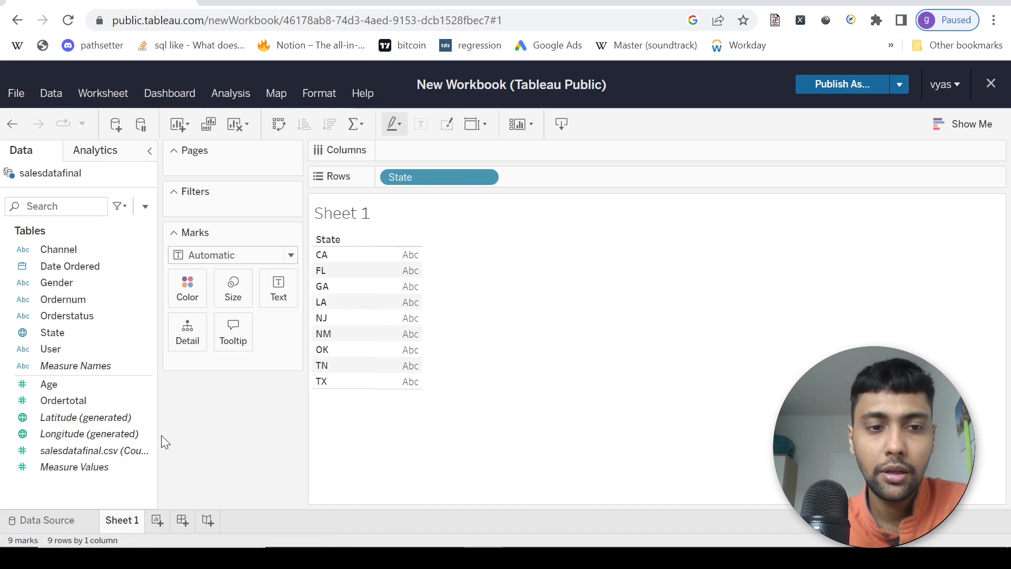
left_click_drag(63, 400, 439, 151)
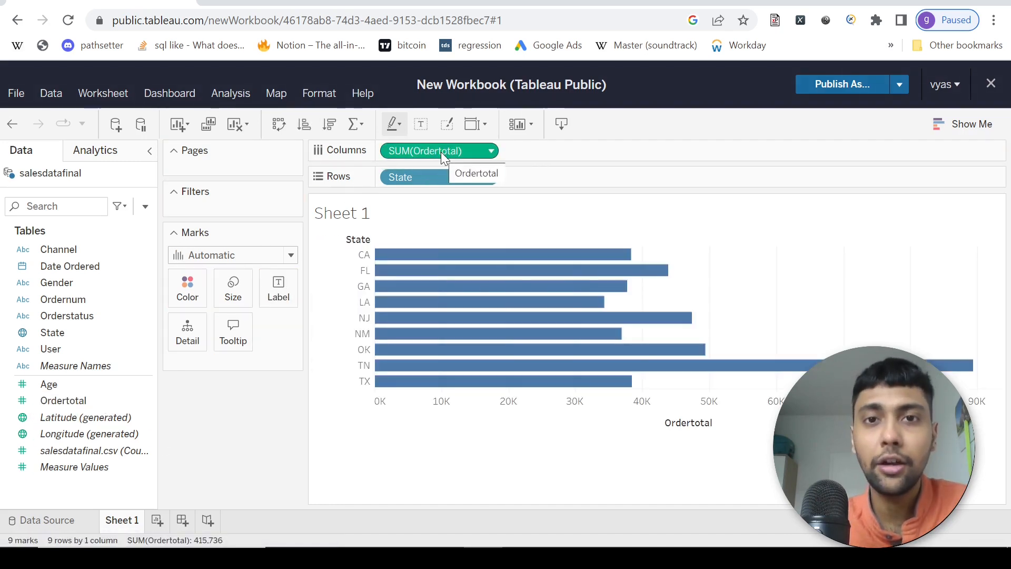
mouse_move(603, 342)
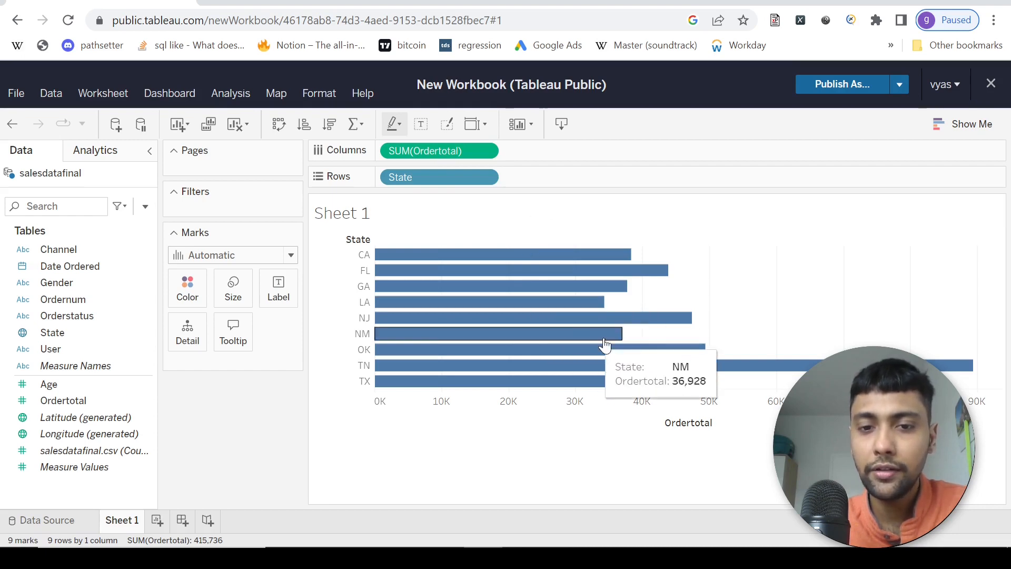
mouse_move(729, 365)
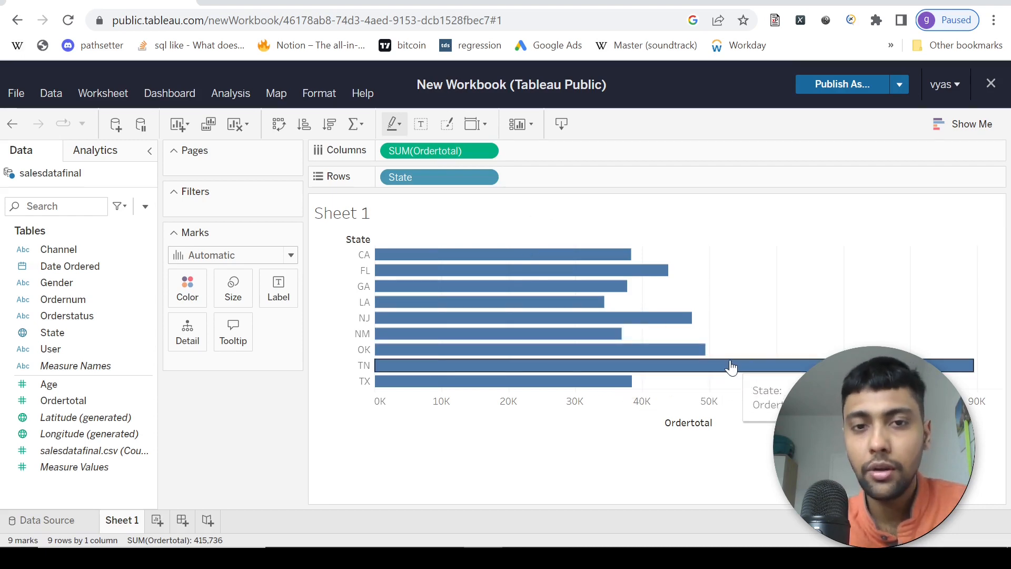
mouse_move(764, 288)
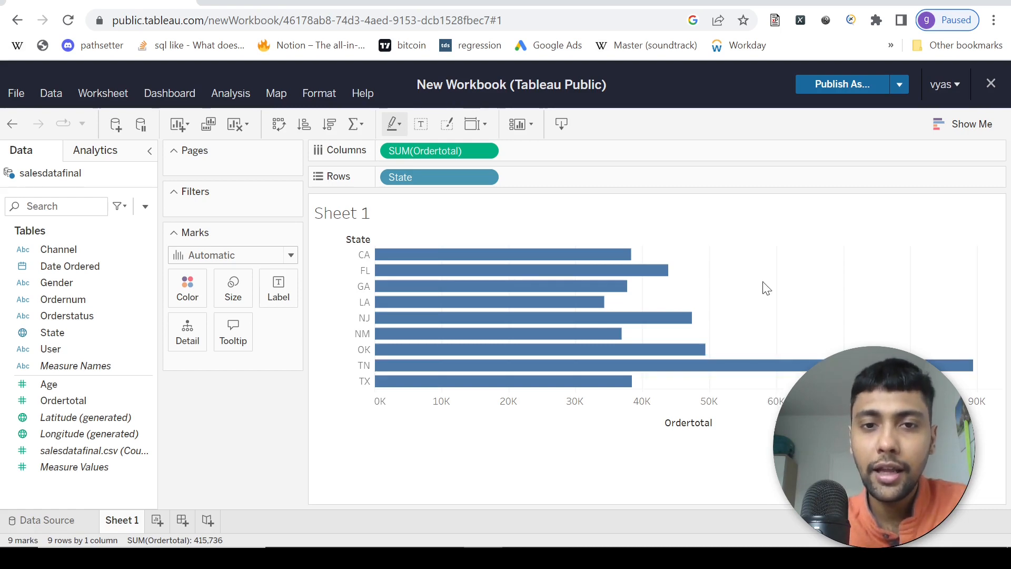
left_click(971, 124)
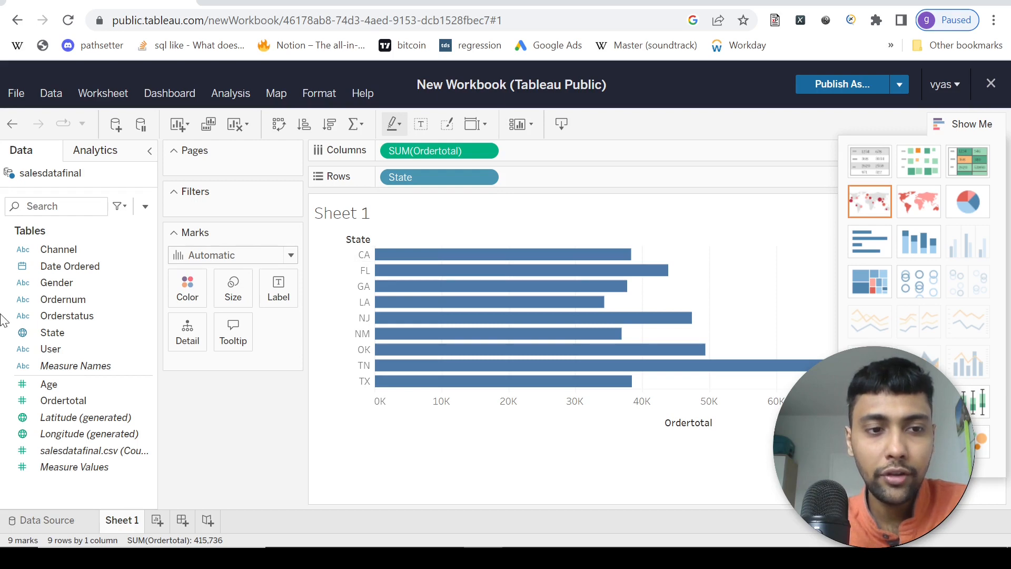
Turn the State revenue bars into a filled map of US states
left_click(52, 332)
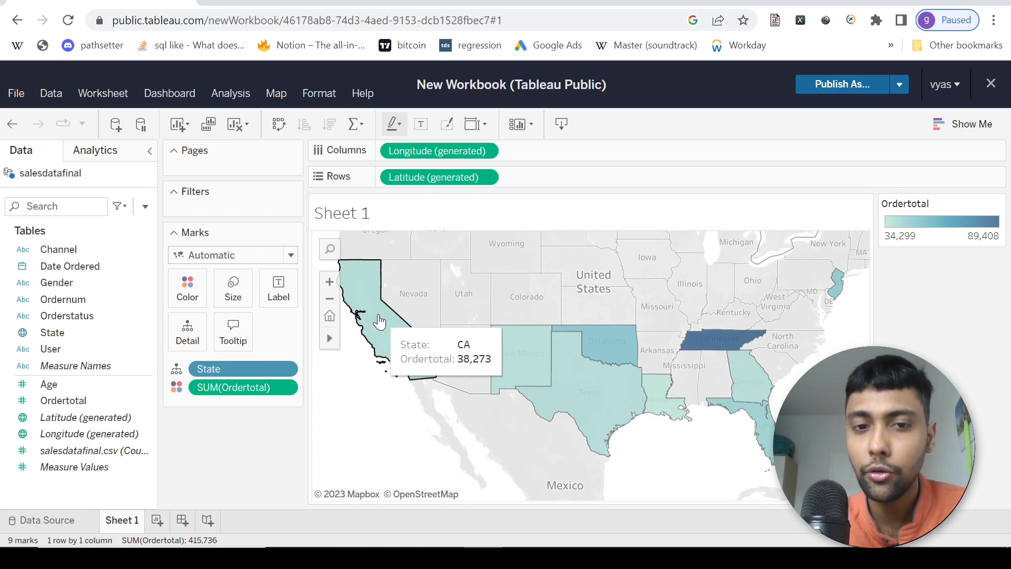
mouse_move(391, 345)
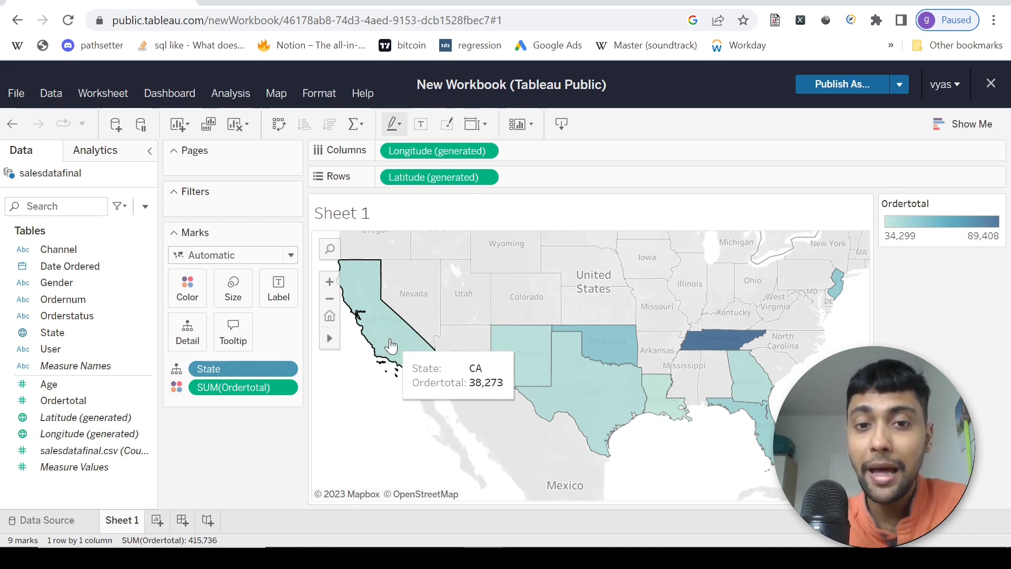
mouse_move(451, 269)
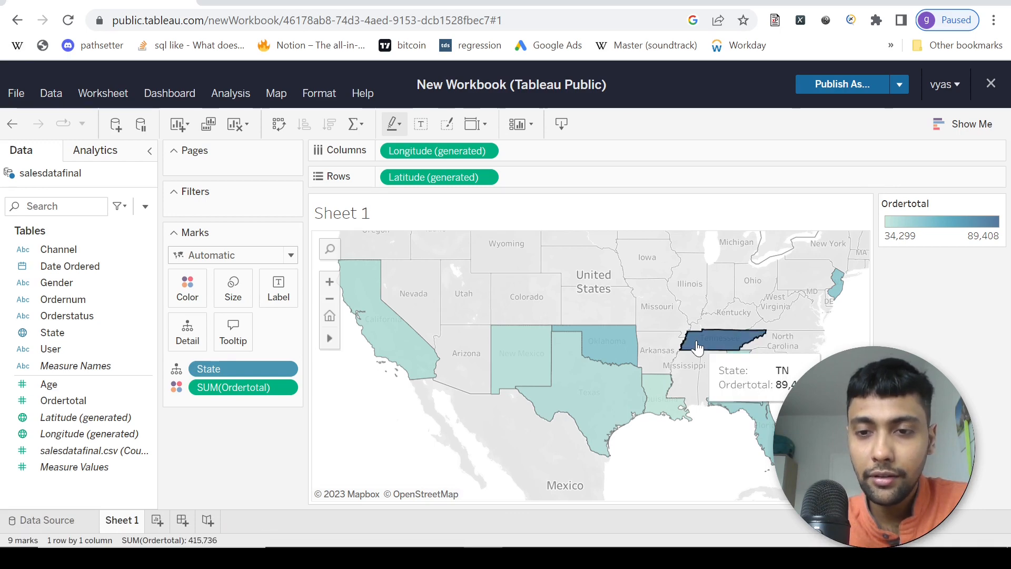
mouse_move(348, 399)
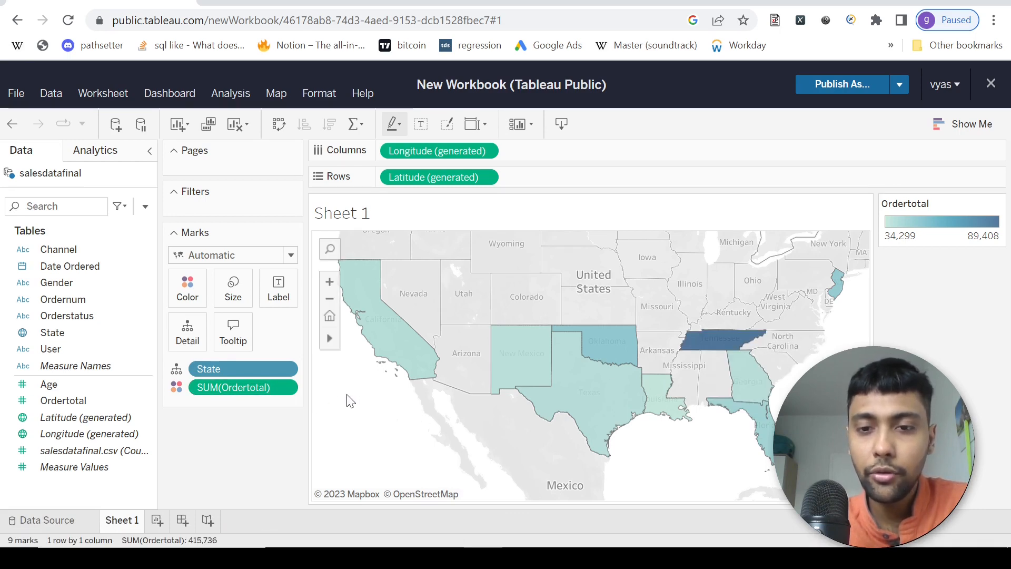
mouse_move(406, 332)
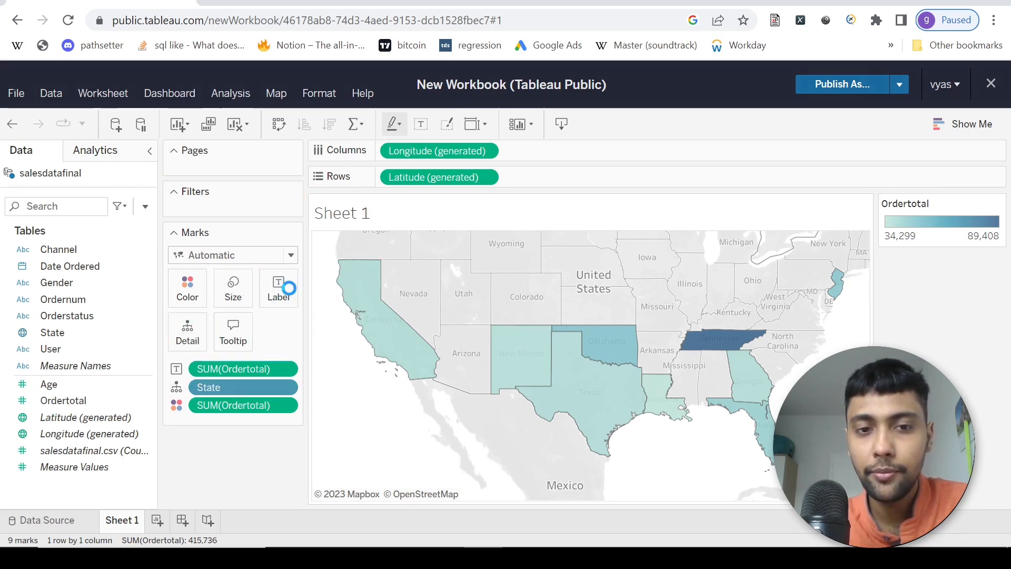
Apply a red-yellow-green diverging palette to the state shading, making Tennessee green
left_click(278, 288)
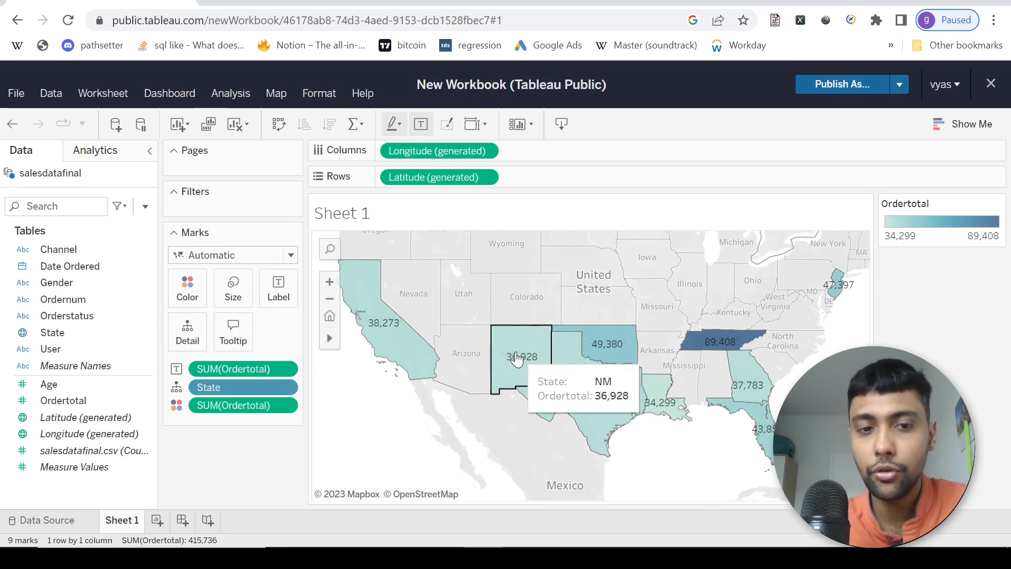
mouse_move(457, 423)
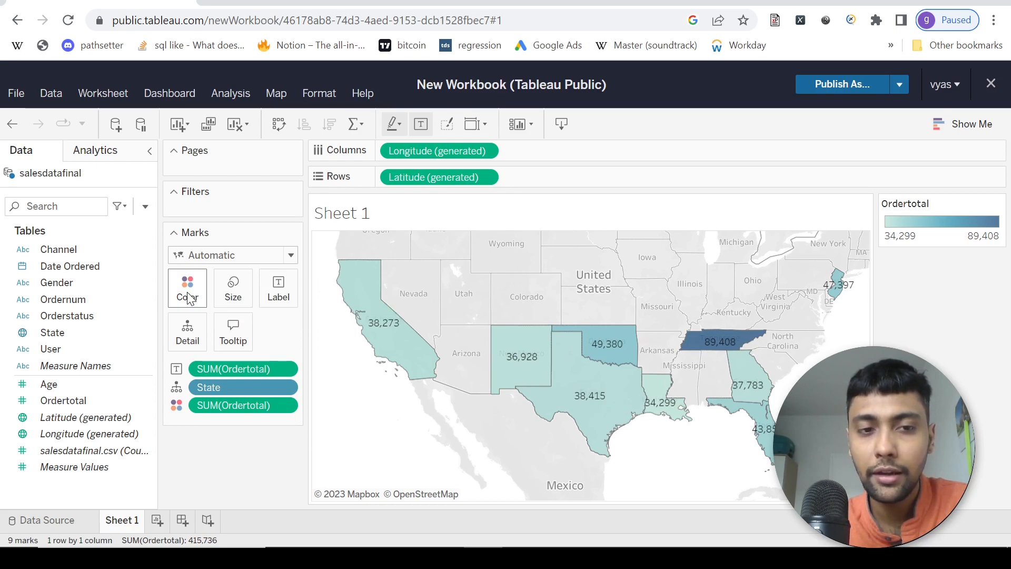
left_click(187, 288)
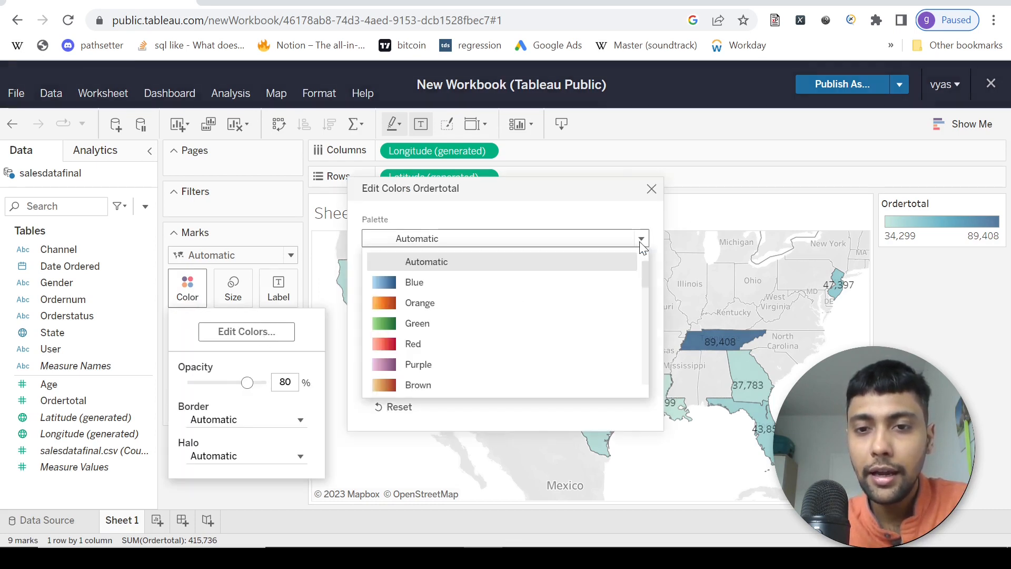
scroll("down", 3)
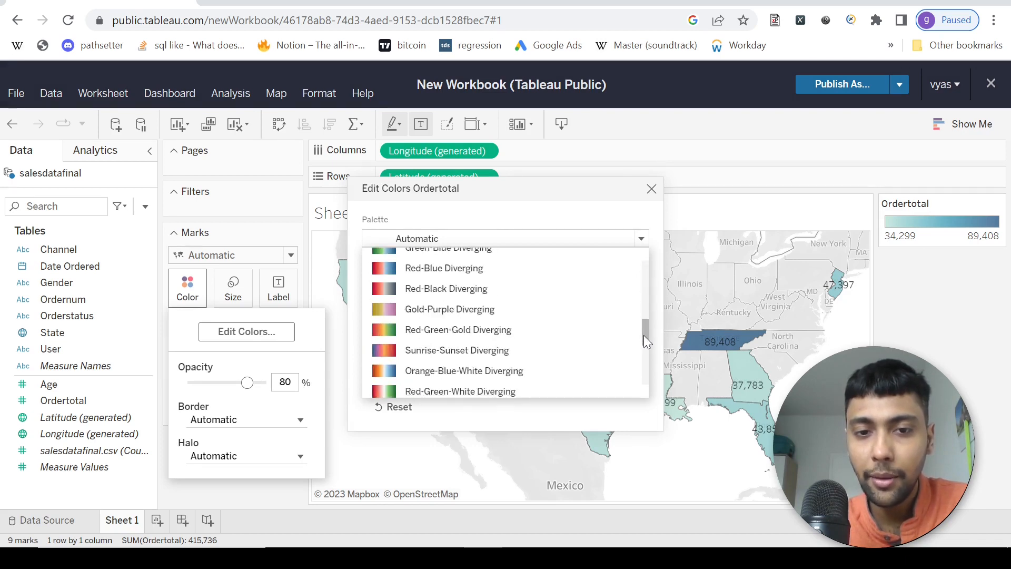
scroll("down", 3)
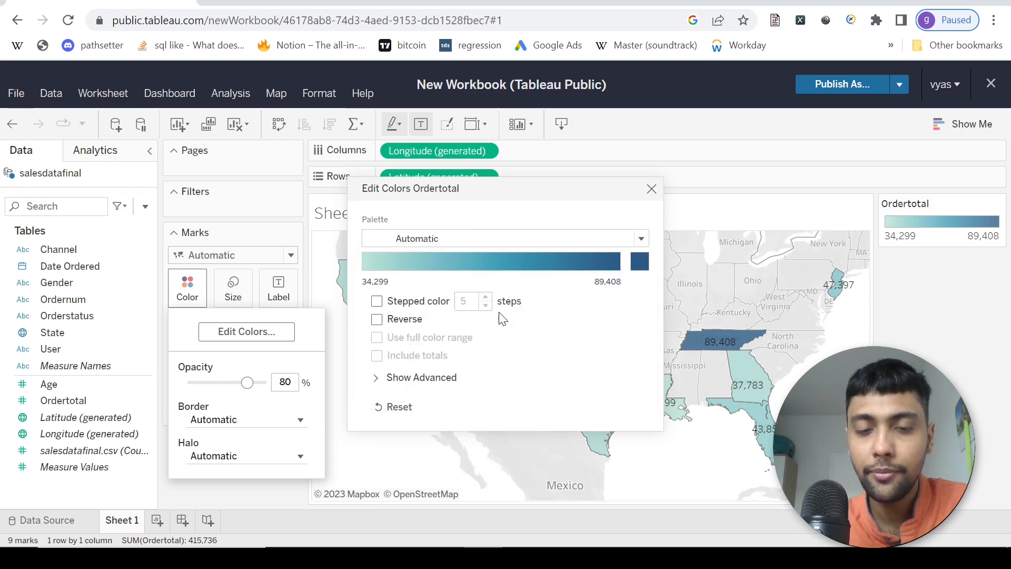
left_click(650, 189)
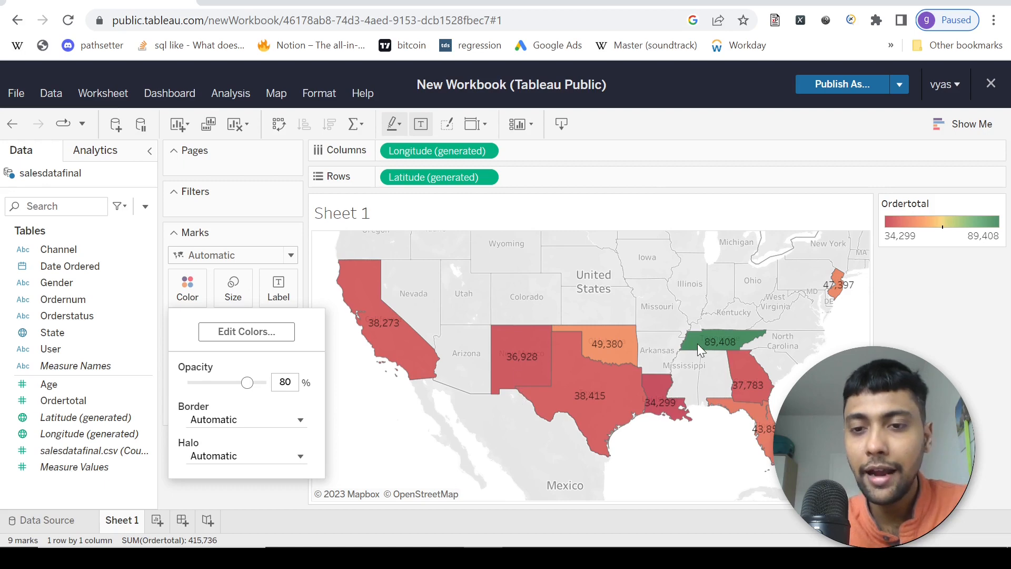
mouse_move(624, 348)
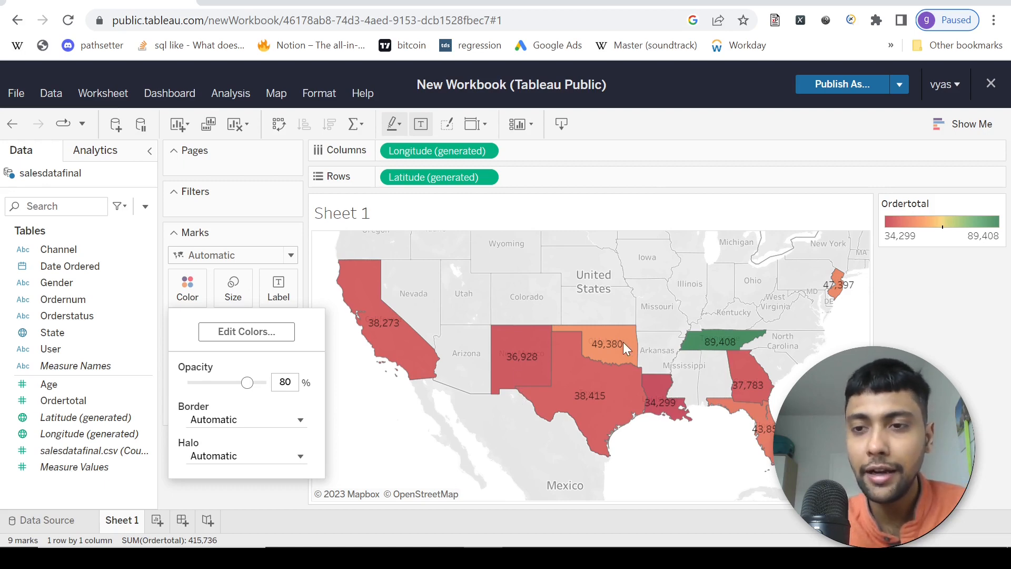
mouse_move(542, 365)
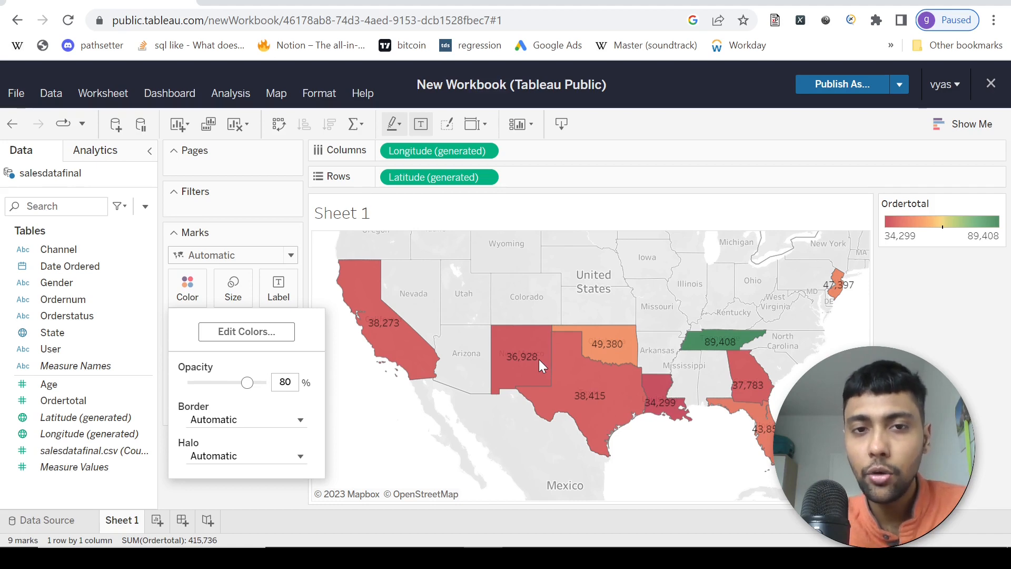
mouse_move(280, 188)
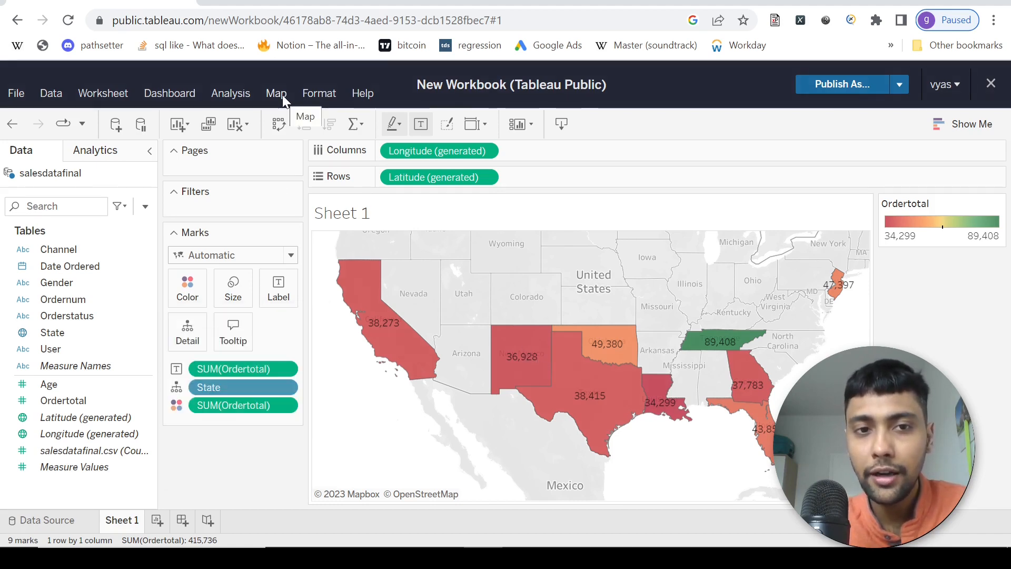
left_click(275, 92)
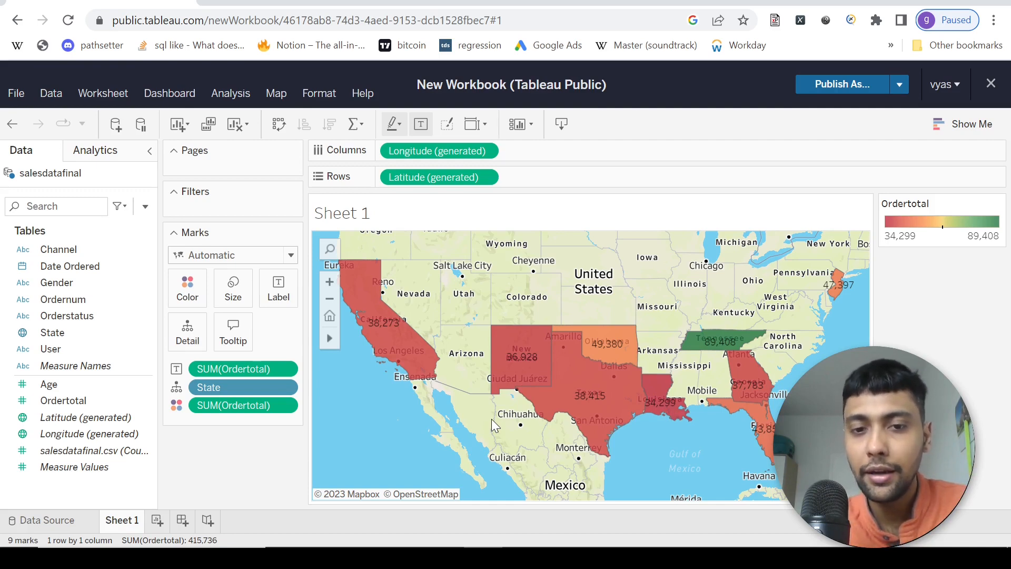
mouse_move(276, 92)
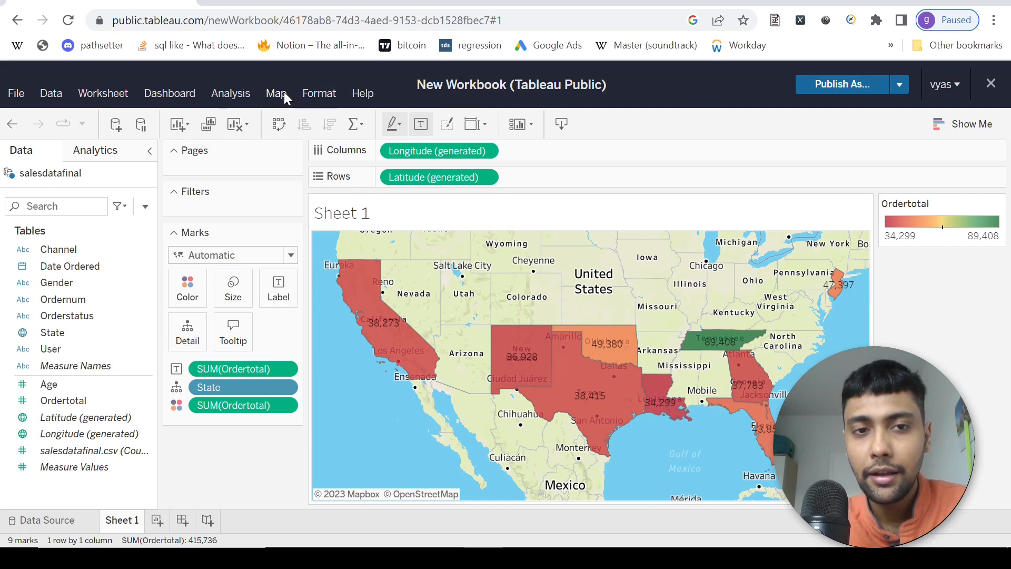
left_click(276, 93)
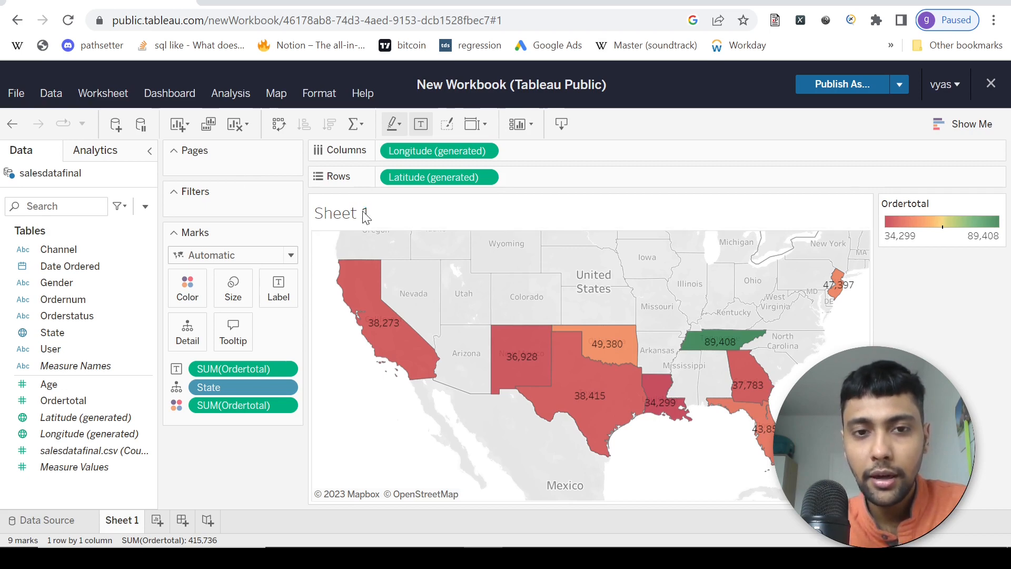
Retitle the map sheet 'Revenue Per State', deleting the <Sheet Name> placeholder
double_click(335, 213)
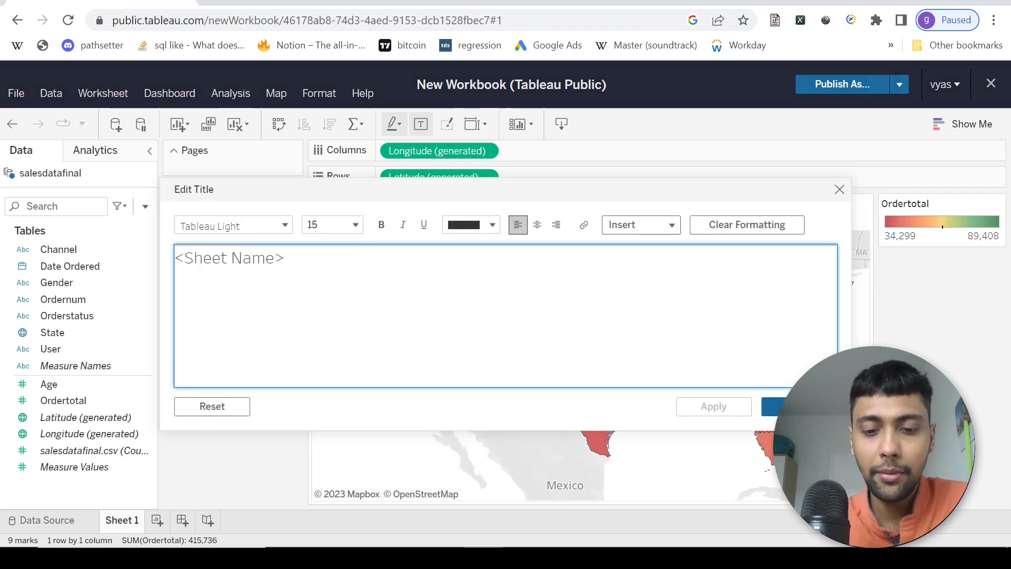
type("Revenuer")
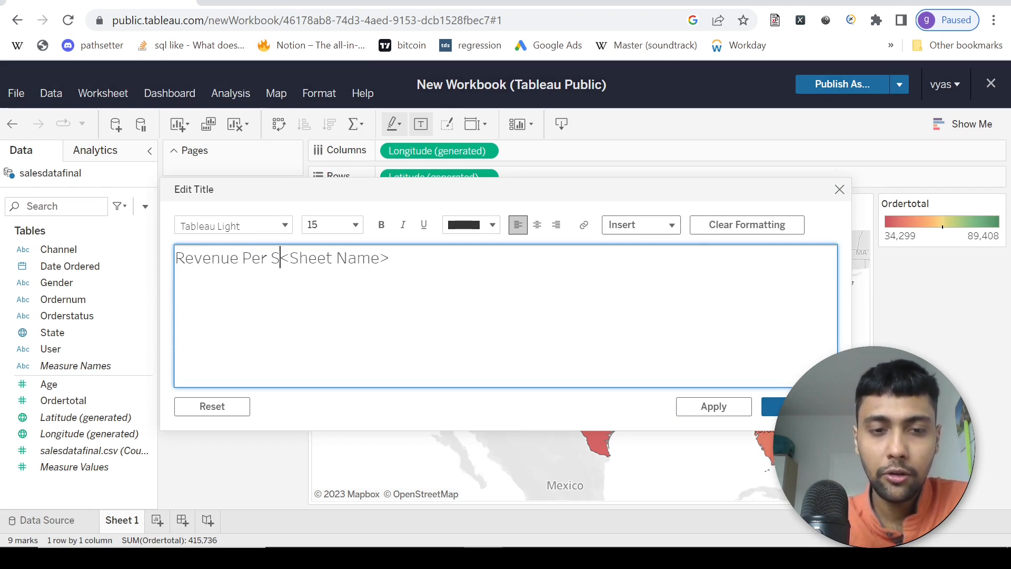
type("tate")
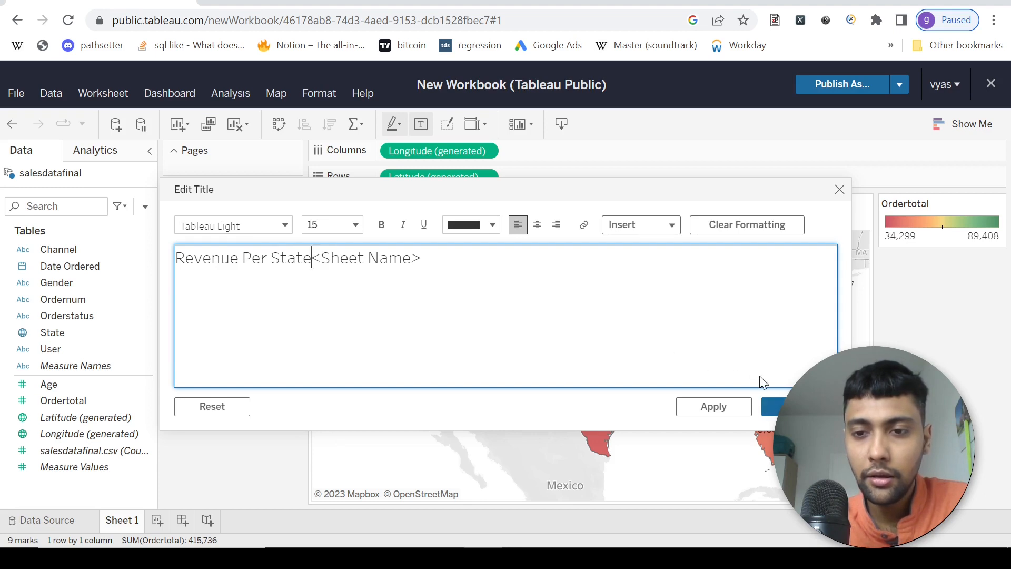
double_click(370, 258)
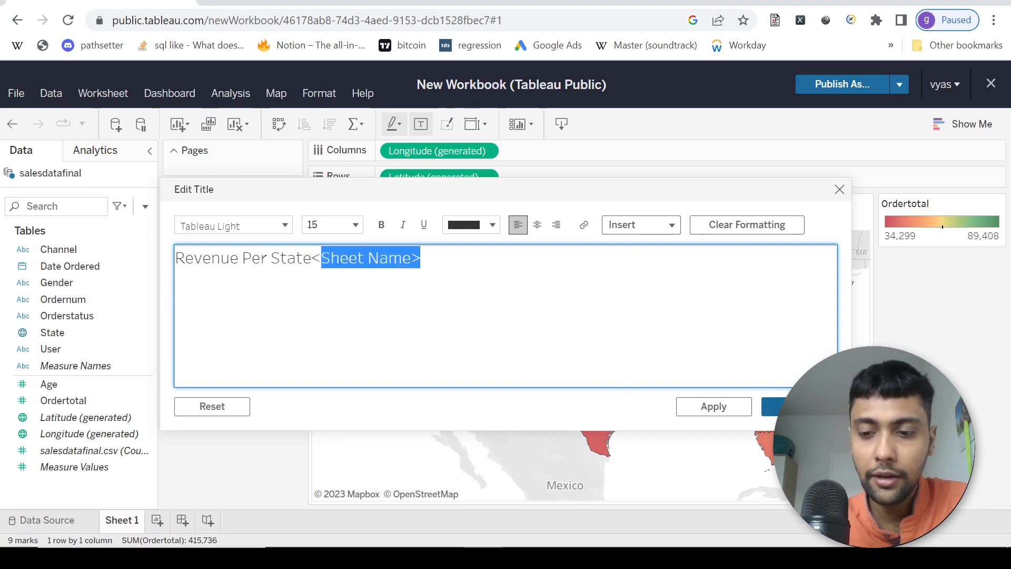
key("Delete")
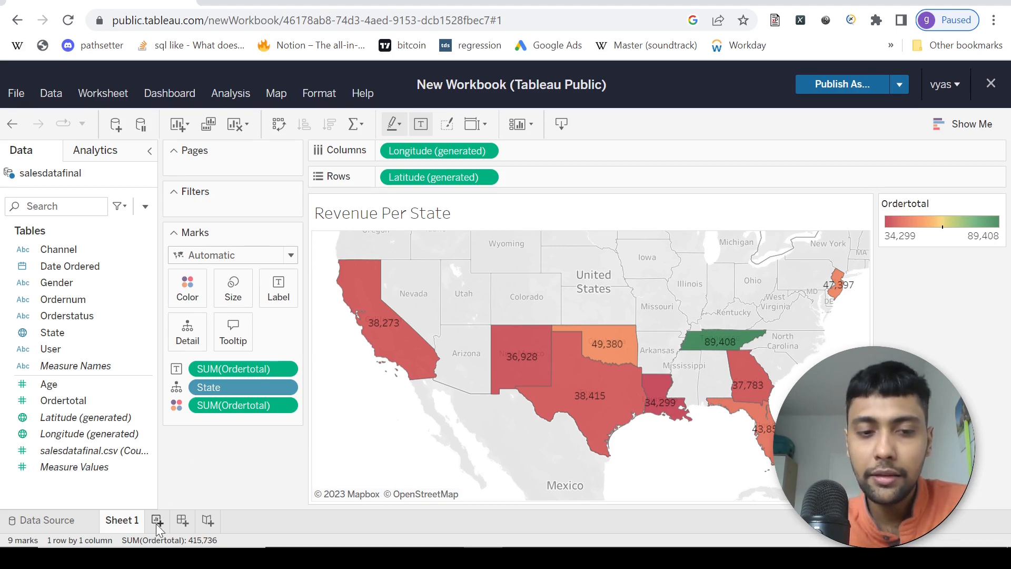
Add a new worksheet and trial summed Age on Columns before removing it
left_click(156, 520)
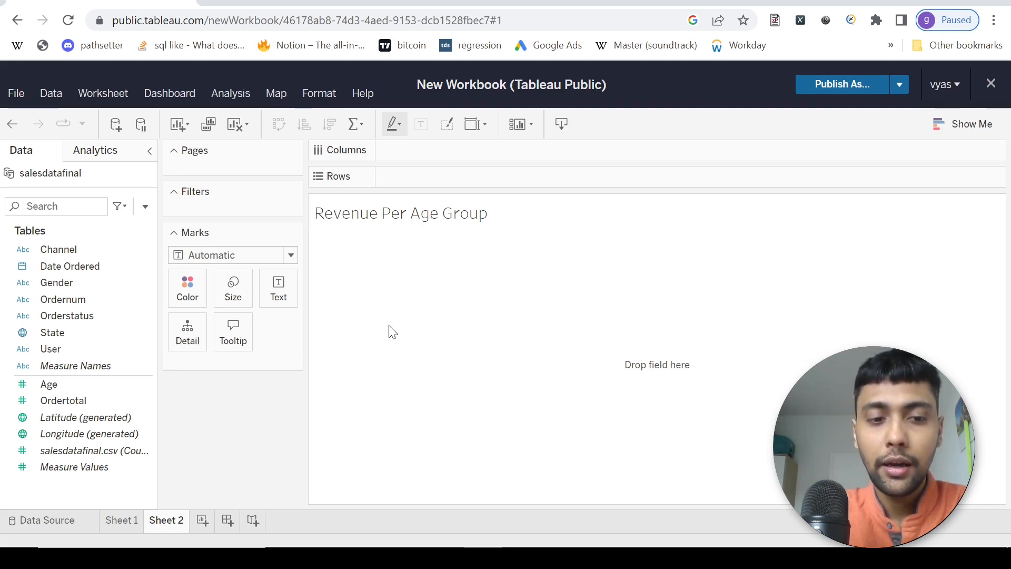
left_click(49, 384)
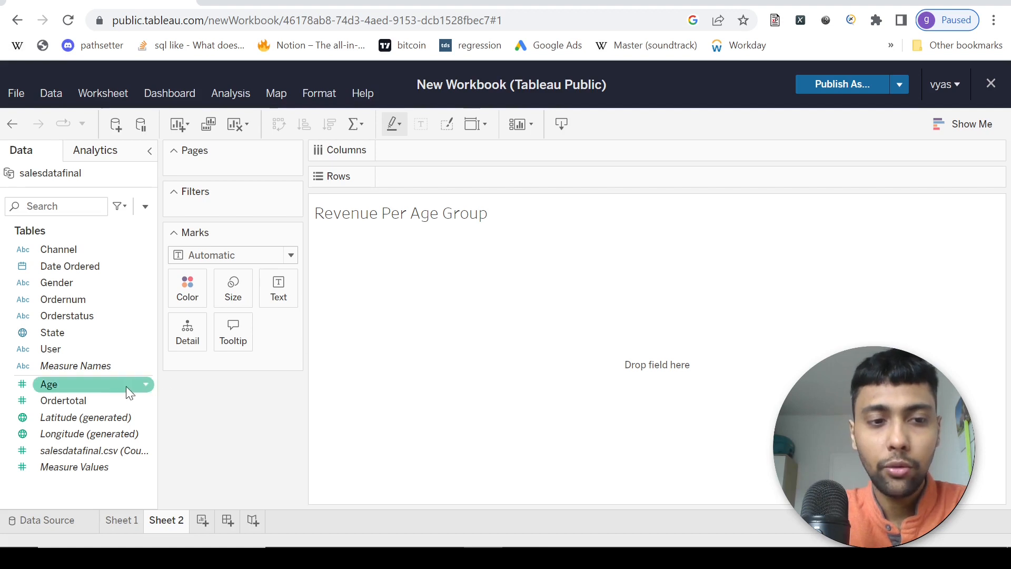
left_click_drag(48, 384, 438, 150)
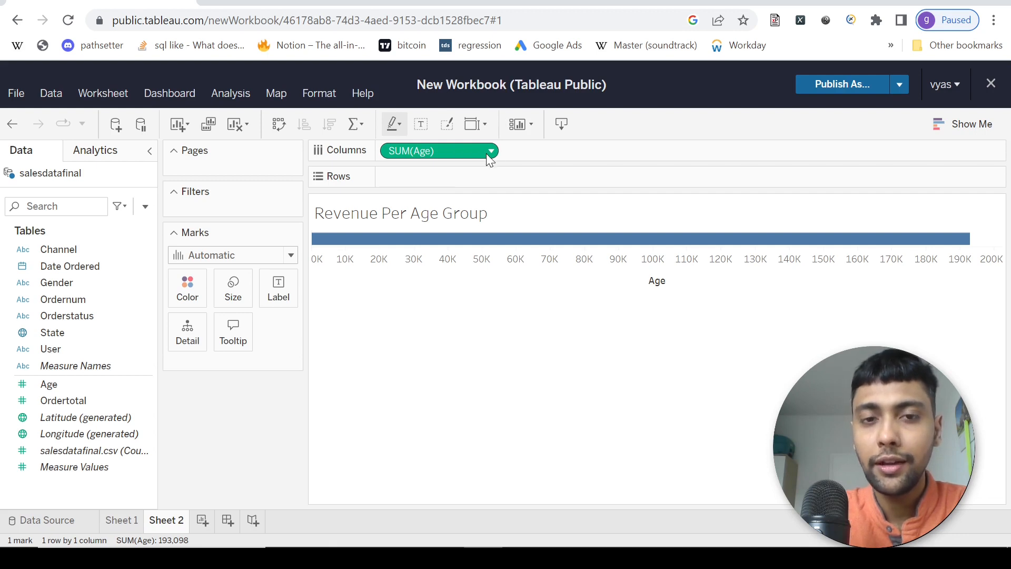
left_click(490, 150)
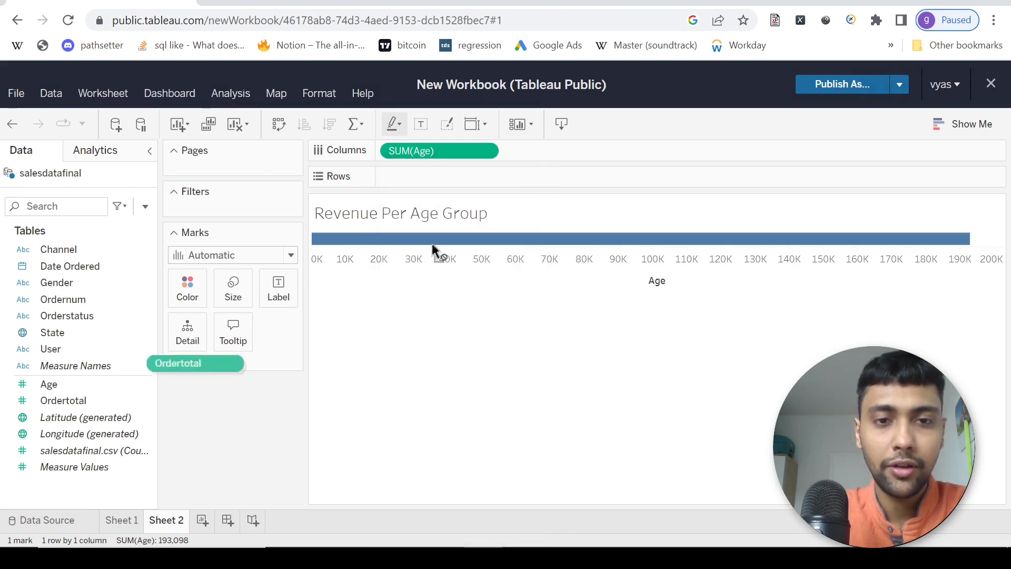
left_click_drag(195, 363, 439, 176)
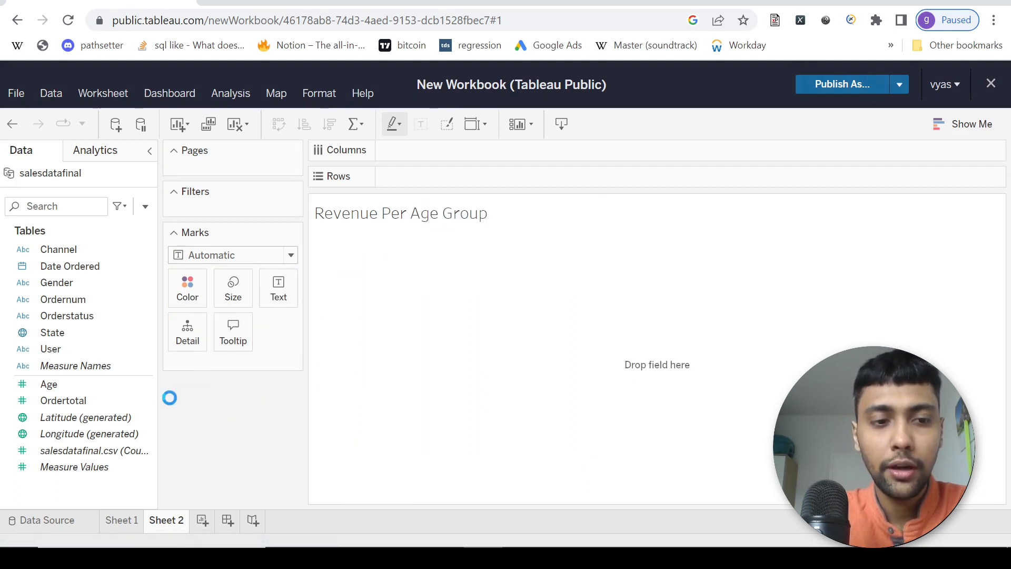
Create an 'age bin' field from Age with a bin size of 10
right_click(48, 384)
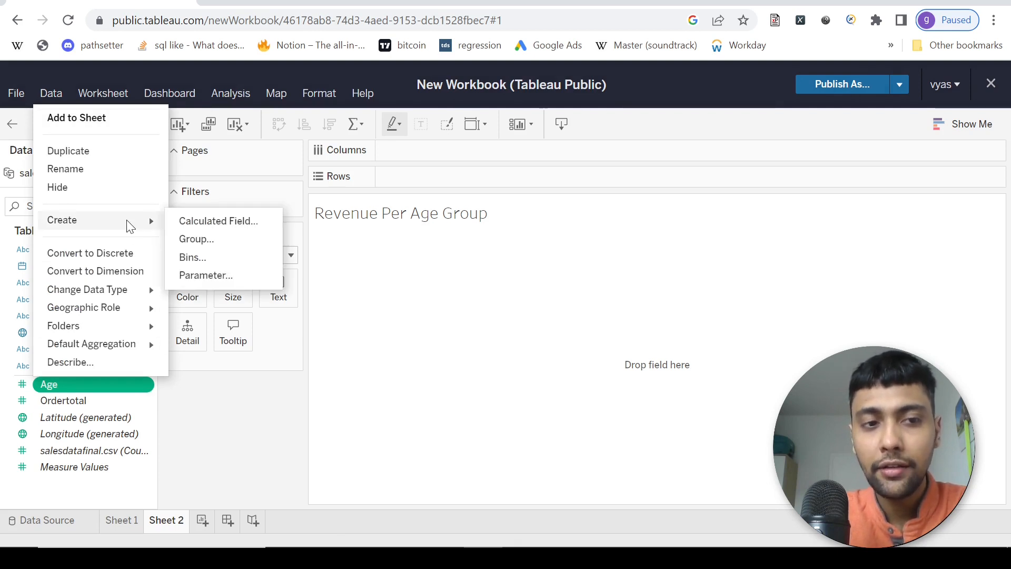
left_click(190, 257)
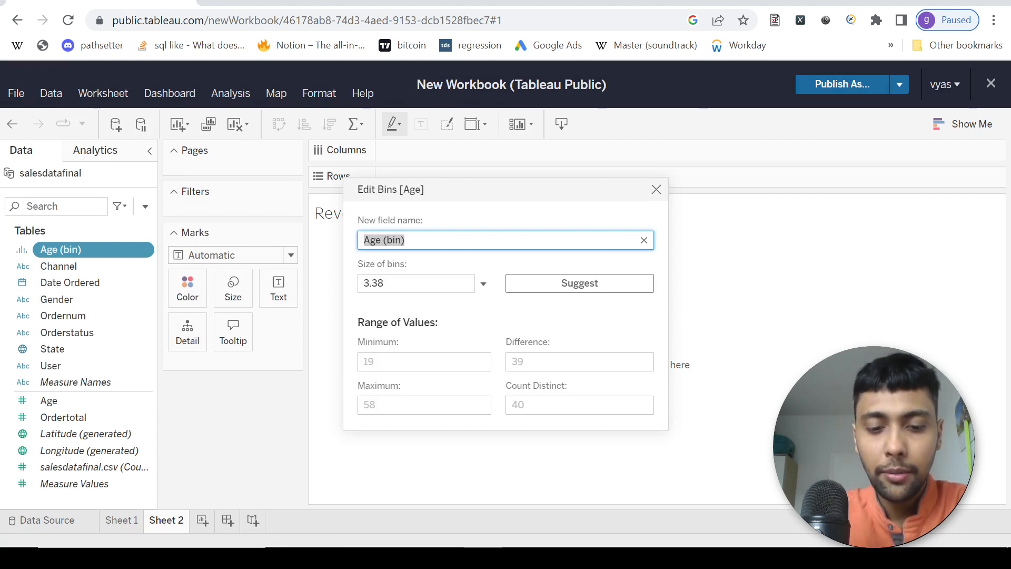
type("age bin")
left_click(416, 282)
type("1")
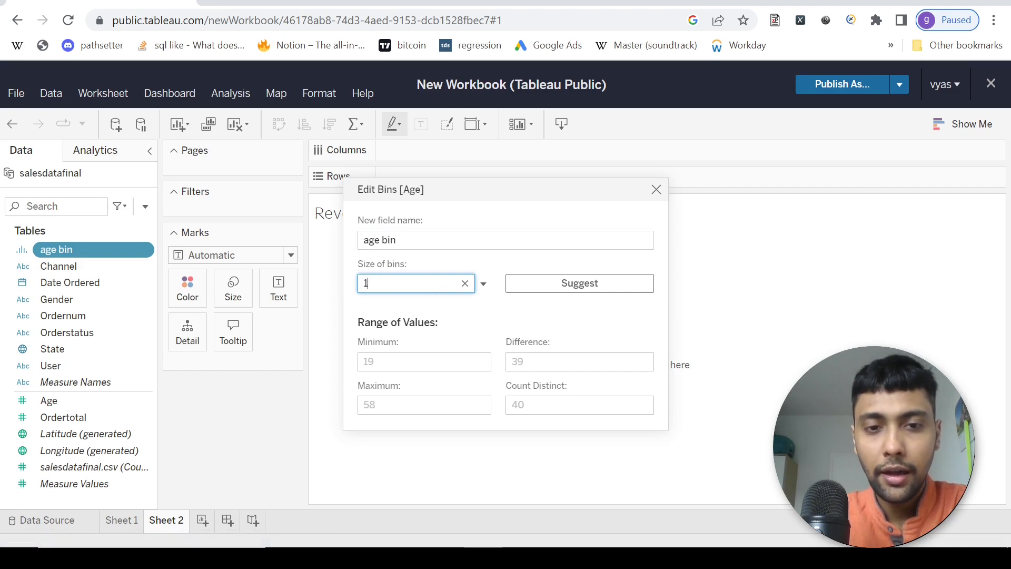
type("0")
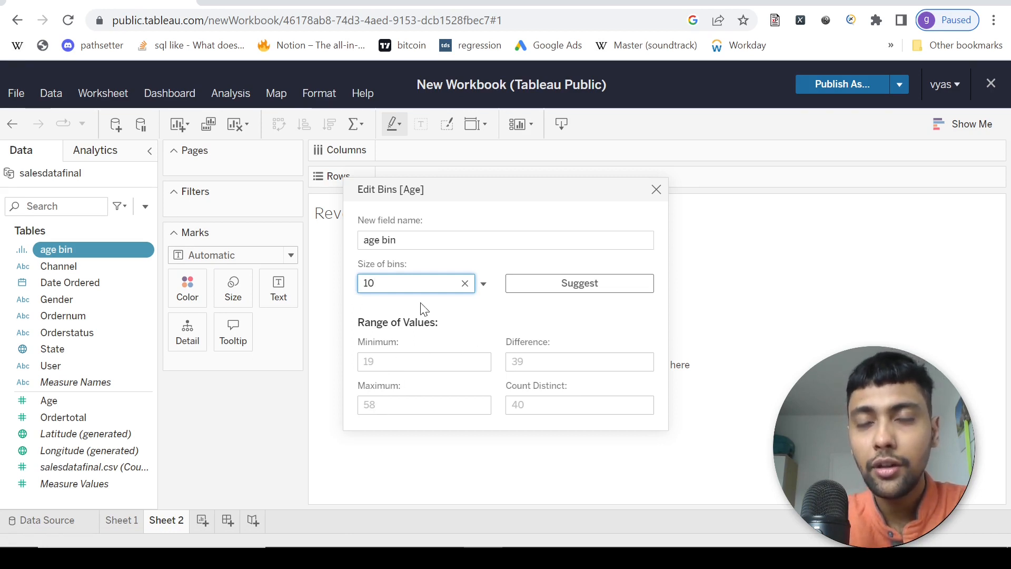
left_click(656, 189)
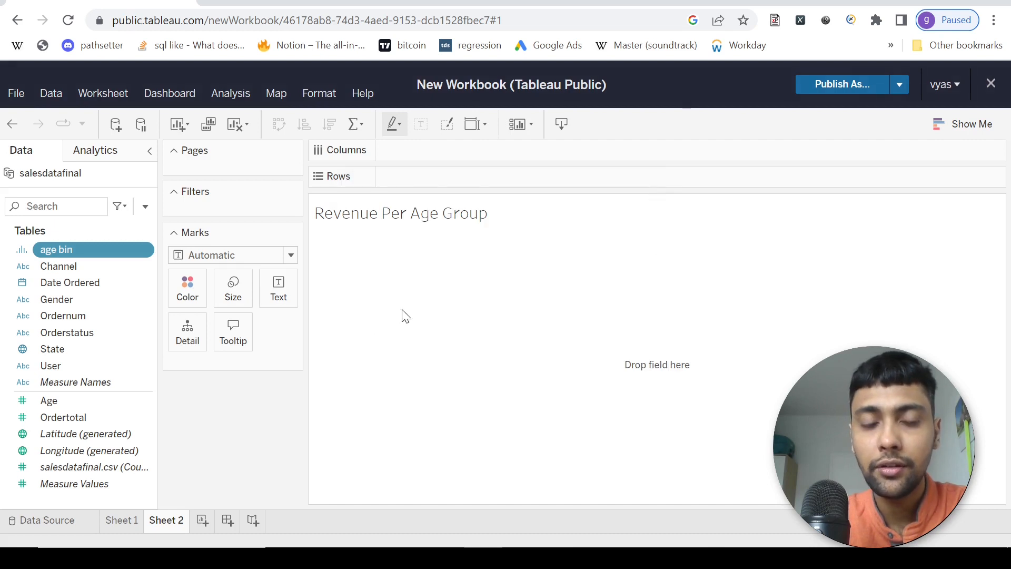
left_click_drag(56, 250, 326, 189)
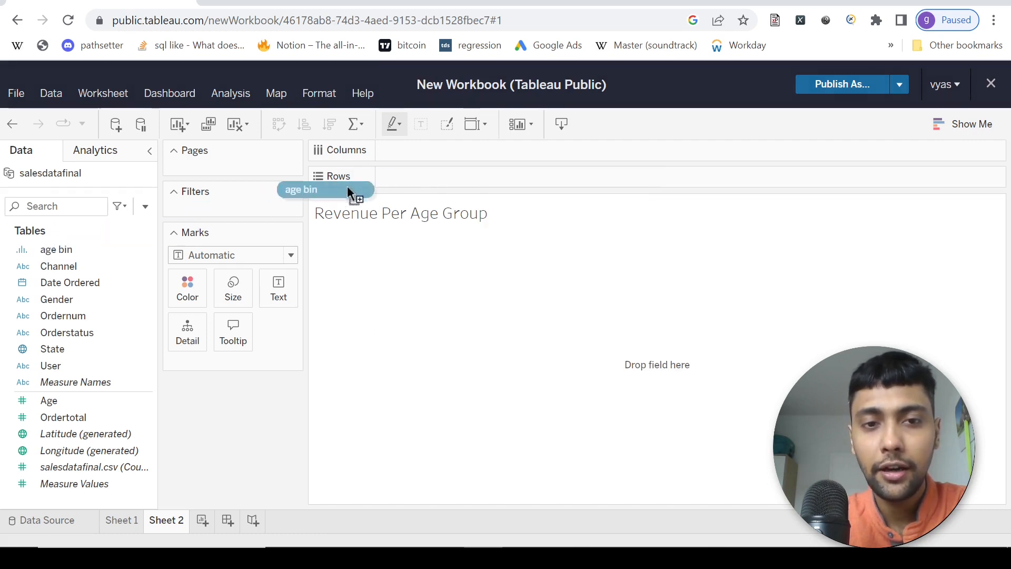
left_click_drag(326, 189, 439, 150)
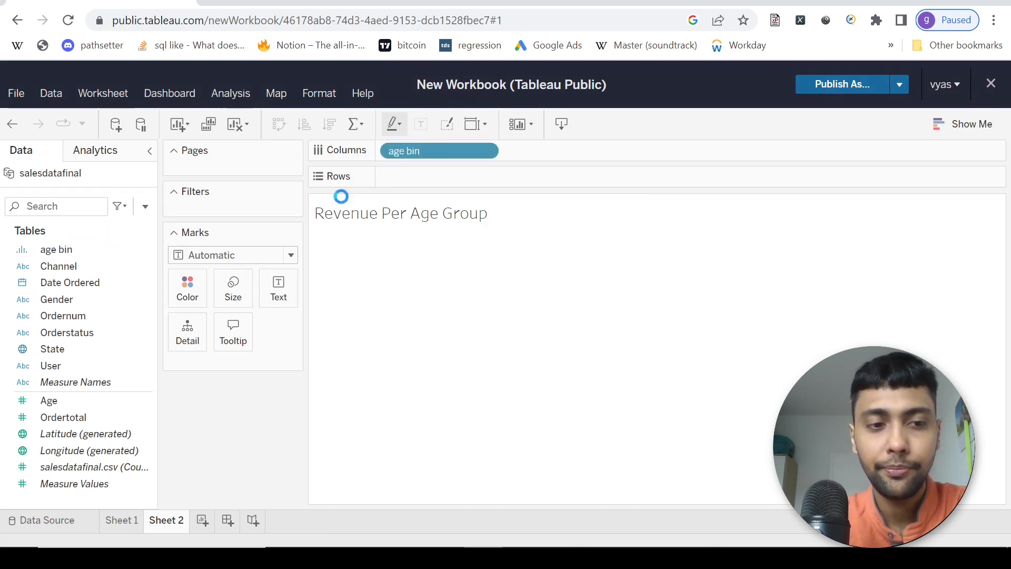
left_click_drag(63, 416, 438, 177)
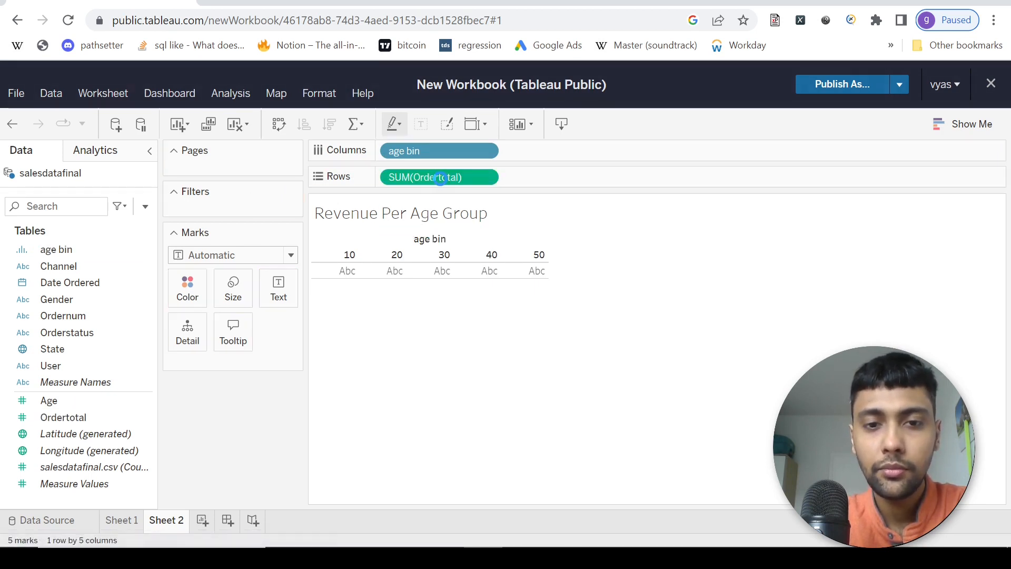
left_click(63, 417)
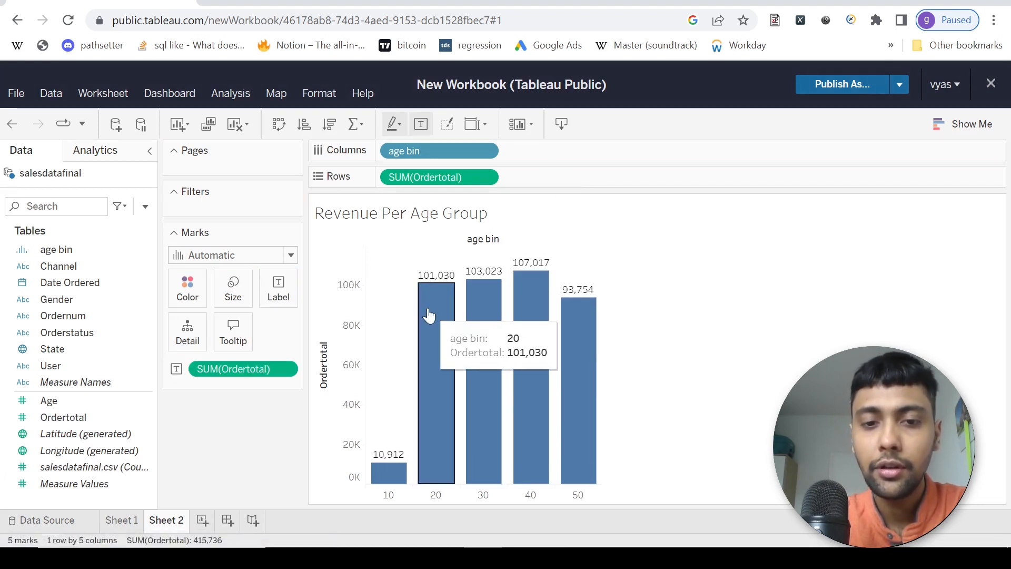
mouse_move(419, 468)
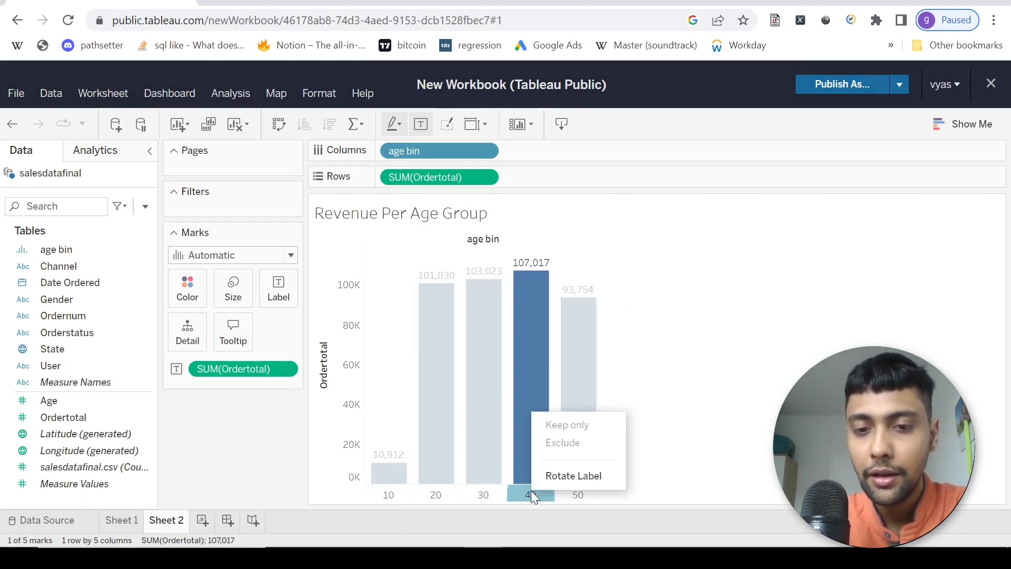
left_click(530, 495)
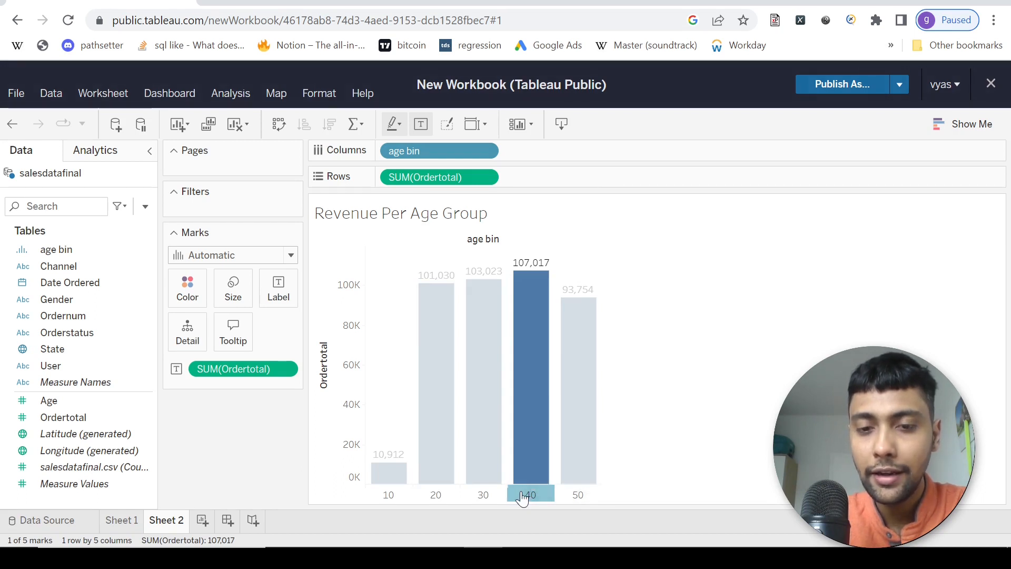
Alias the age bin 40 as 40-50
right_click(531, 495)
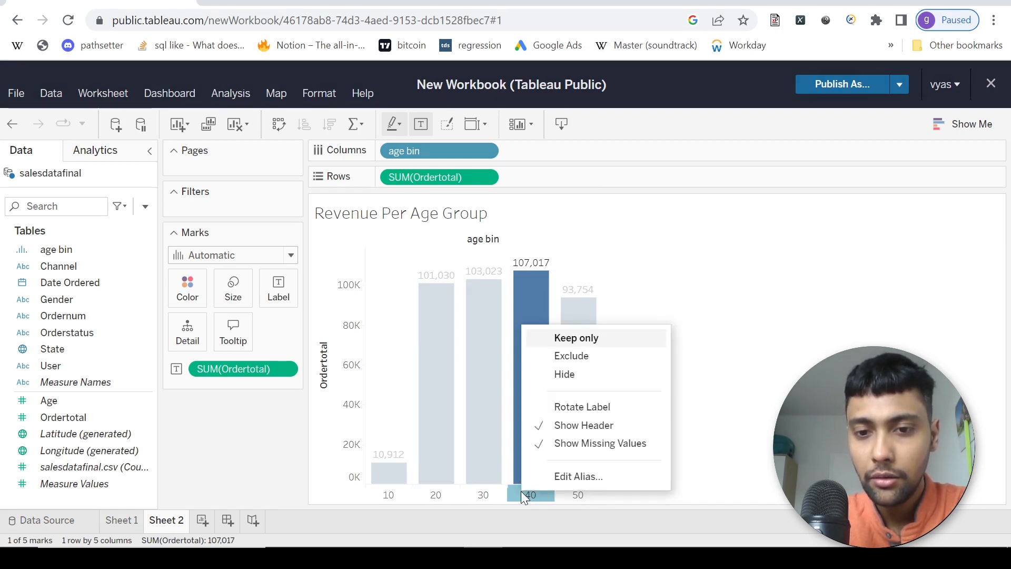
left_click(578, 476)
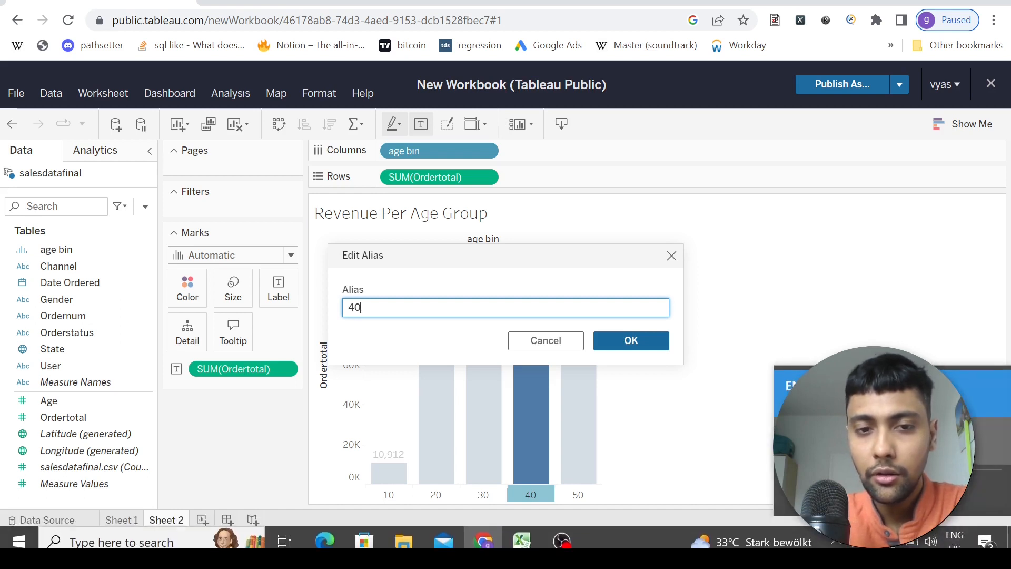
type("-50")
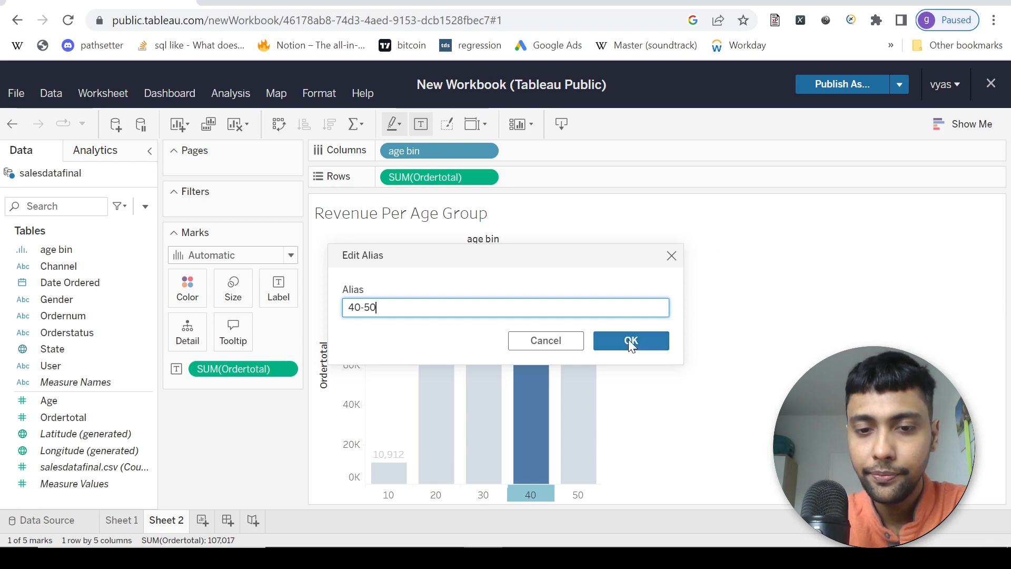
left_click(630, 341)
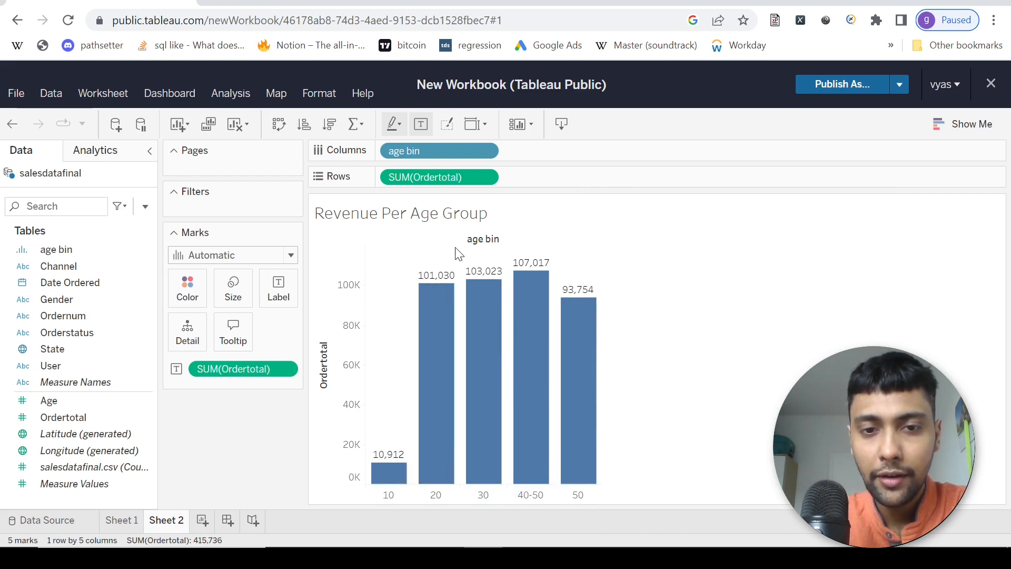
right_click(455, 252)
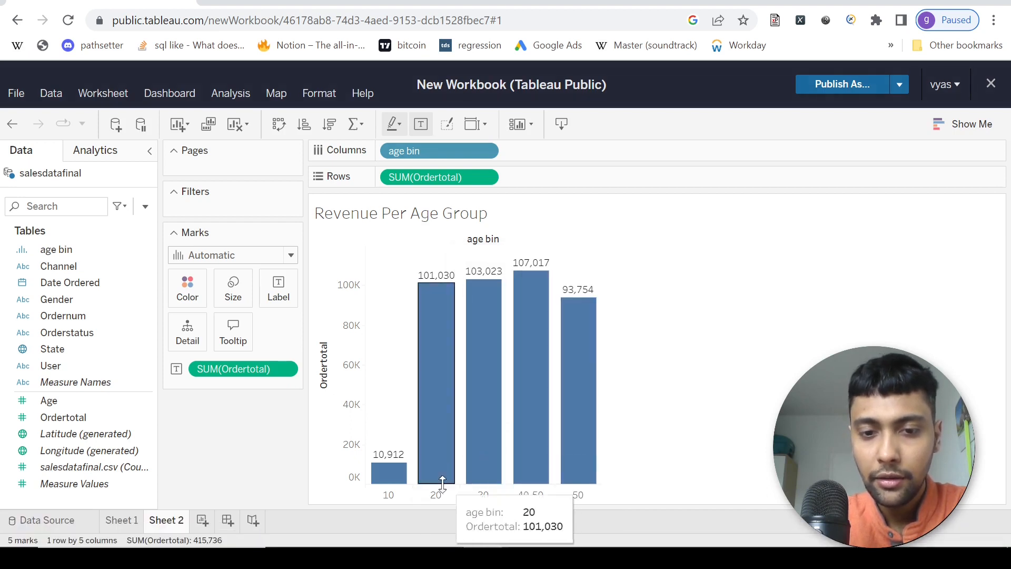
Alias the age bin 20 as 20-30
right_click(436, 495)
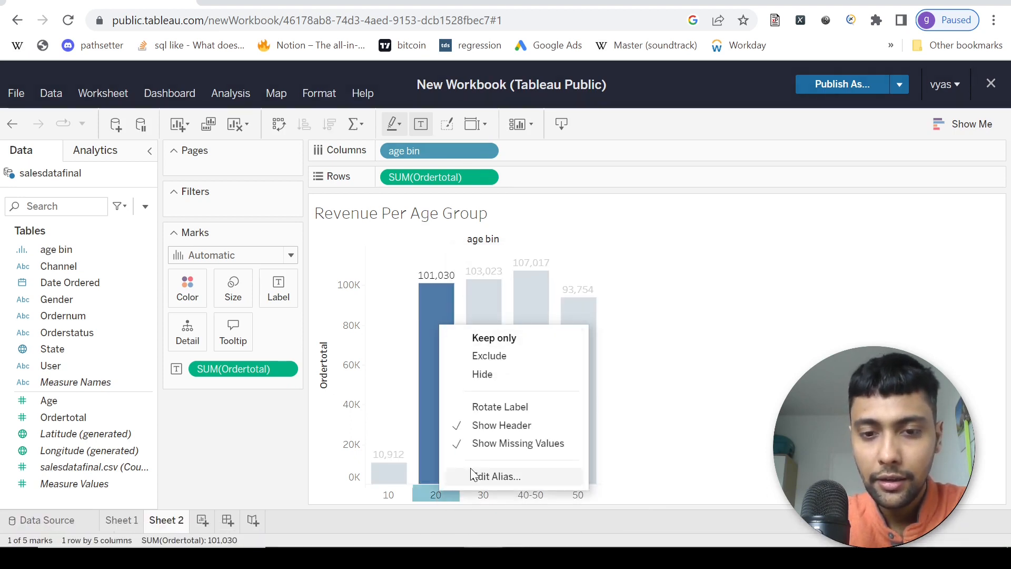
left_click(496, 476)
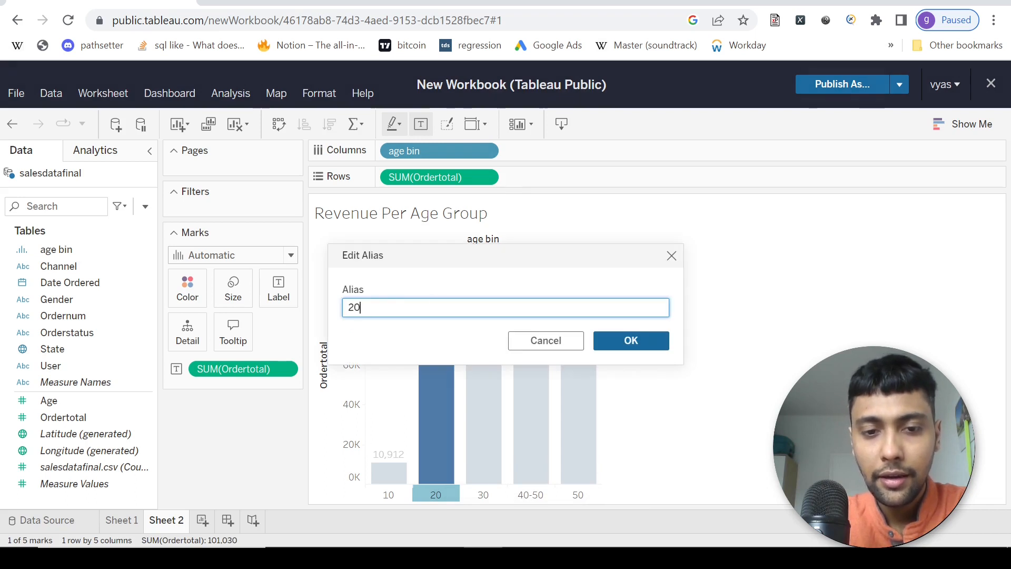
type("-30")
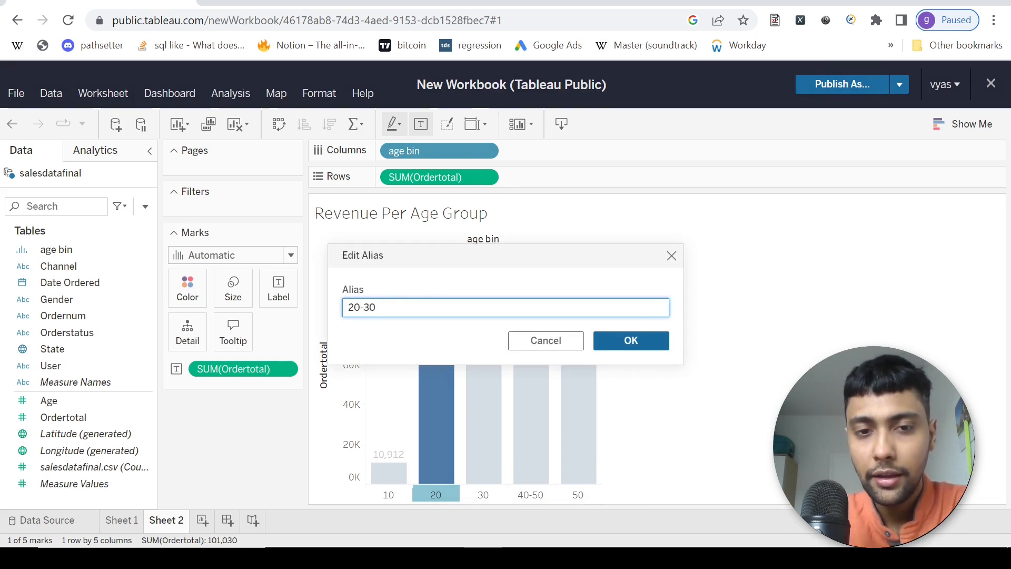
left_click(630, 340)
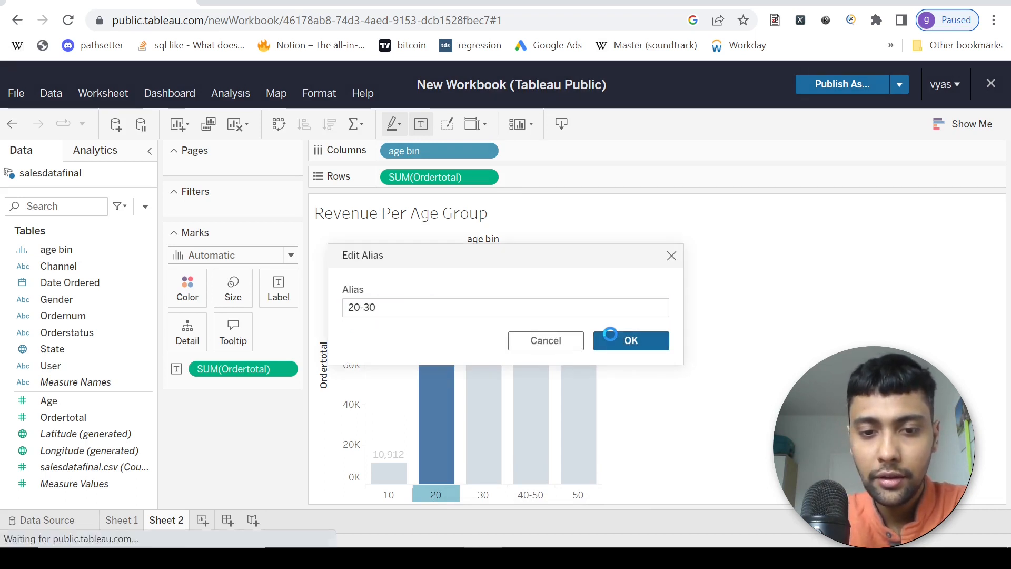
left_click(630, 341)
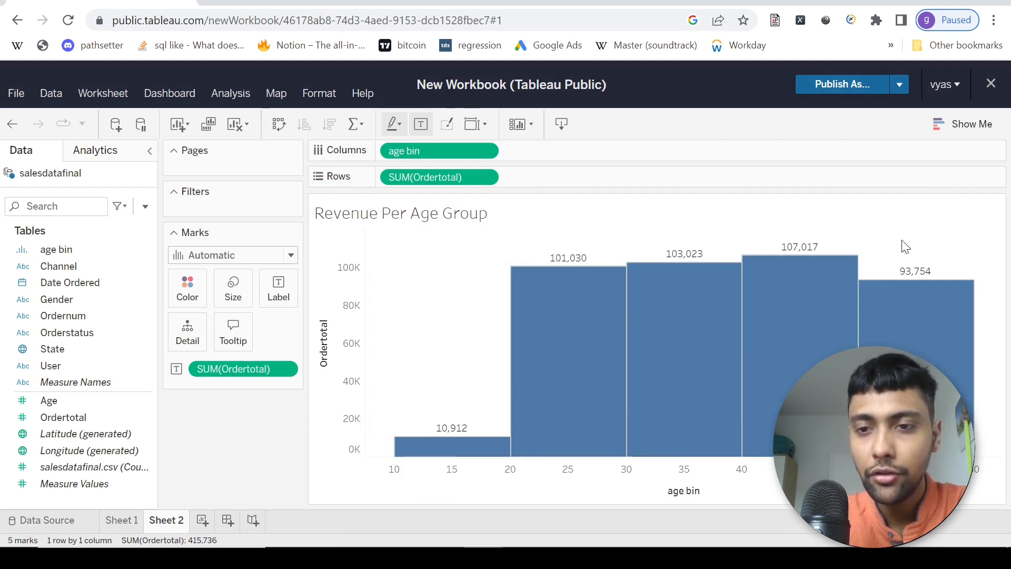
mouse_move(520, 396)
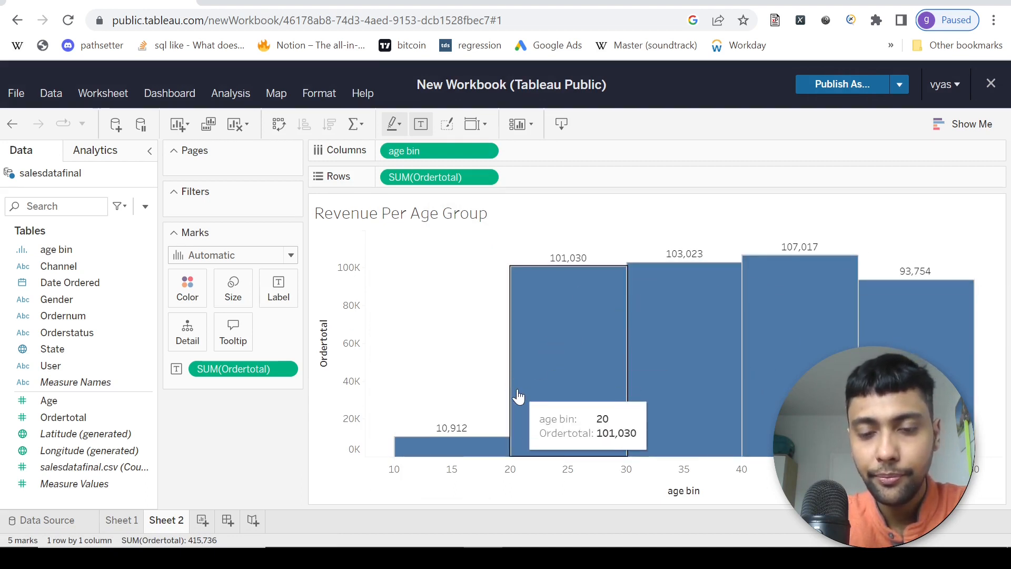
mouse_move(597, 379)
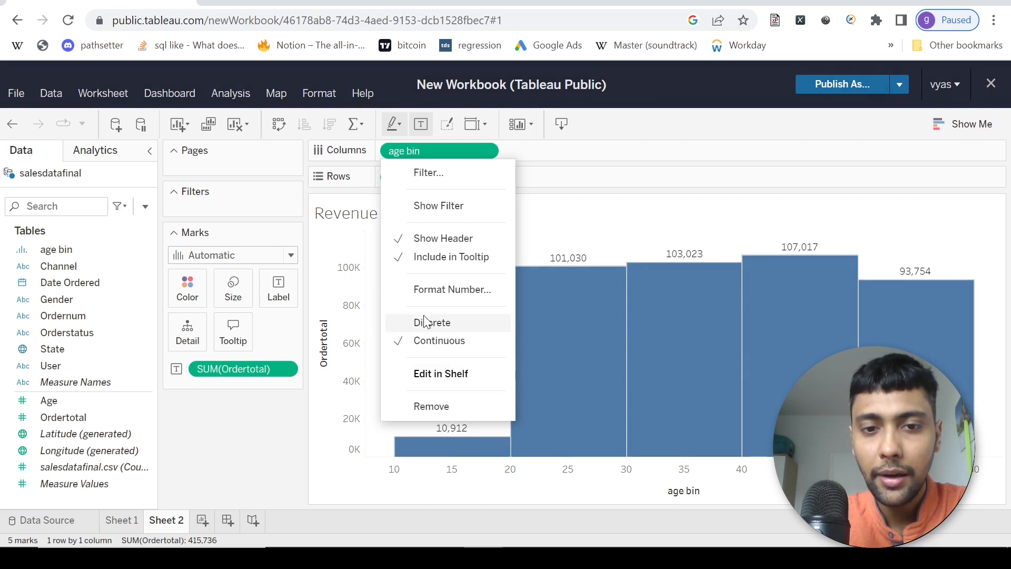
Switch the age bin pill on Columns to Discrete
left_click(432, 322)
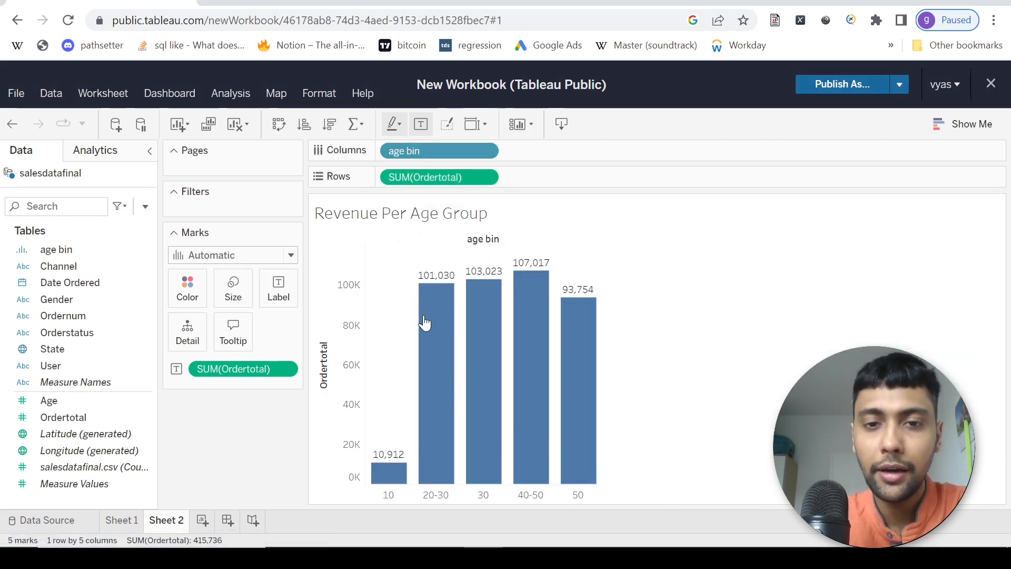
mouse_move(436, 374)
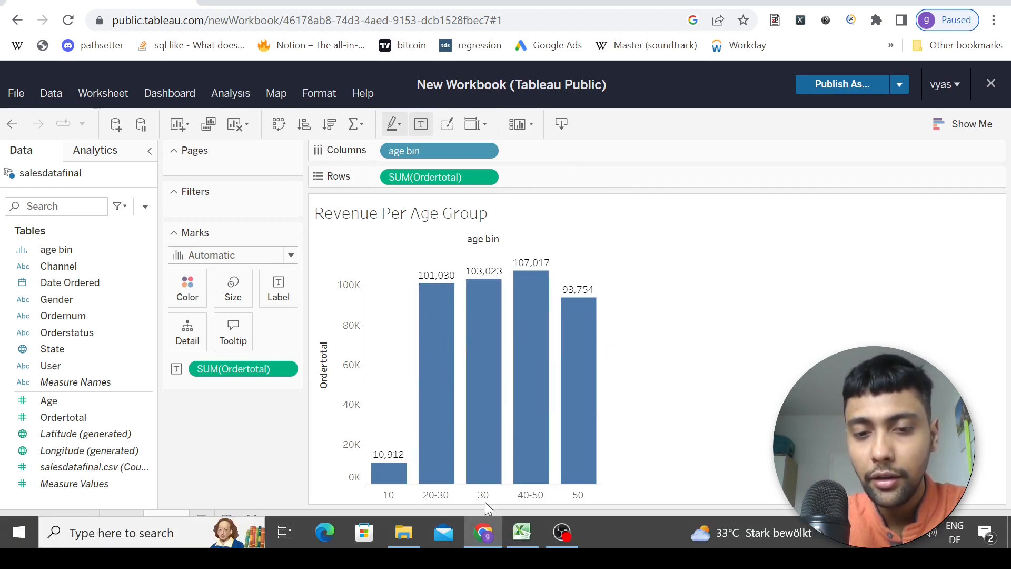
Alias the age bin 30 as 30-40
right_click(482, 495)
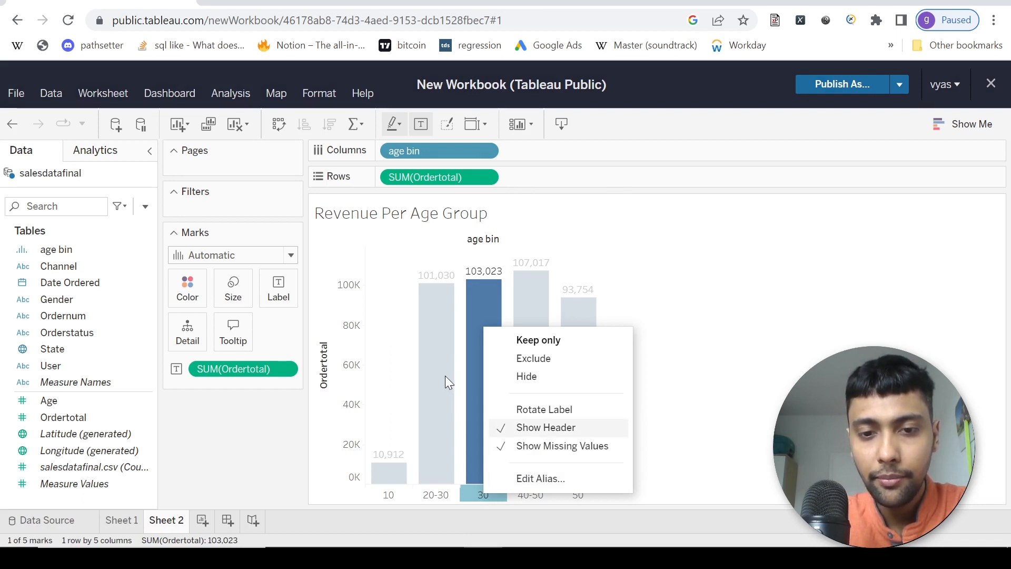
left_click(539, 478)
type("30-40")
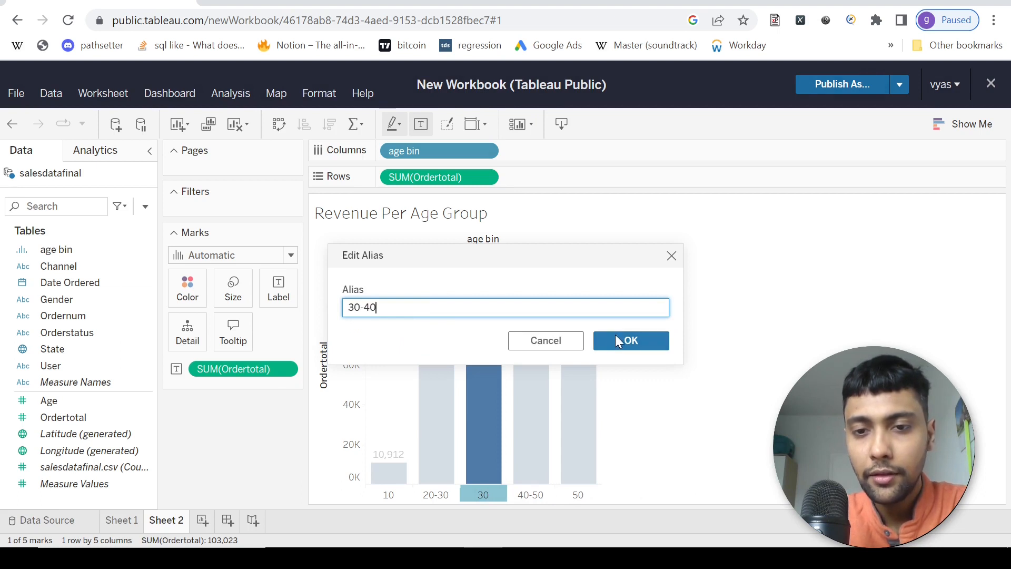
left_click(630, 341)
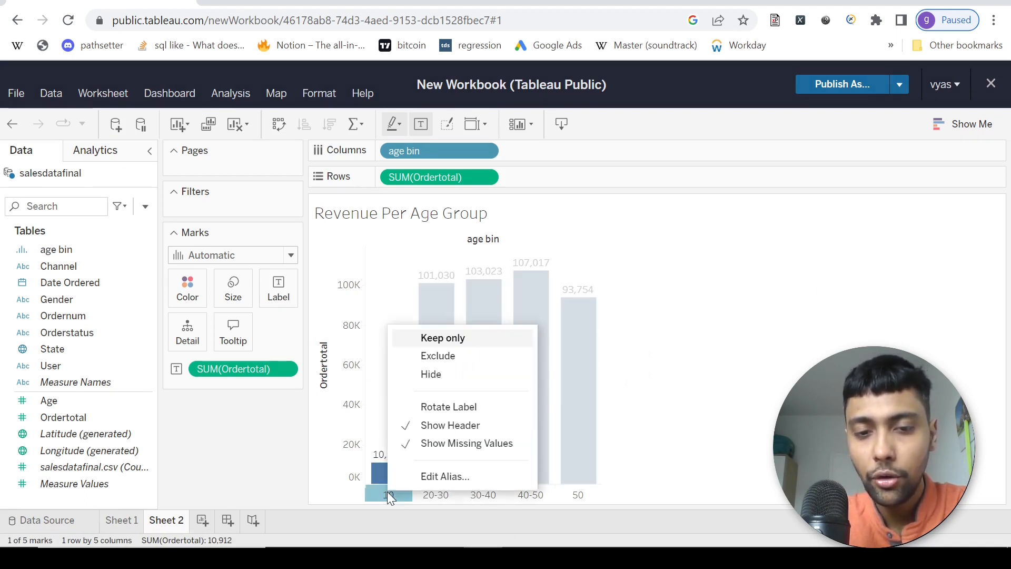
Replace the 10 age bin label with the alias <20
left_click(445, 476)
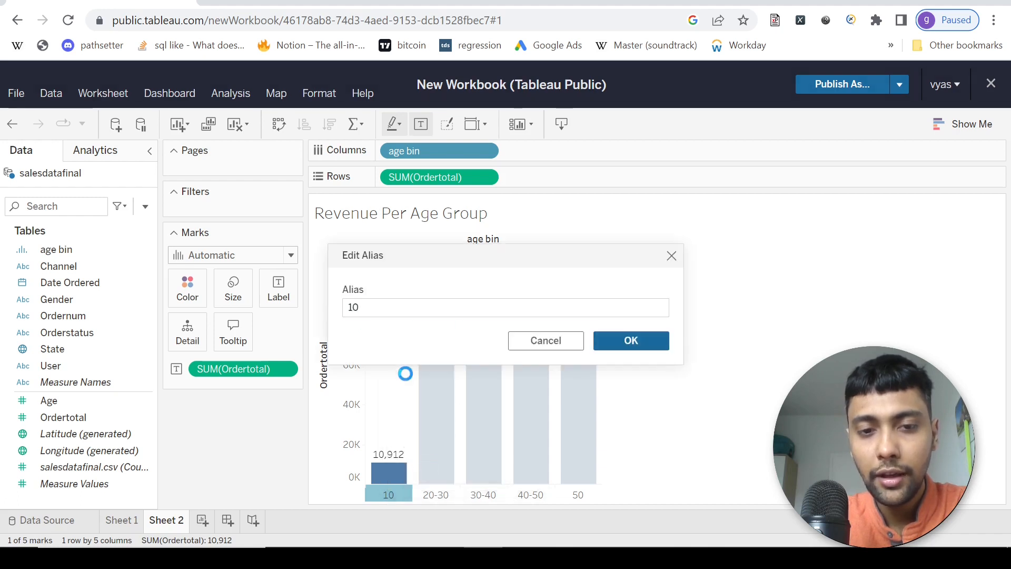
left_click(505, 307)
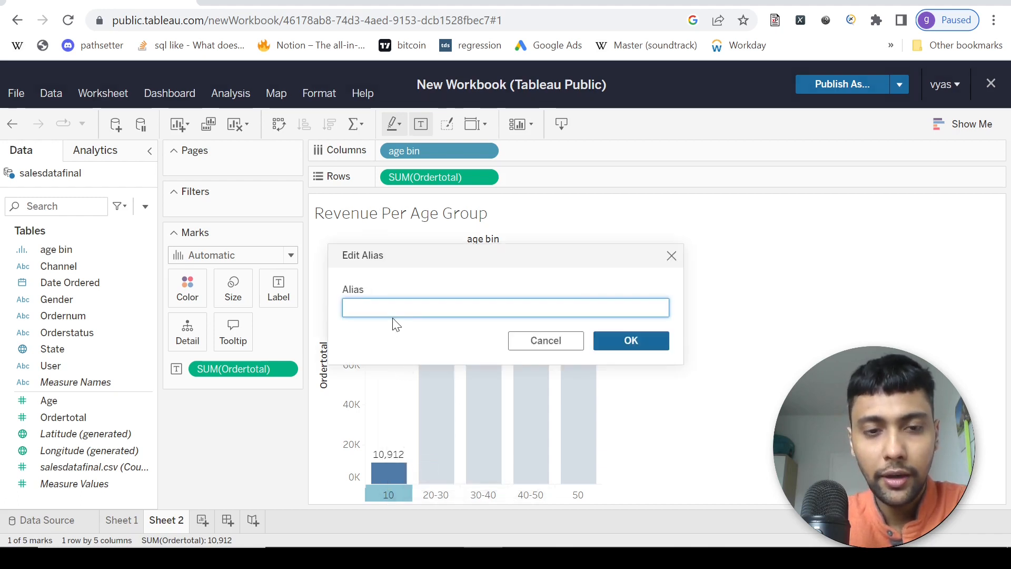
type("<20")
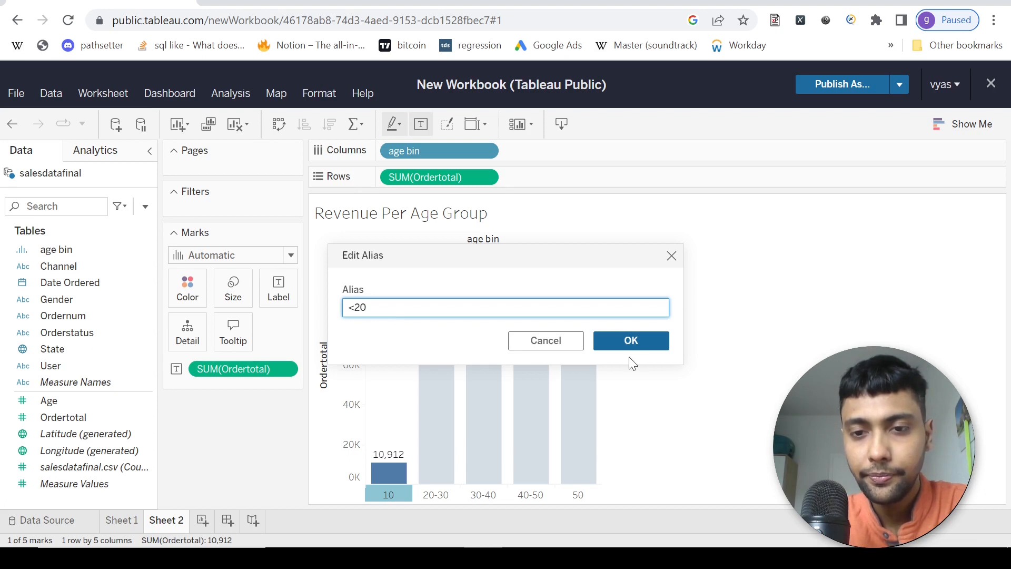
left_click(630, 340)
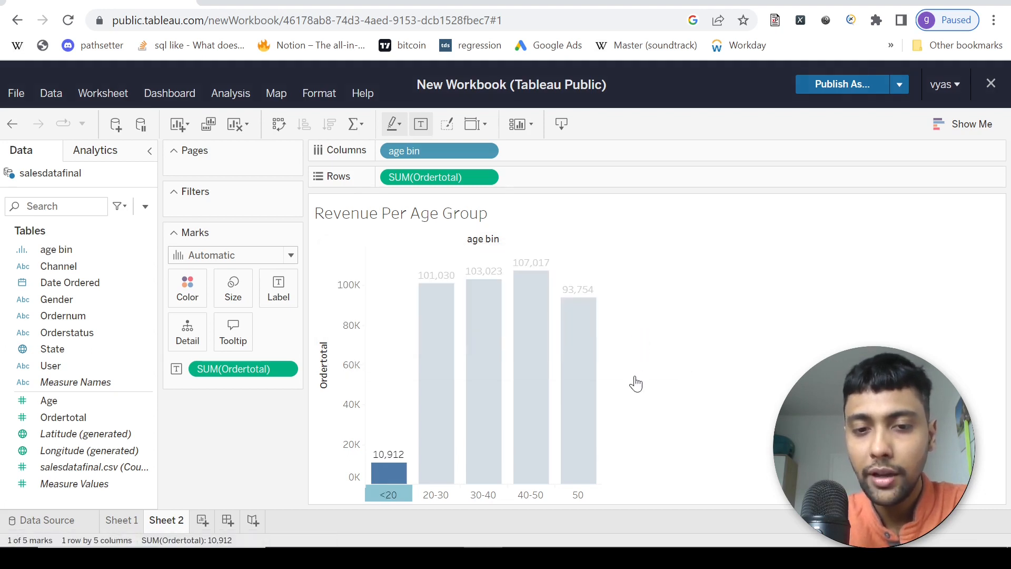
mouse_move(752, 312)
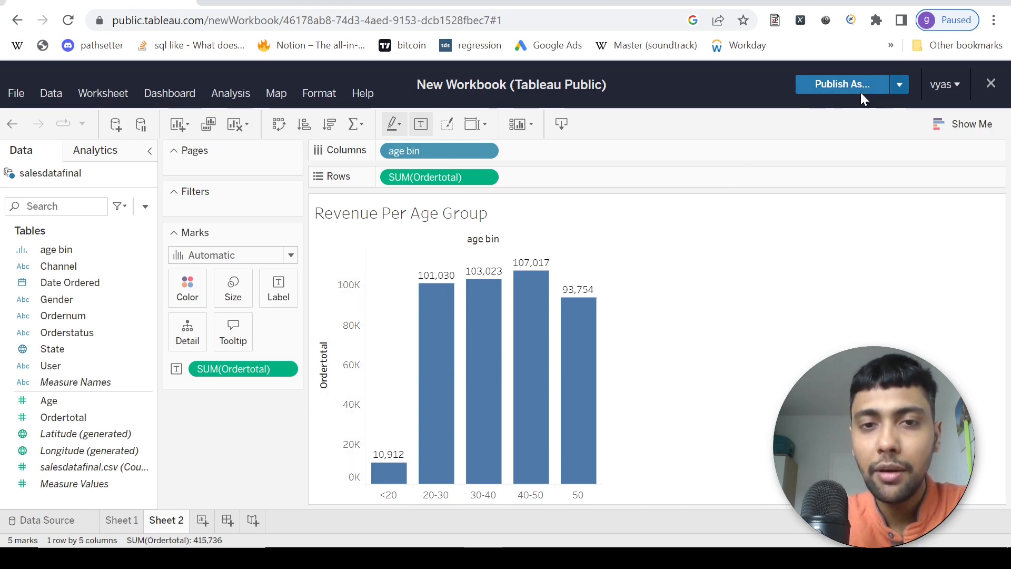
Publish the workbook to Tableau Public named 'SalesOrder Analysis'
left_click(899, 84)
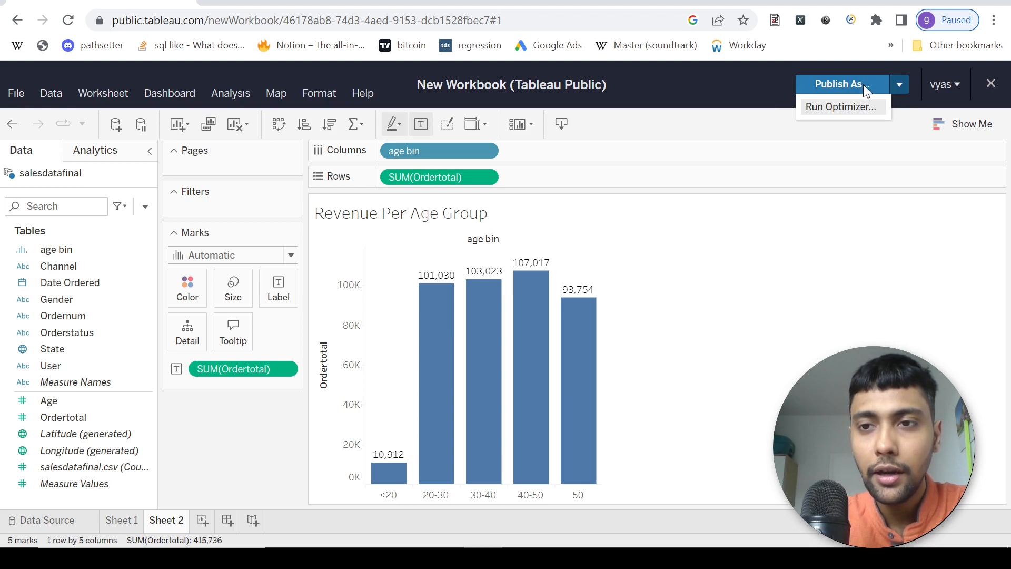
left_click(840, 84)
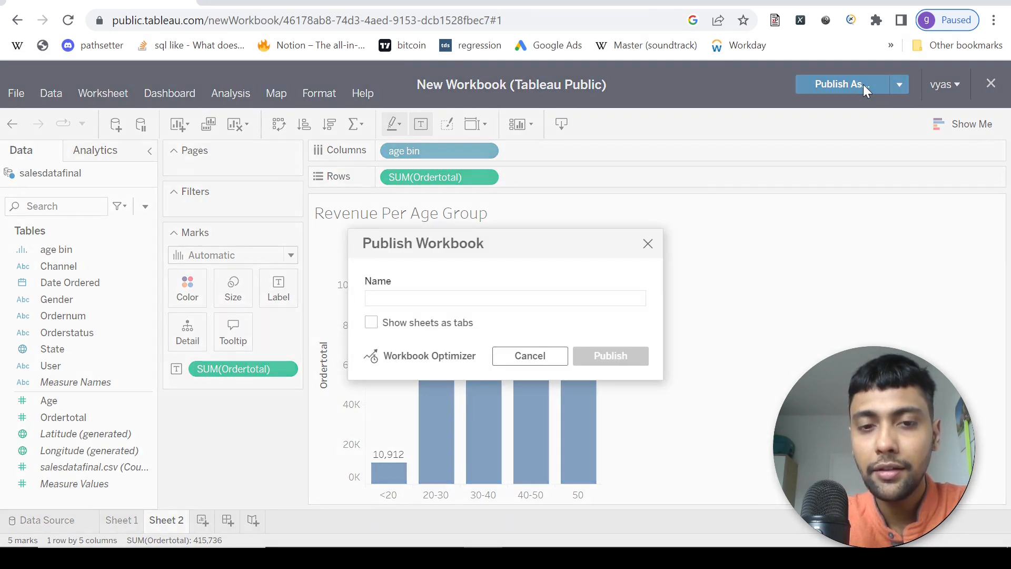
type("S")
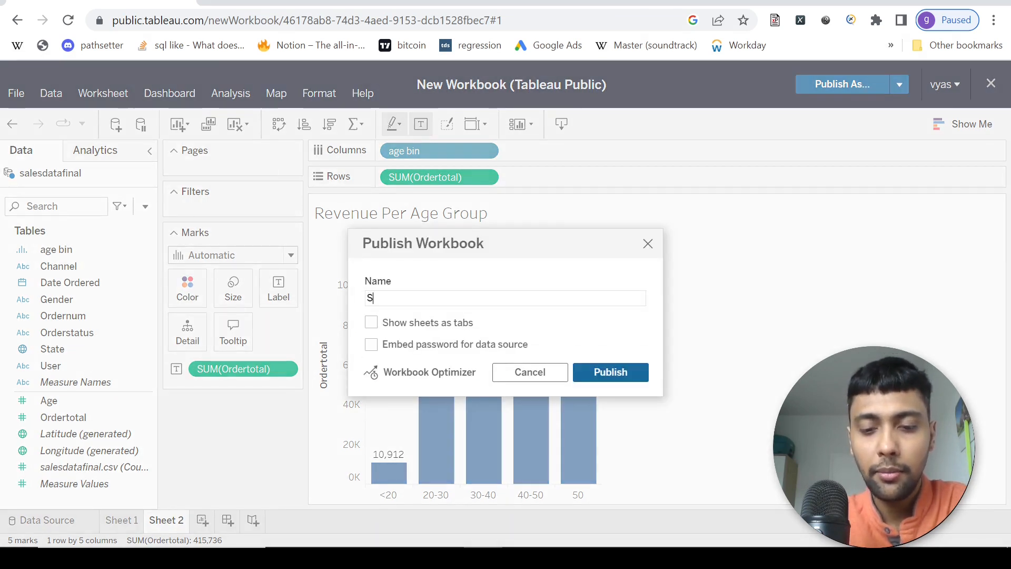
type("alesOrder Anal")
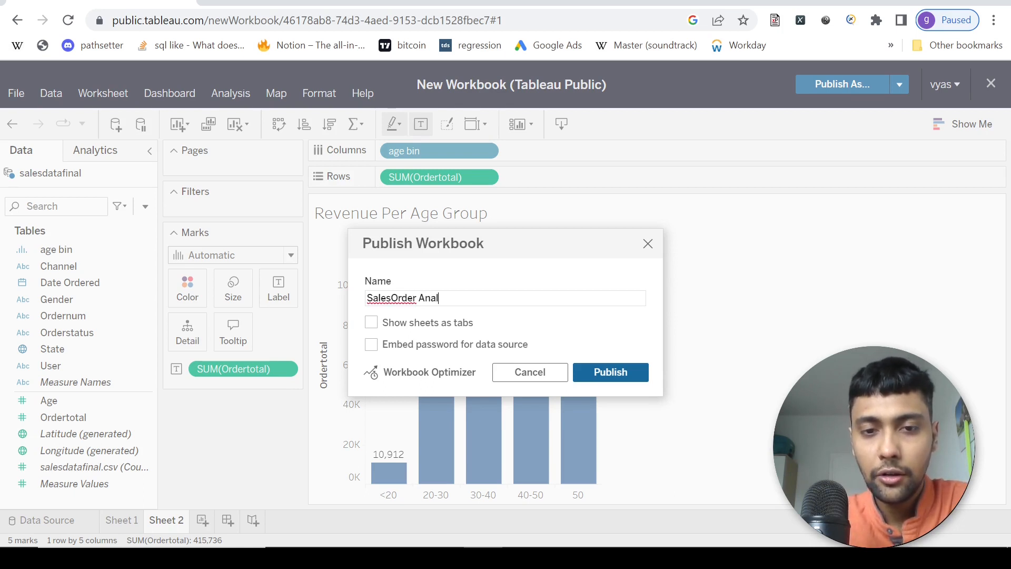
type("ysis")
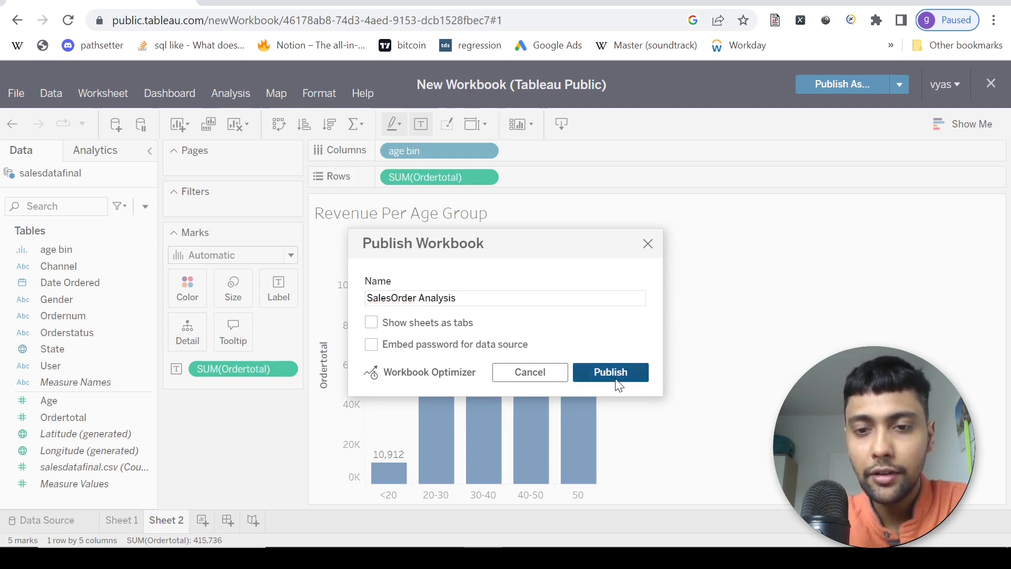
left_click(609, 372)
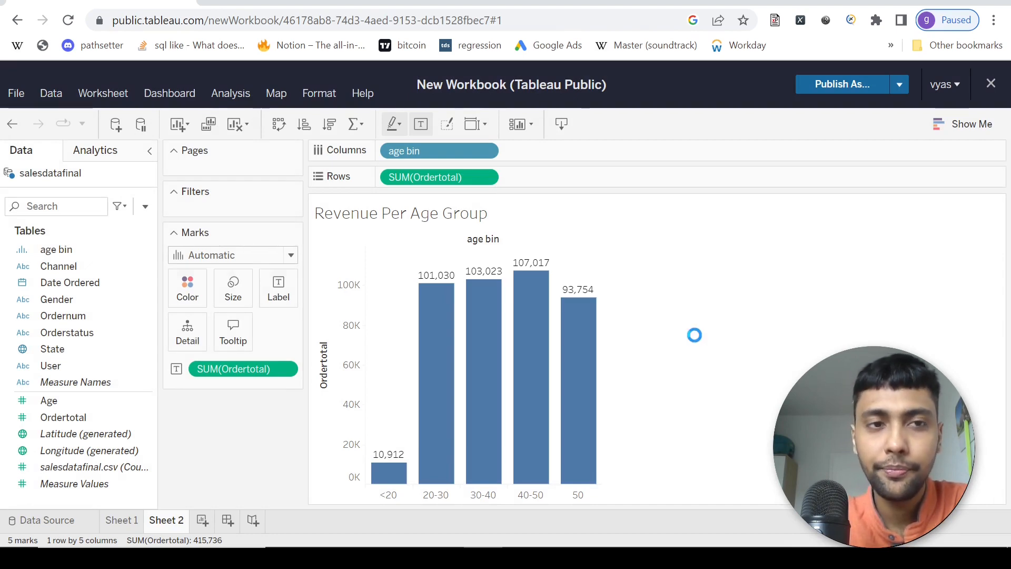
left_click(841, 84)
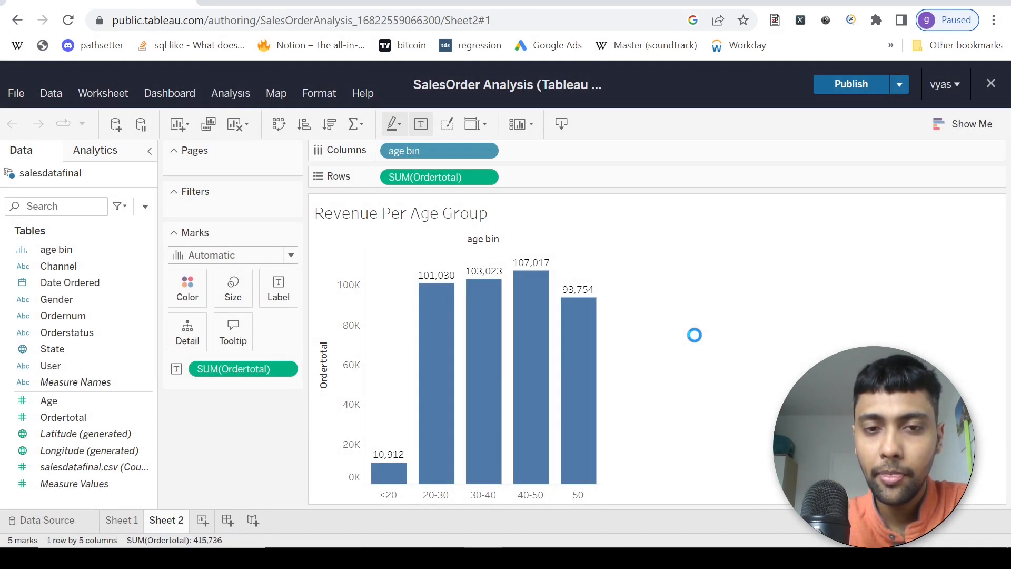
mouse_move(692, 271)
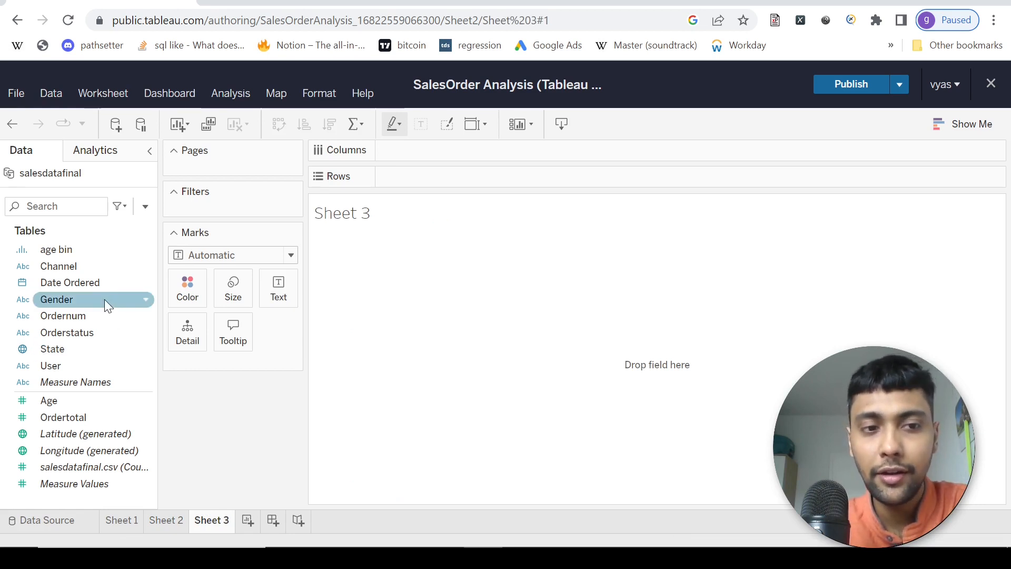
Drag Gender onto Sheet 3's Columns shelf to show Female and Male headers
left_click_drag(93, 299, 437, 147)
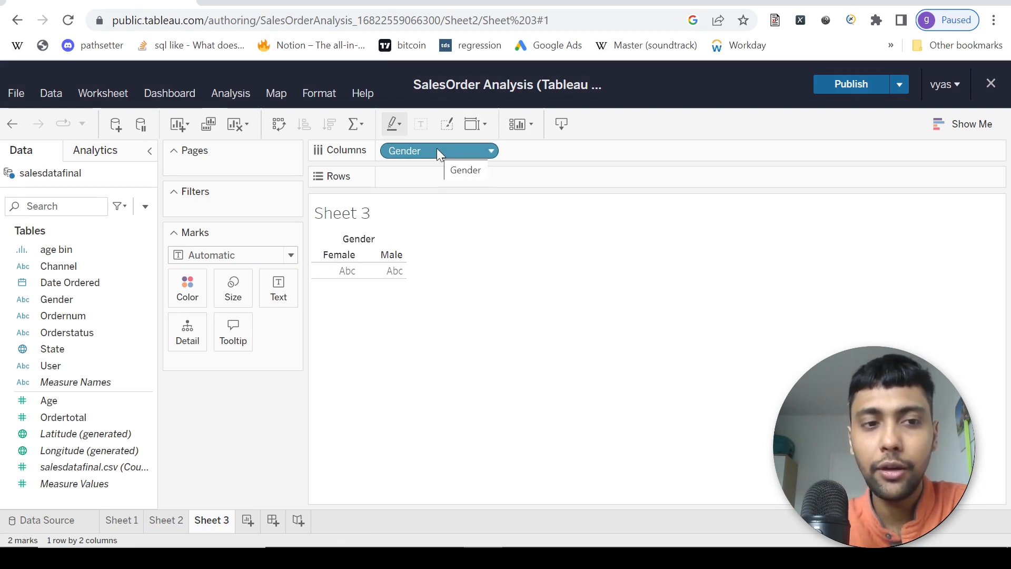
mouse_move(210, 276)
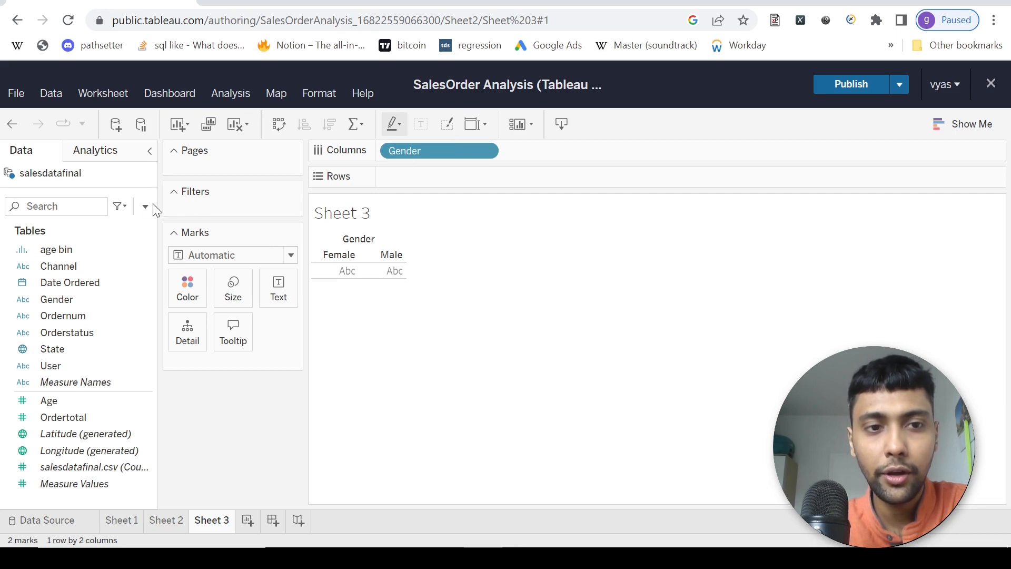
Start a new calculated field named FemaleRevenue
left_click(144, 206)
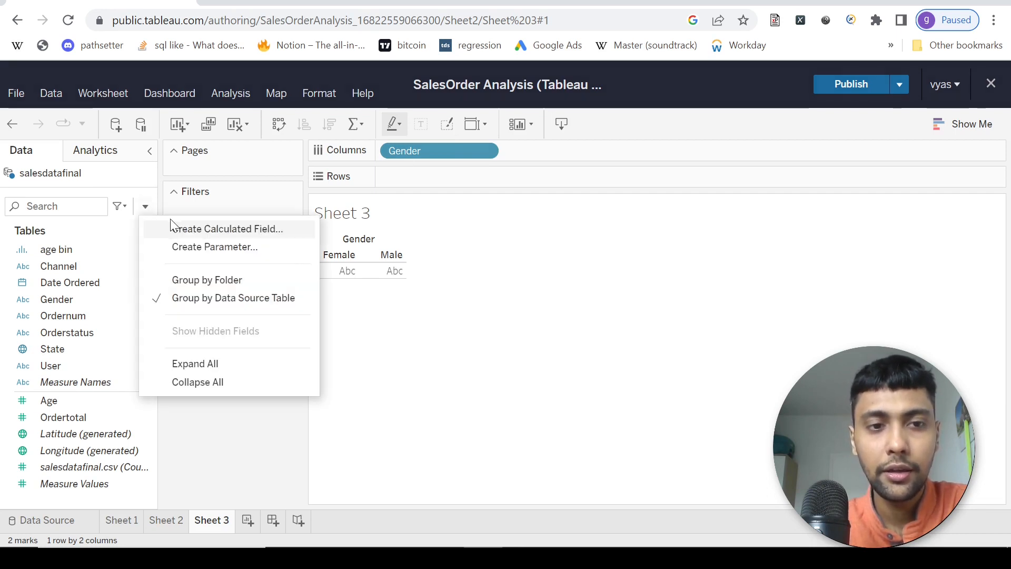
left_click(226, 228)
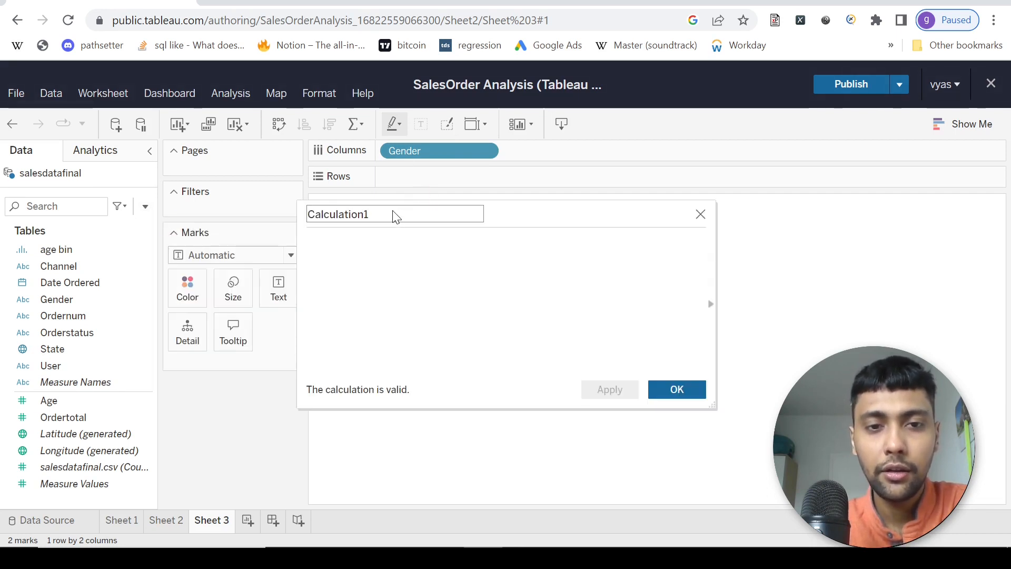
type("Female")
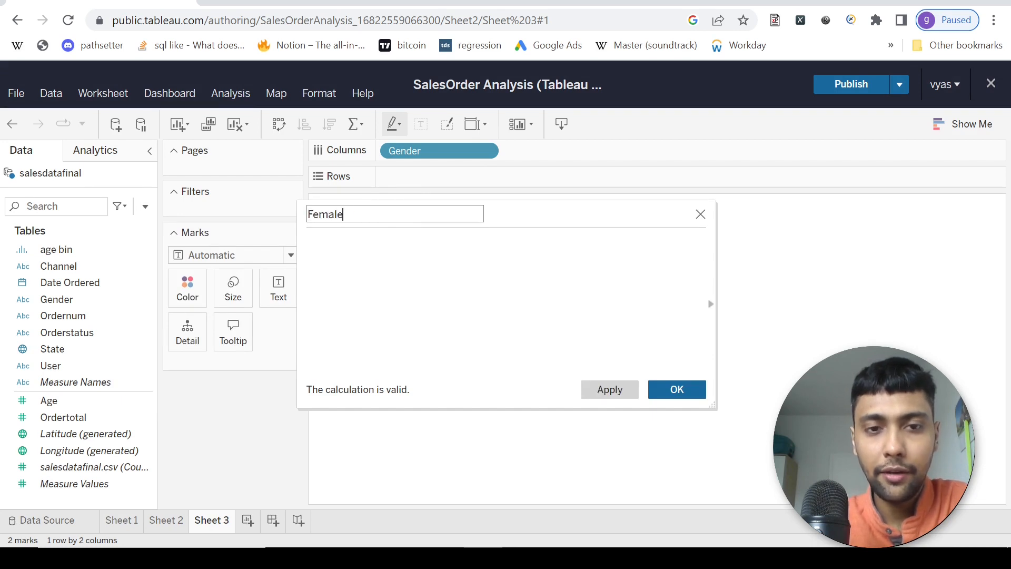
type("Revenue")
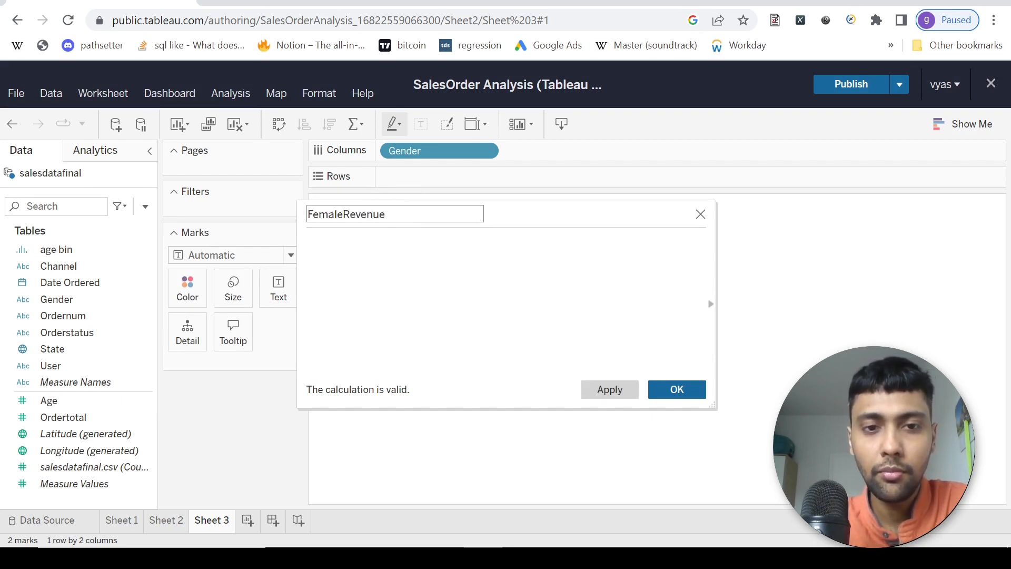
Enter IF [Gender]='Female' THEN [Ordertotal] END as the formula and save it
type("if")
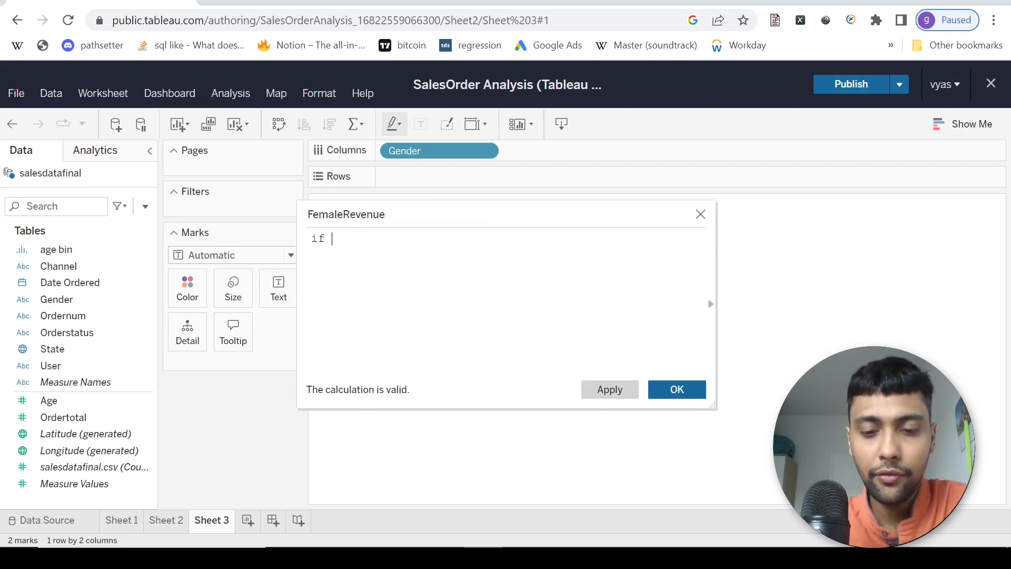
type("_G")
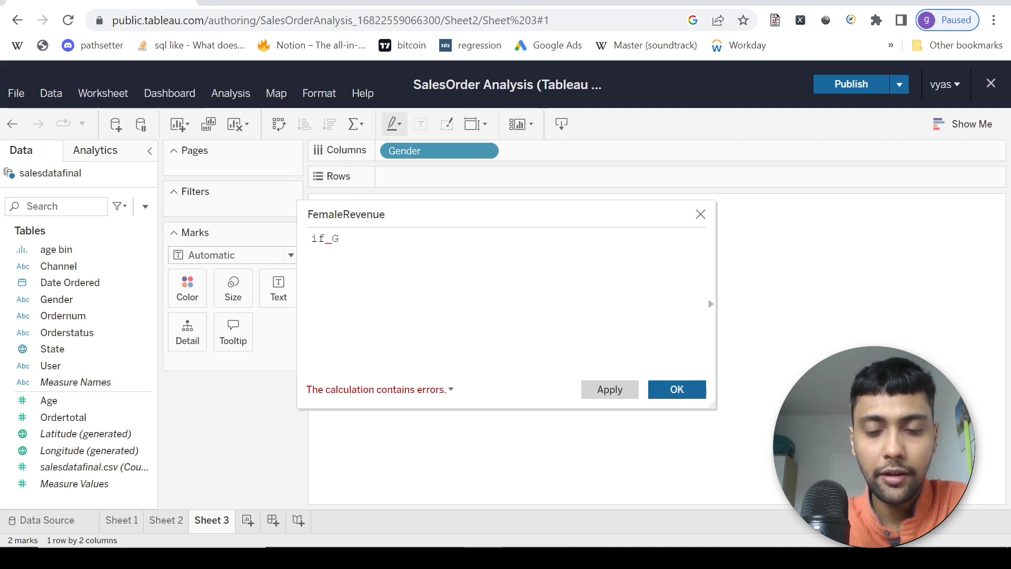
type("[Gender")
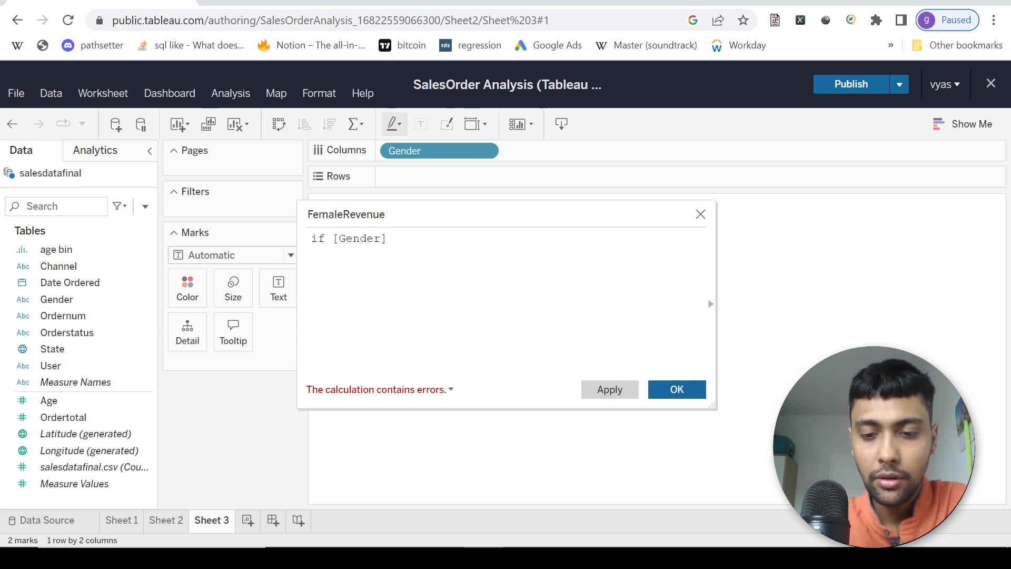
type("='")
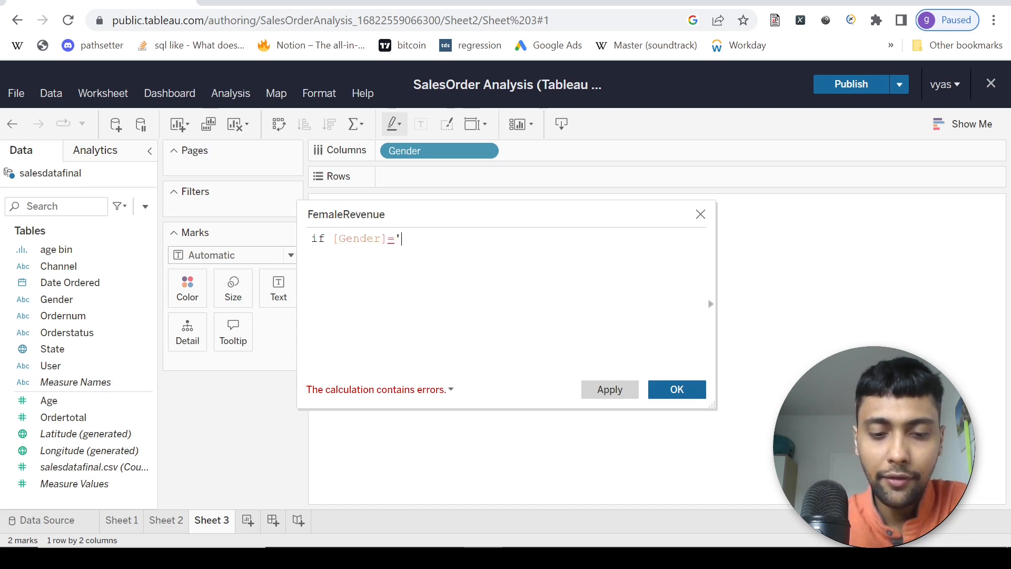
type("Female' then")
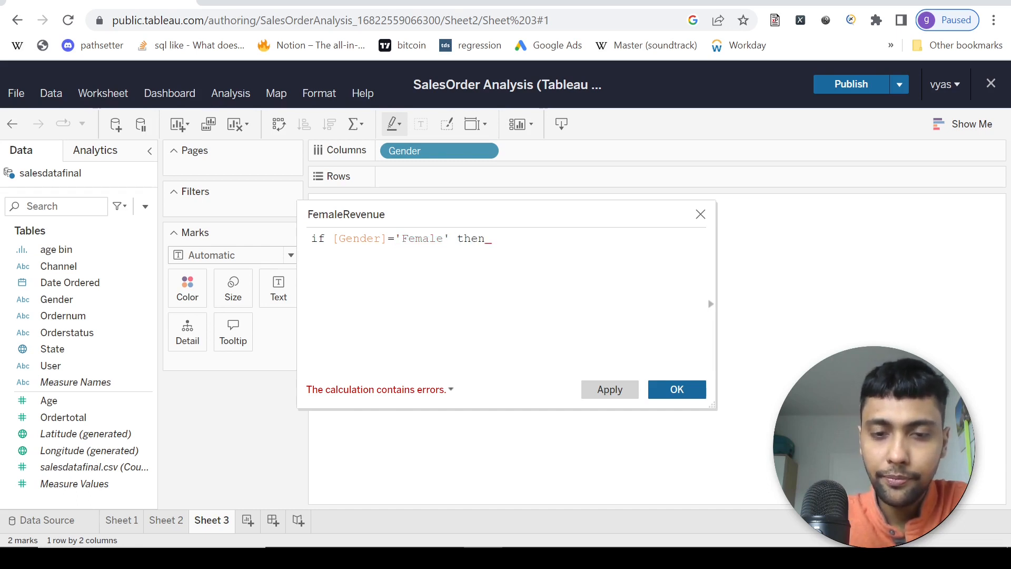
type("[Ord")
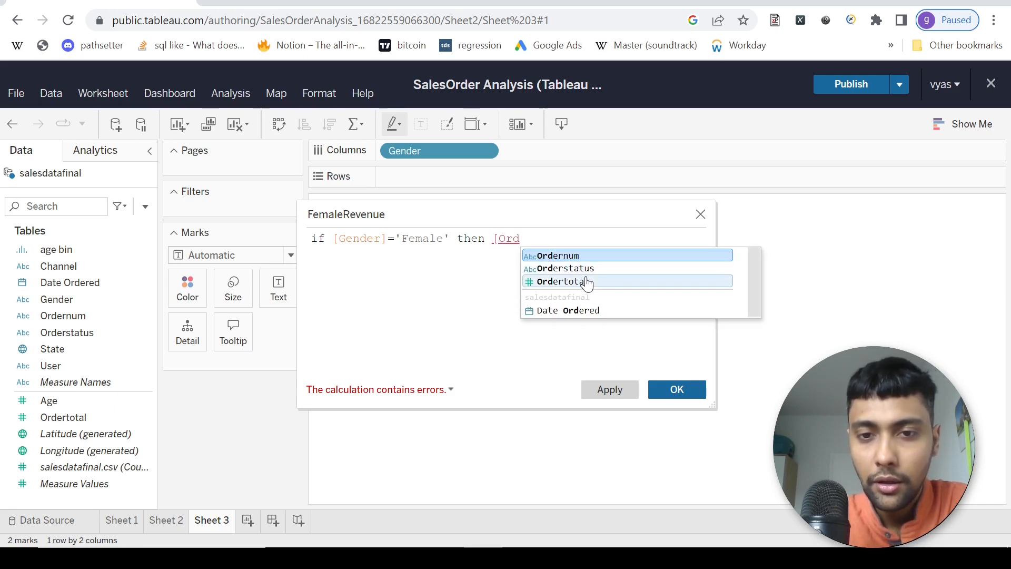
left_click(563, 281)
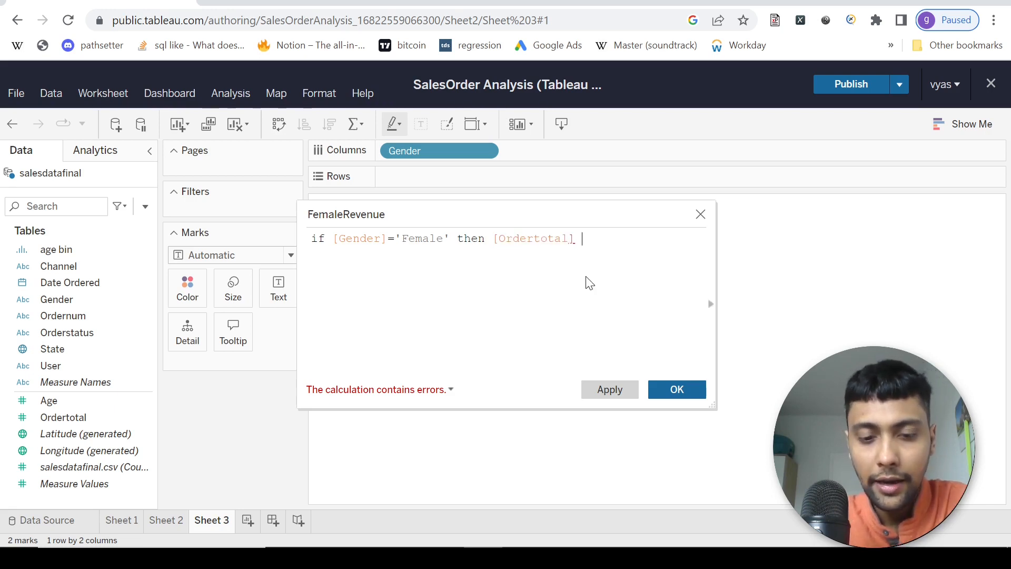
type("end")
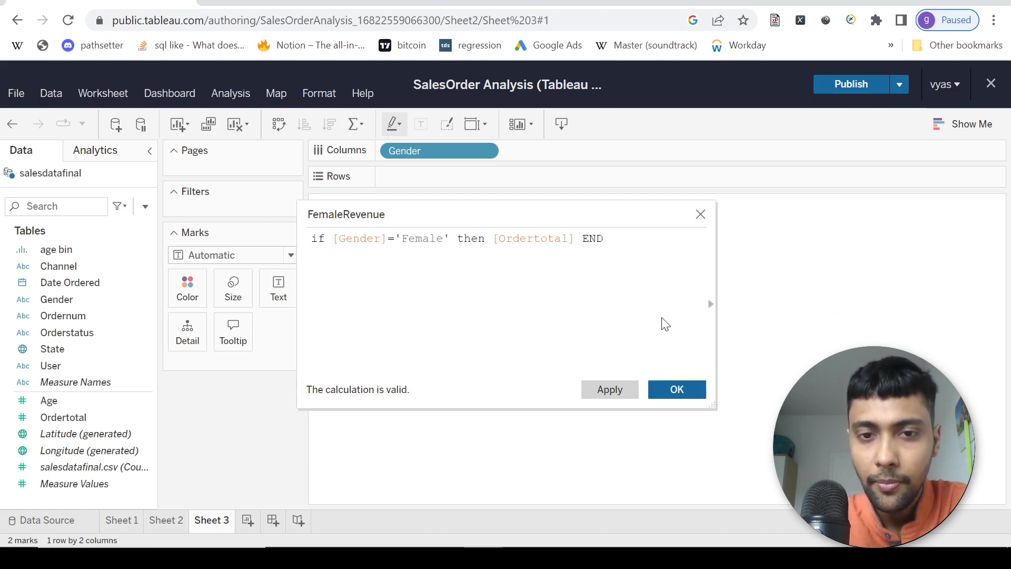
triple_click(451, 239)
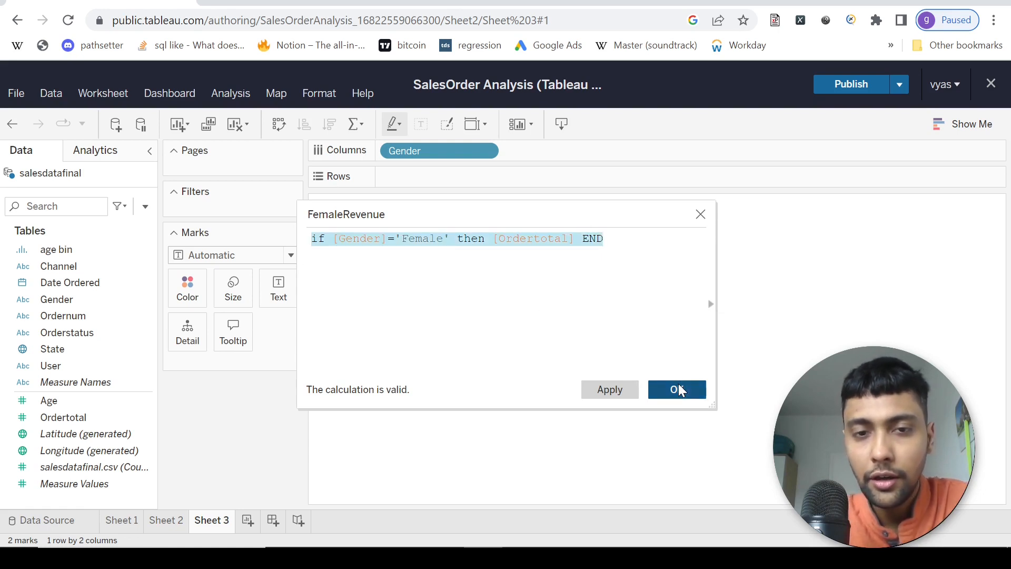
left_click(676, 389)
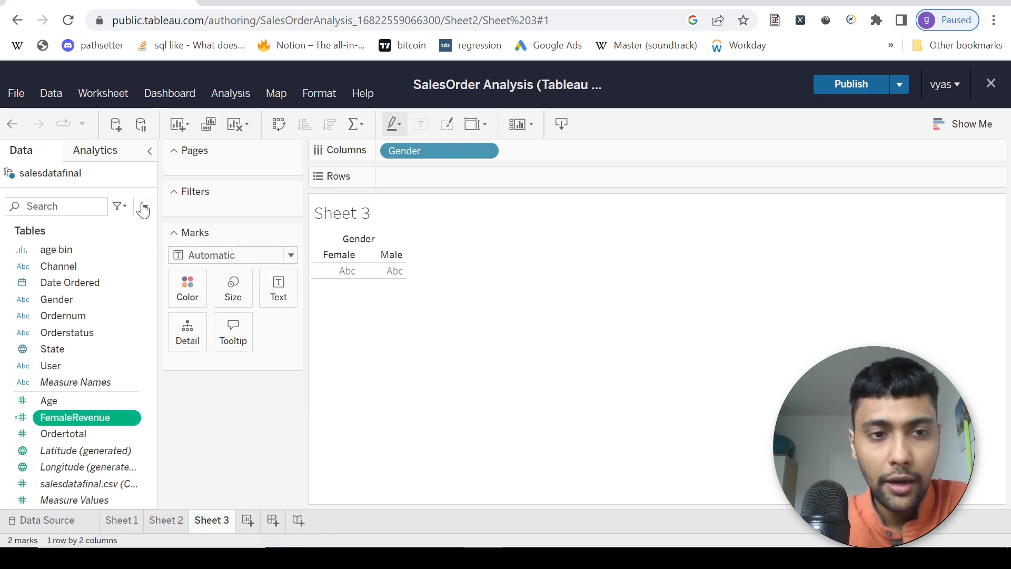
Create calculated field malerevenue returning Ordertotal when Gender is 'Male'
left_click(144, 207)
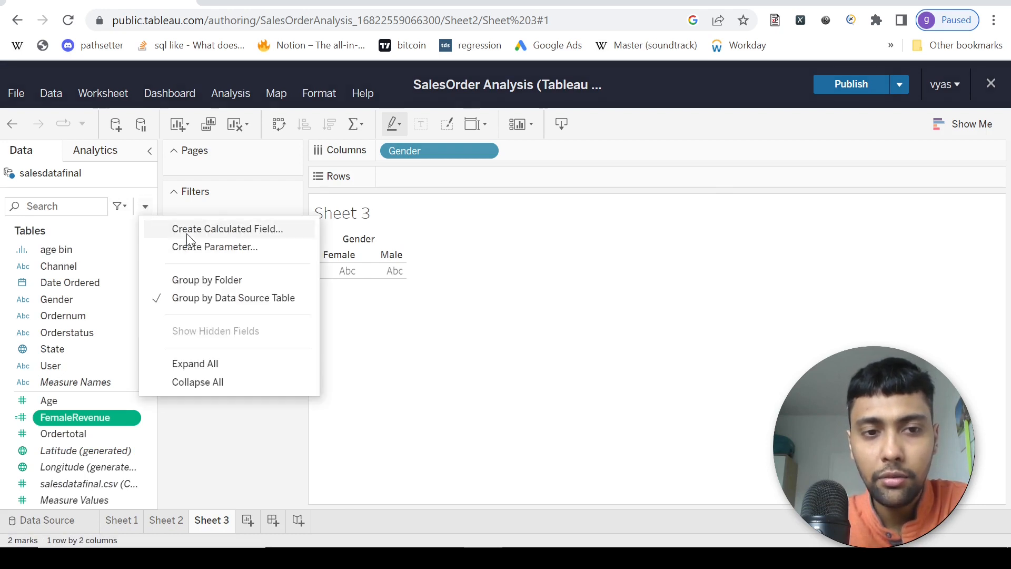
left_click(227, 228)
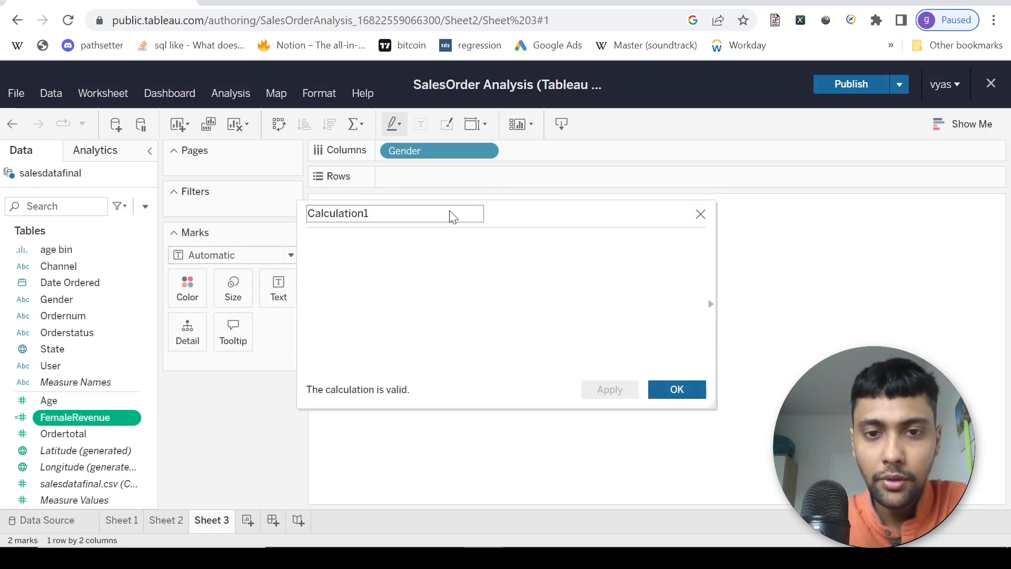
type("male")
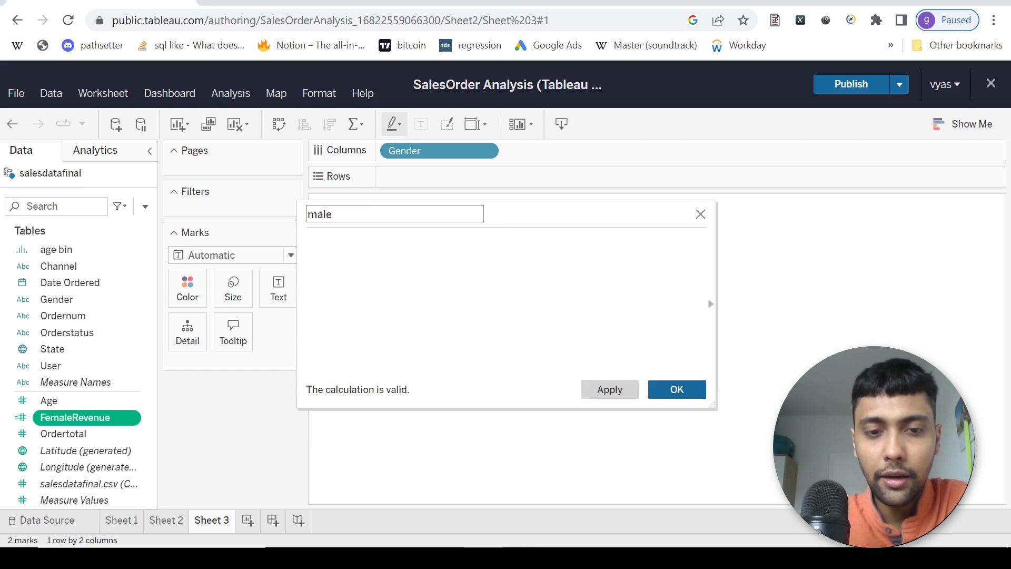
type("revenue")
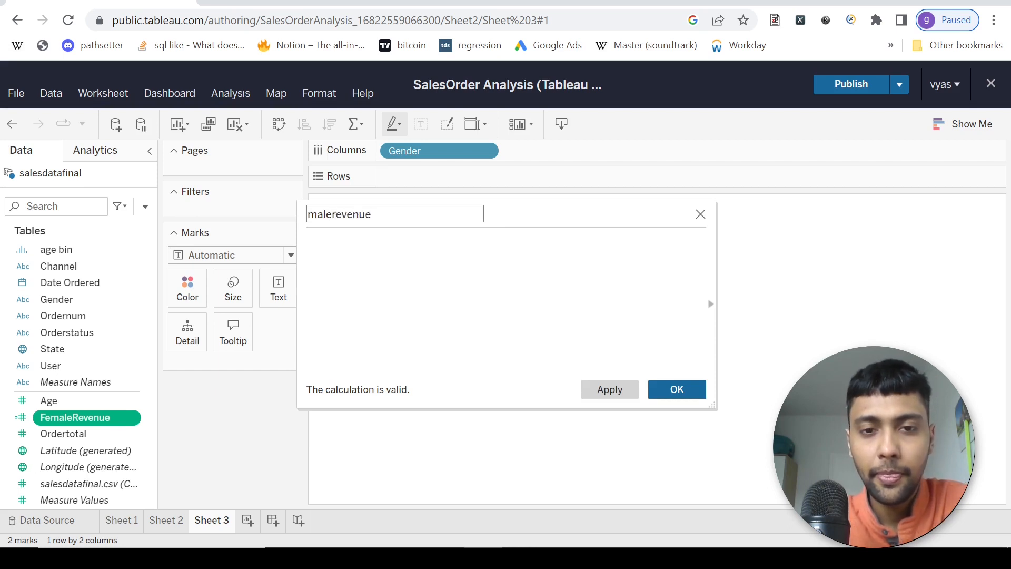
type("if [Gender]='Female' then [Ordertotal] END")
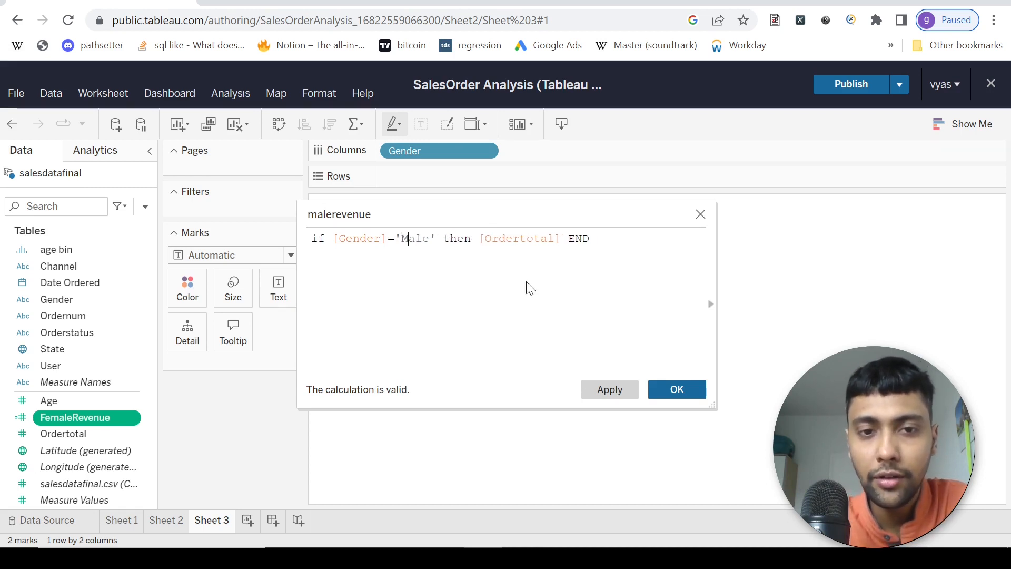
left_click(676, 389)
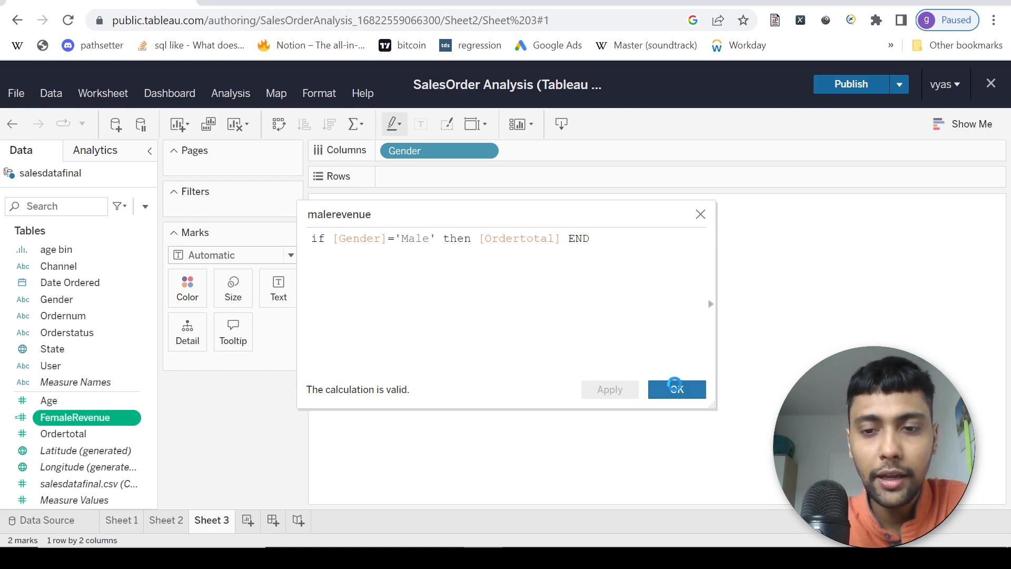
left_click(676, 389)
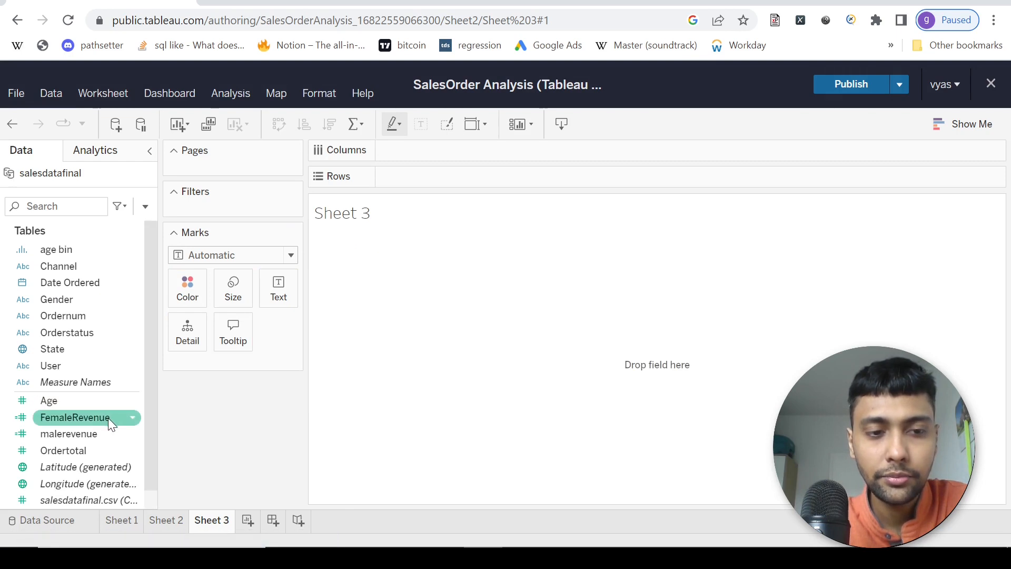
Drag the revenue fields to Rows and State to Columns on Sheet 3
left_click_drag(75, 418, 445, 181)
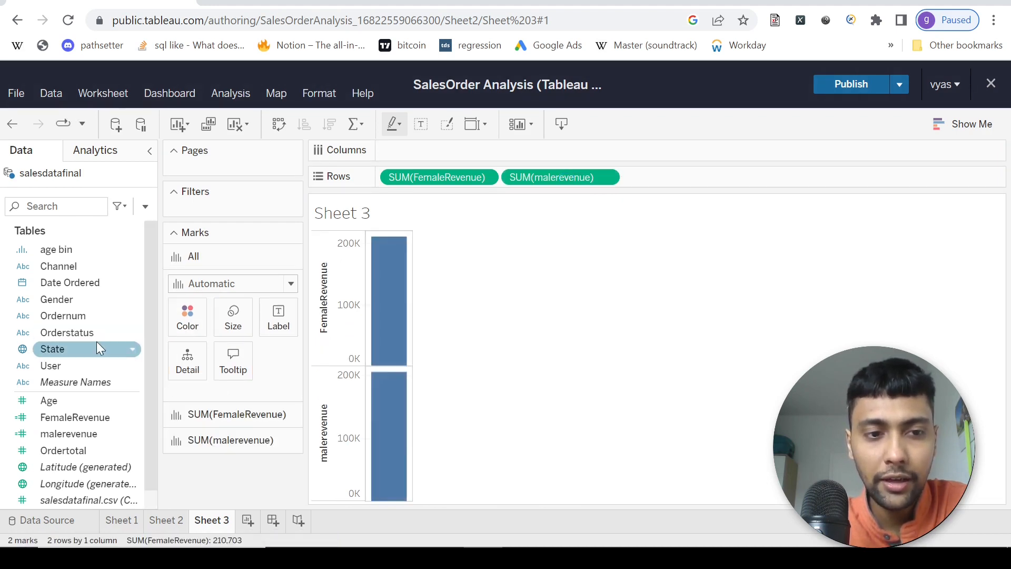
left_click_drag(51, 348, 439, 150)
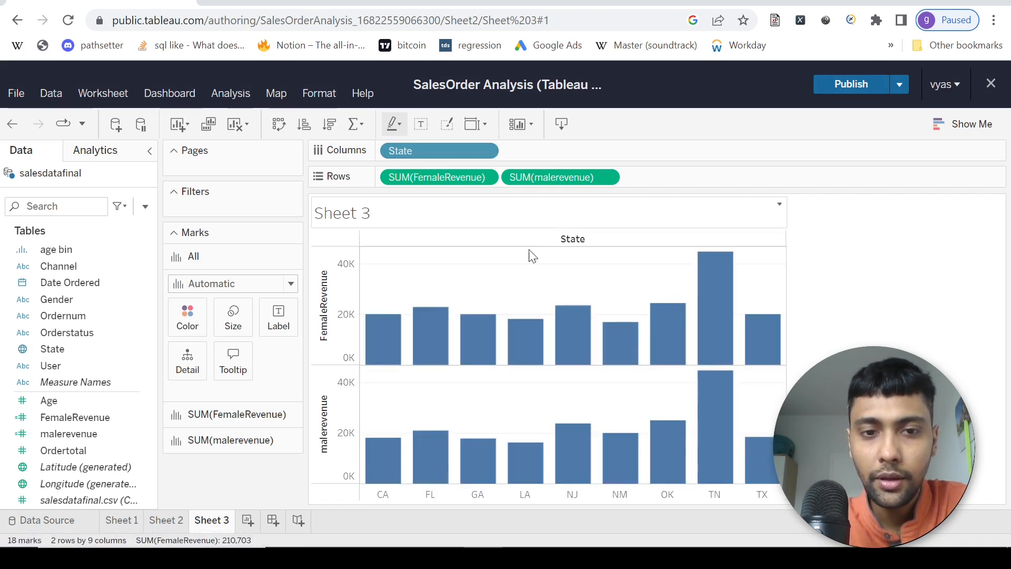
mouse_move(753, 298)
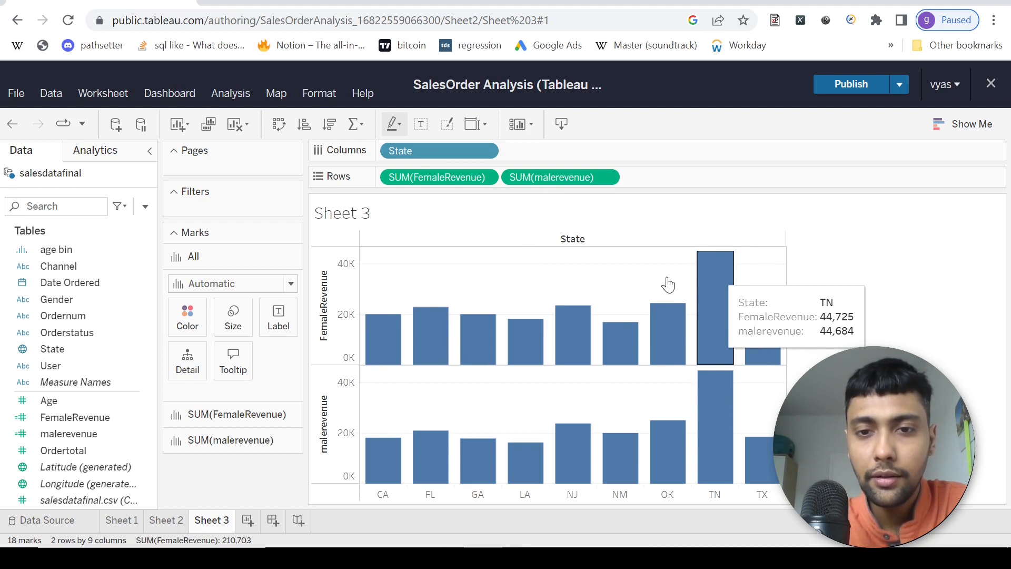
mouse_move(577, 198)
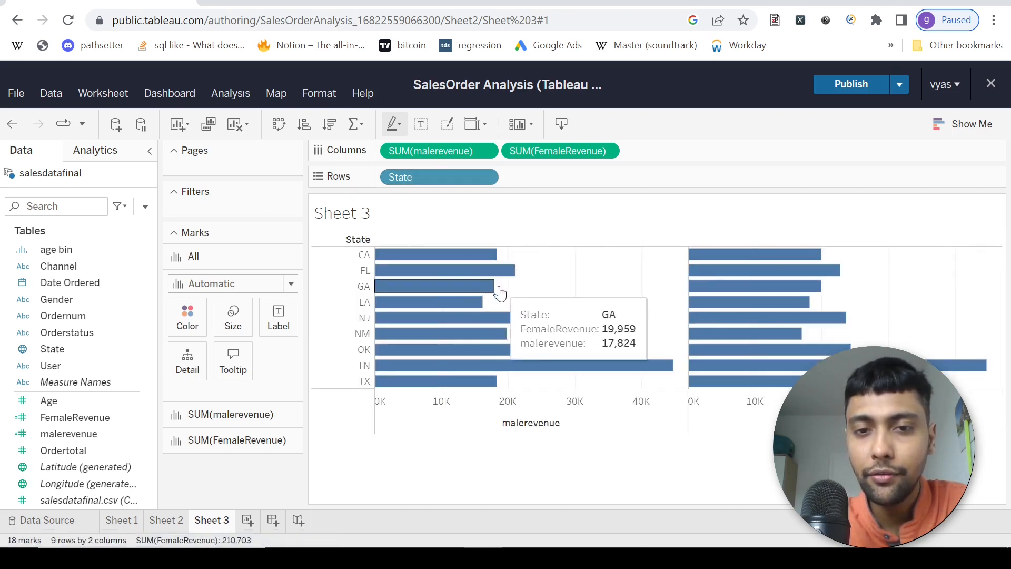
mouse_move(535, 294)
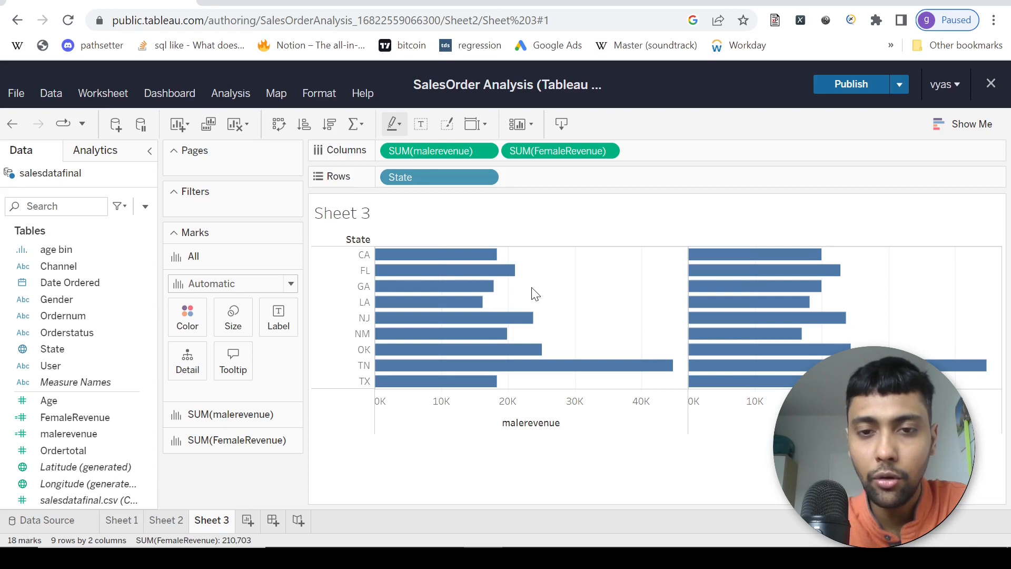
Swap rows and columns so State runs down the side with horizontal revenue bars
right_click(528, 290)
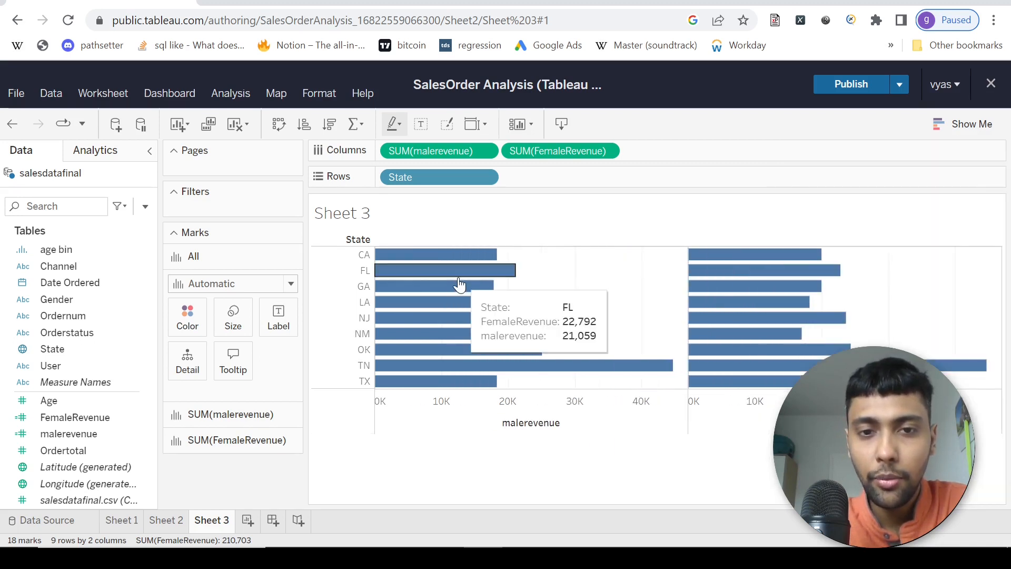
right_click(442, 287)
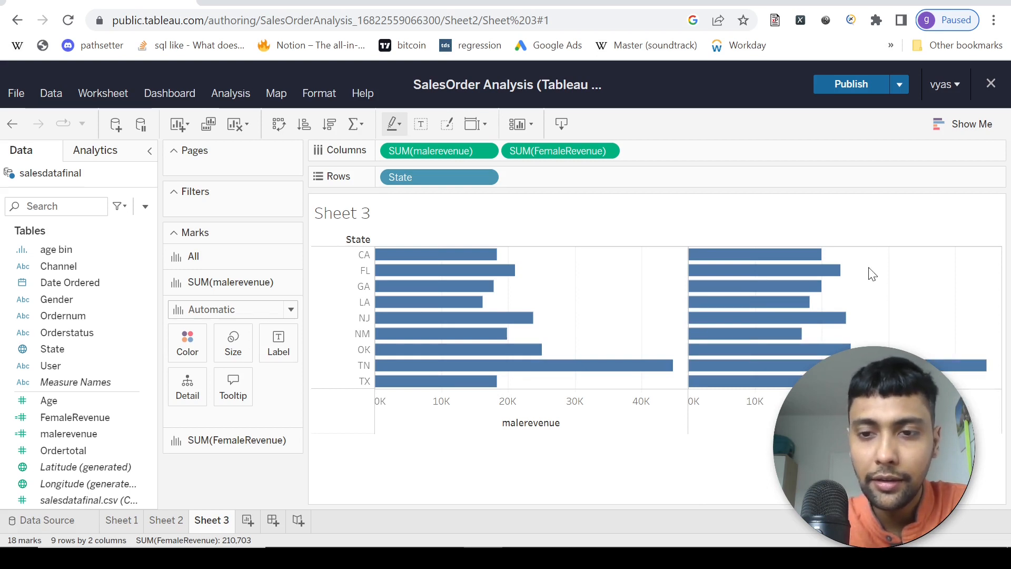
mouse_move(459, 270)
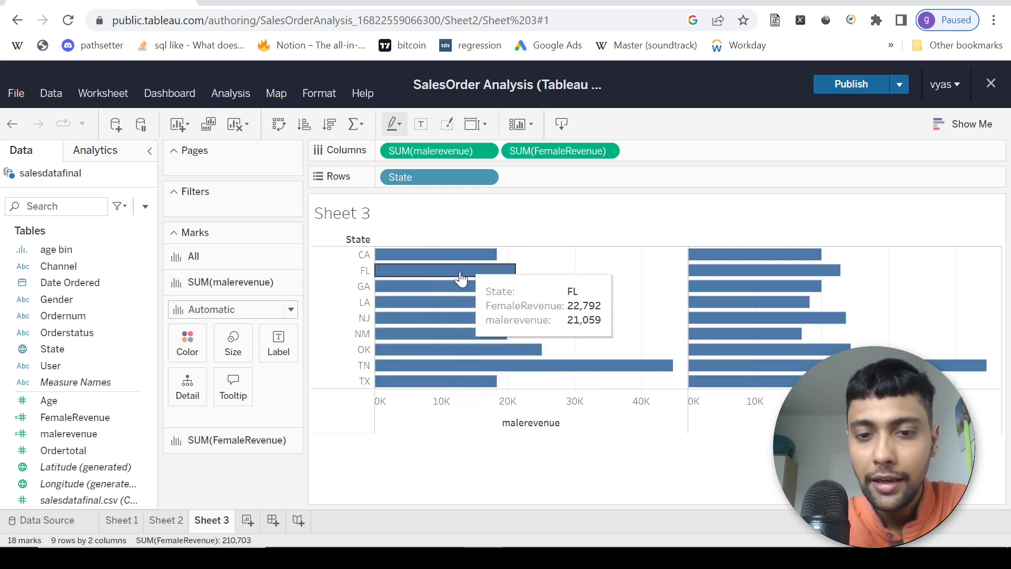
mouse_move(758, 252)
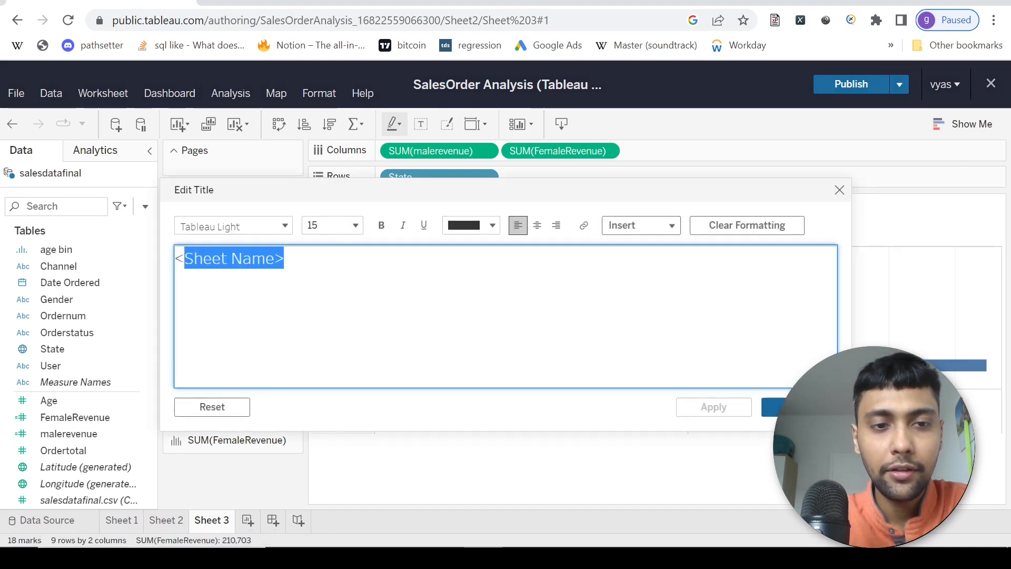
Title the chart 'Revenue Per State Genderwise'
type("Rve")
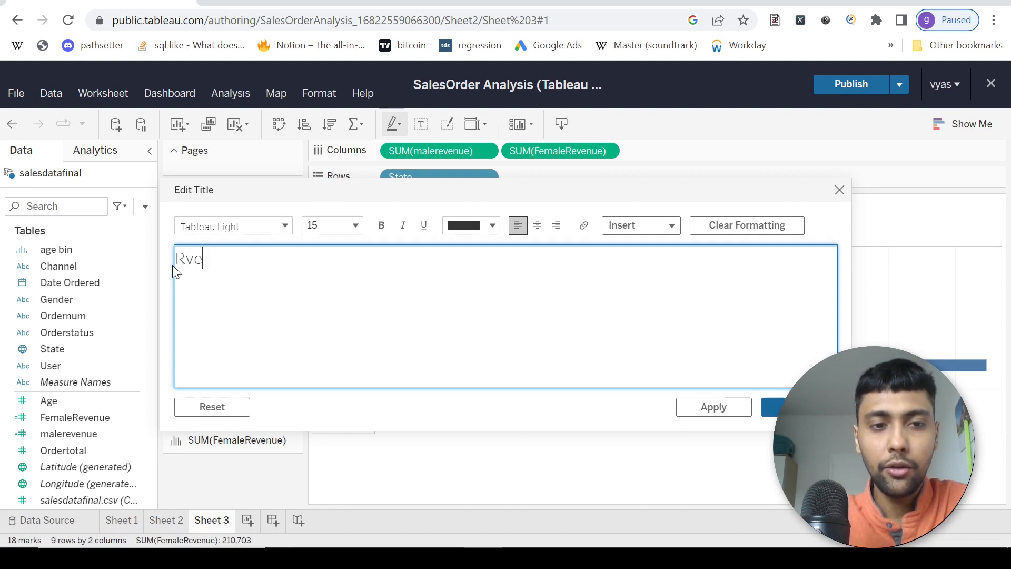
type("Revenuer")
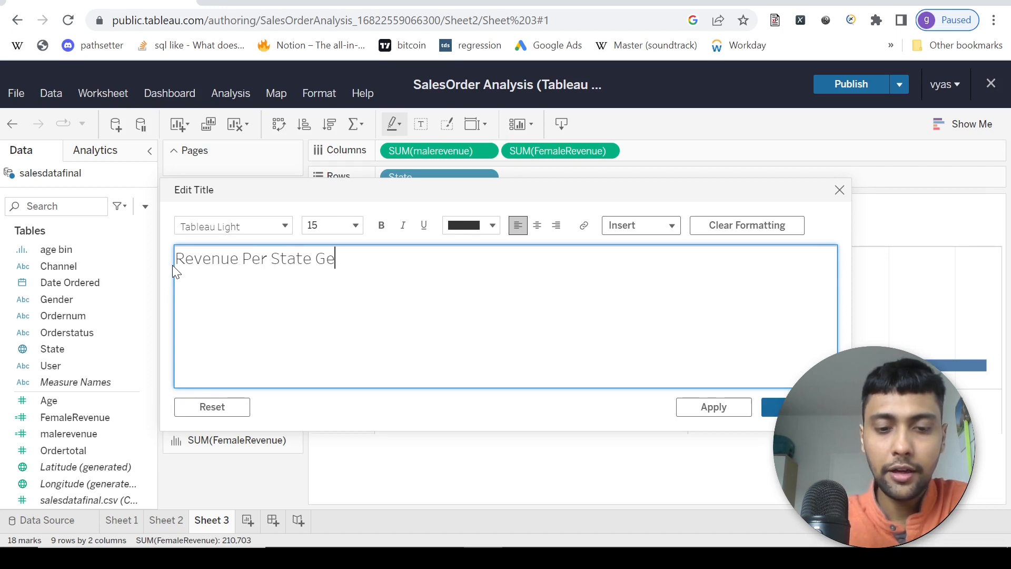
type("nderwise")
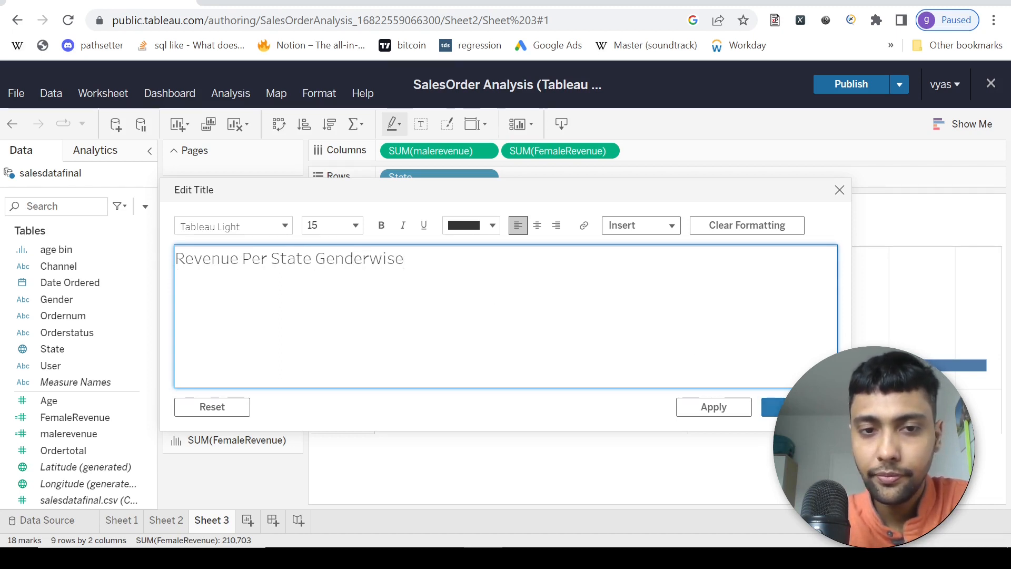
left_click(714, 407)
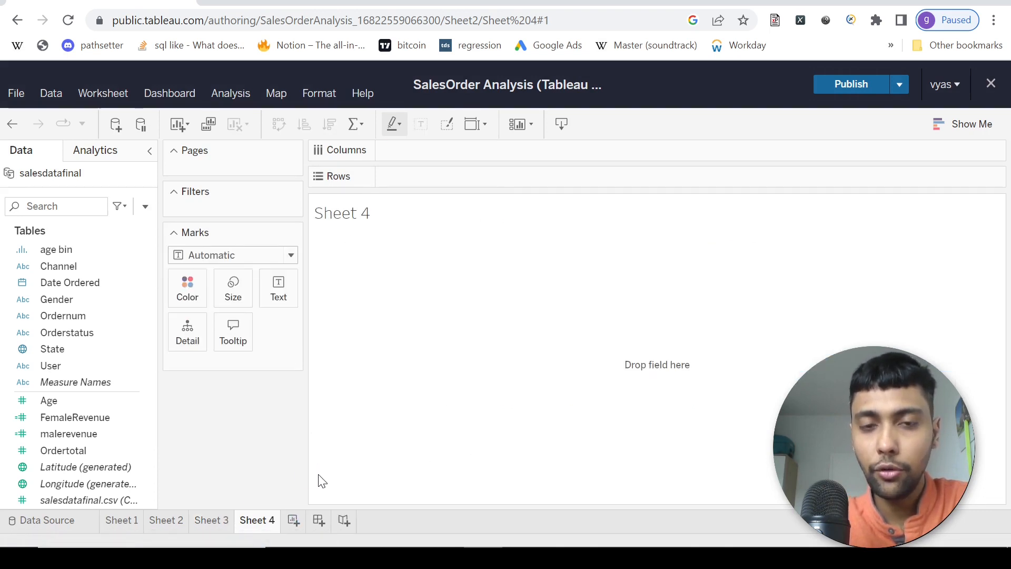
On new Sheet 4, plot total Ordertotal by Channel and switch it to a pie chart
left_click(58, 266)
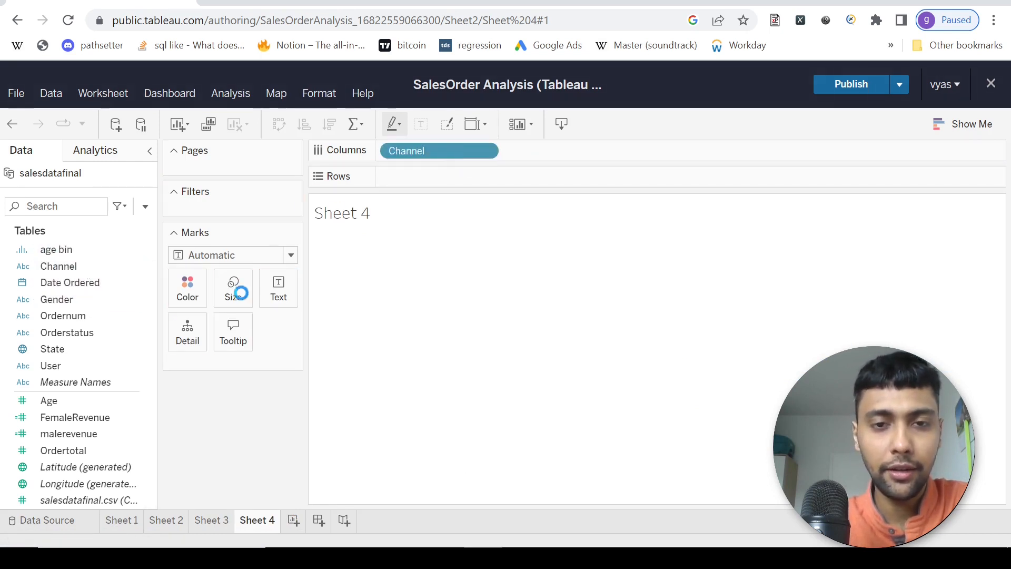
left_click_drag(63, 451, 494, 155)
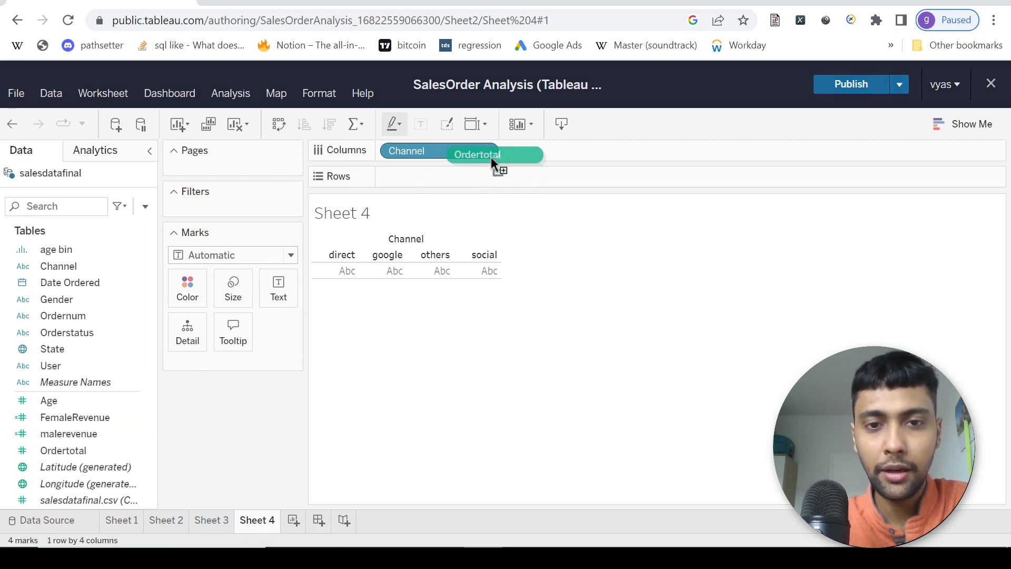
left_click_drag(477, 154, 438, 177)
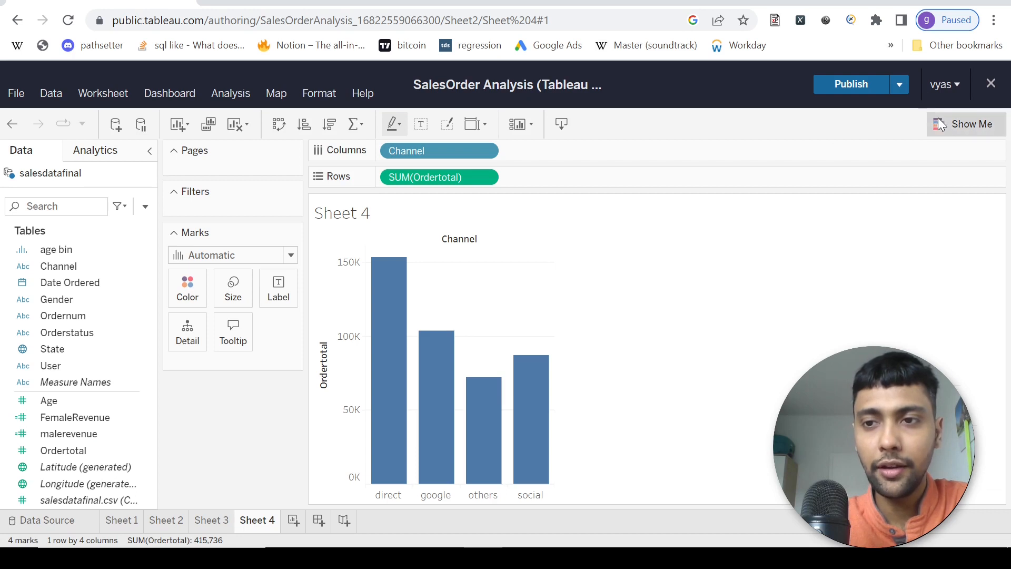
left_click(967, 124)
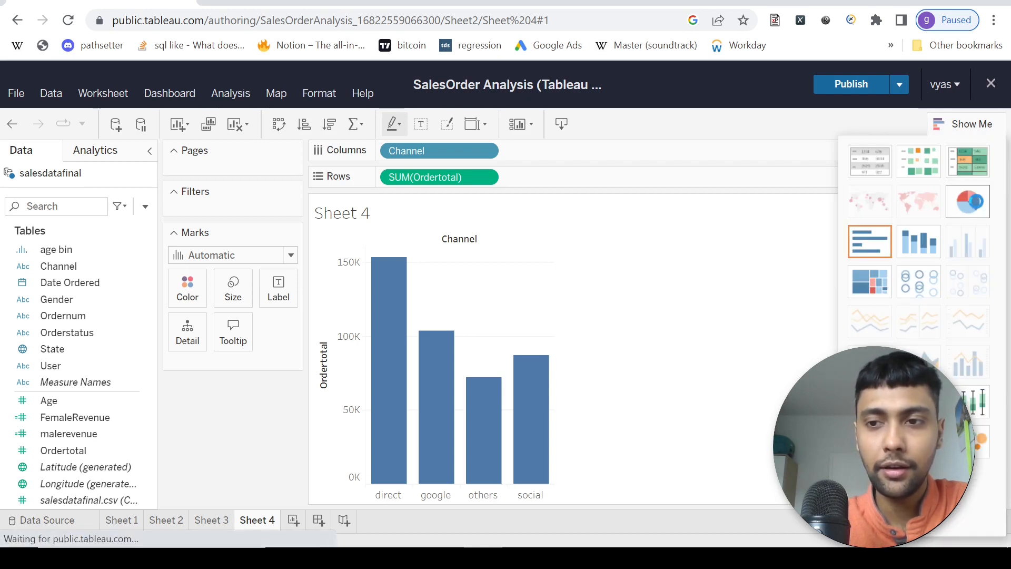
left_click(967, 201)
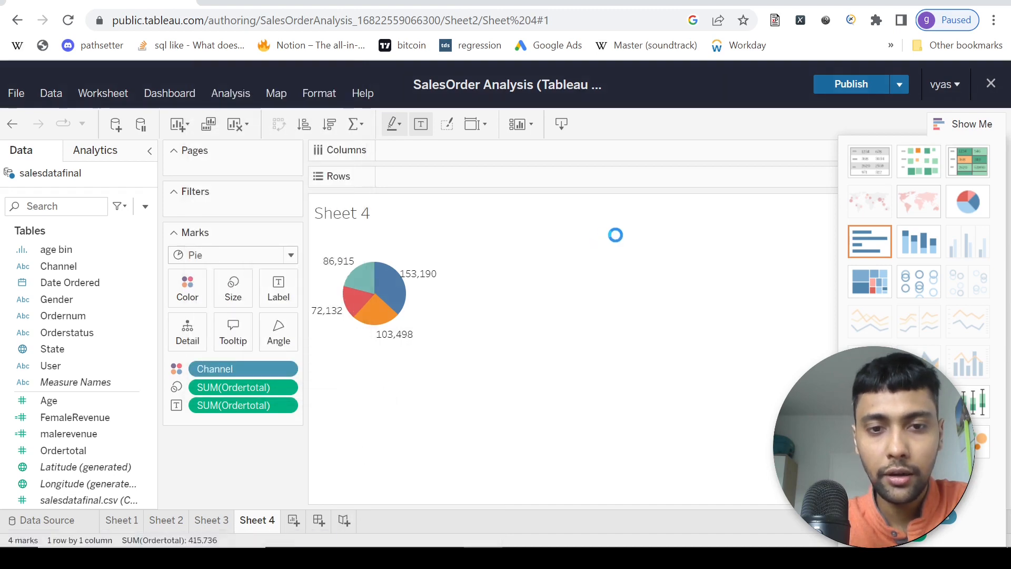
mouse_move(394, 284)
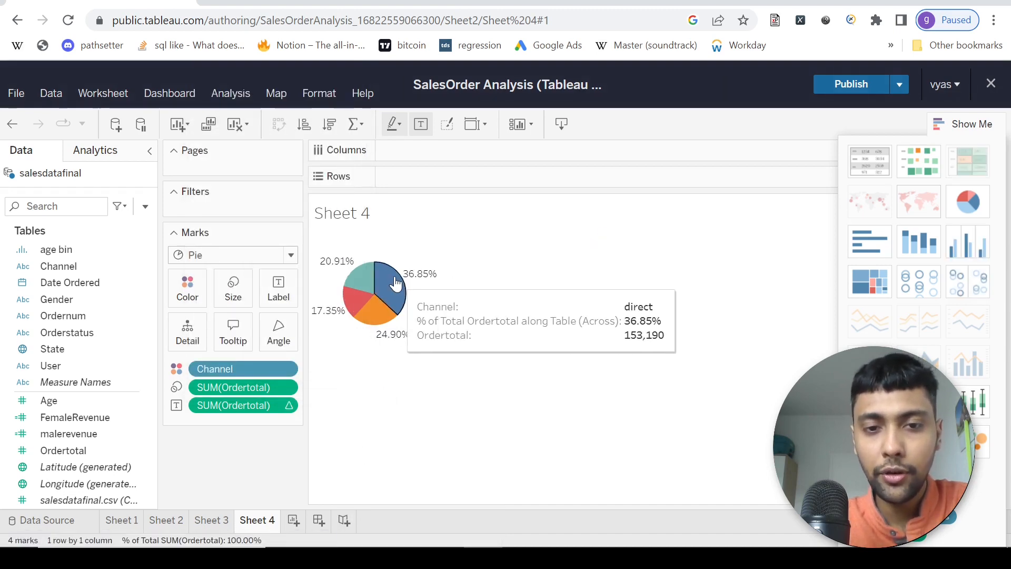
mouse_move(362, 333)
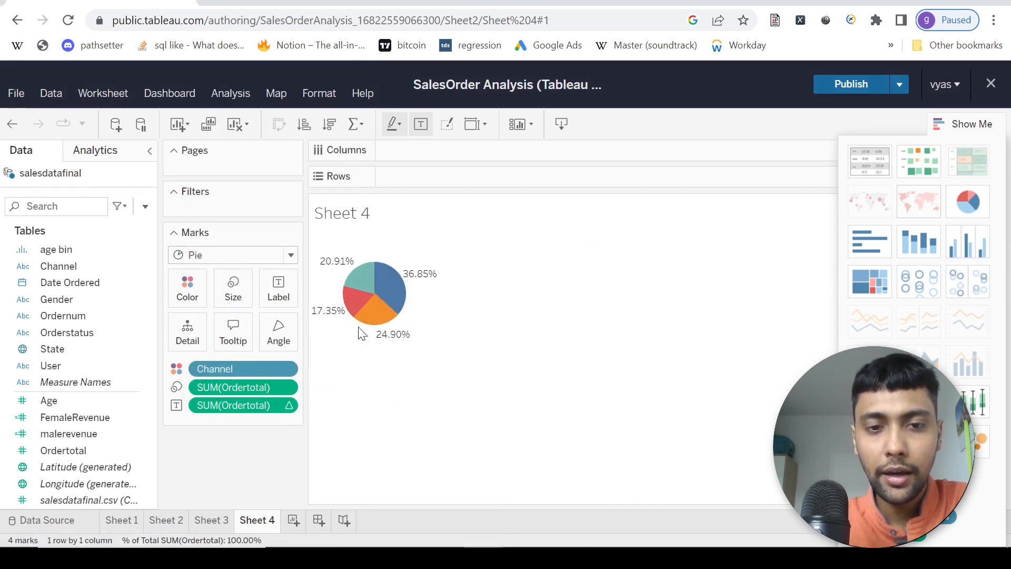
mouse_move(368, 282)
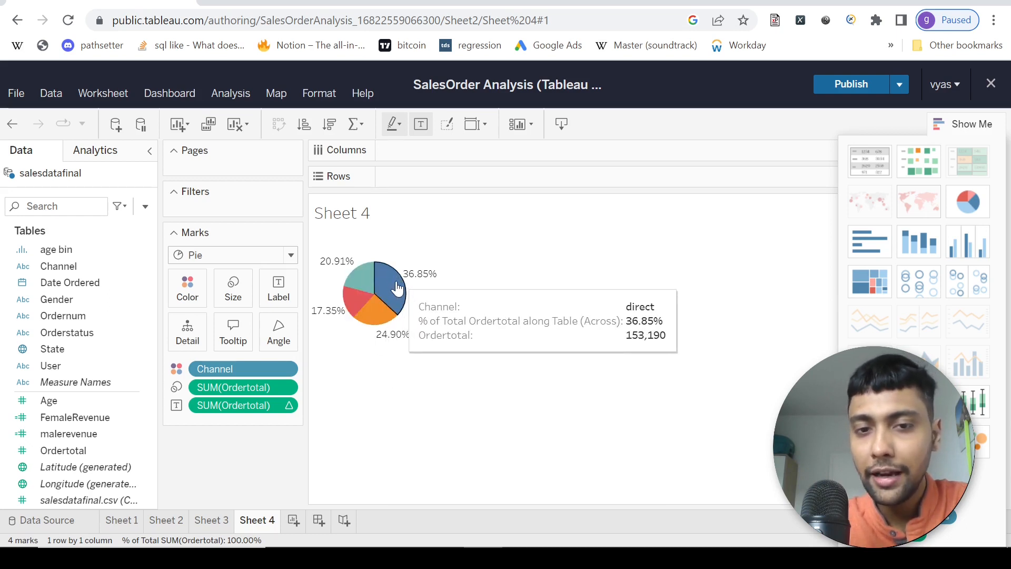
mouse_move(467, 258)
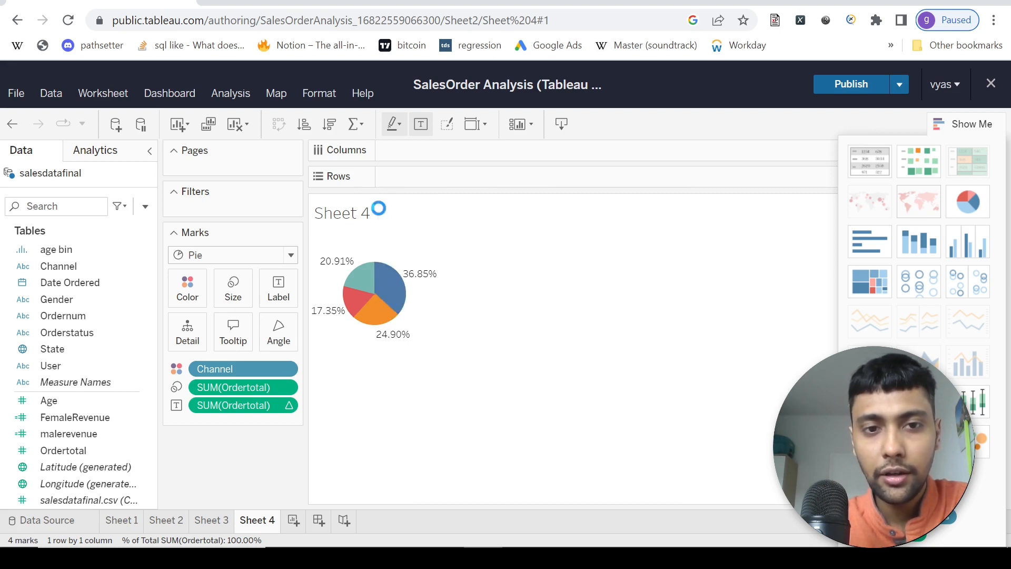
Retitle Sheet 4's pie chart 'Revenue Distribution Per Channel'
double_click(341, 213)
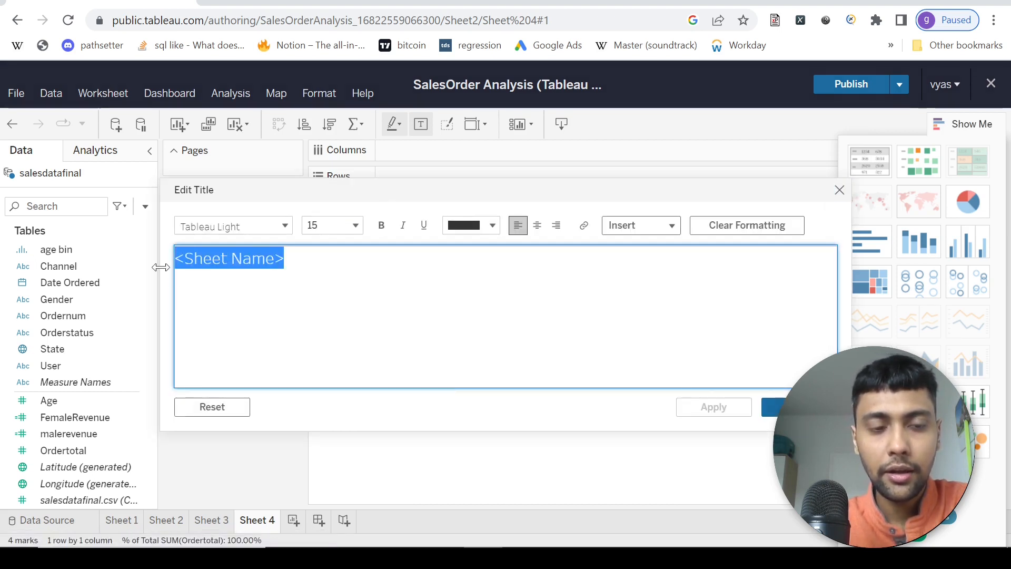
type("Revenue Distribution Per")
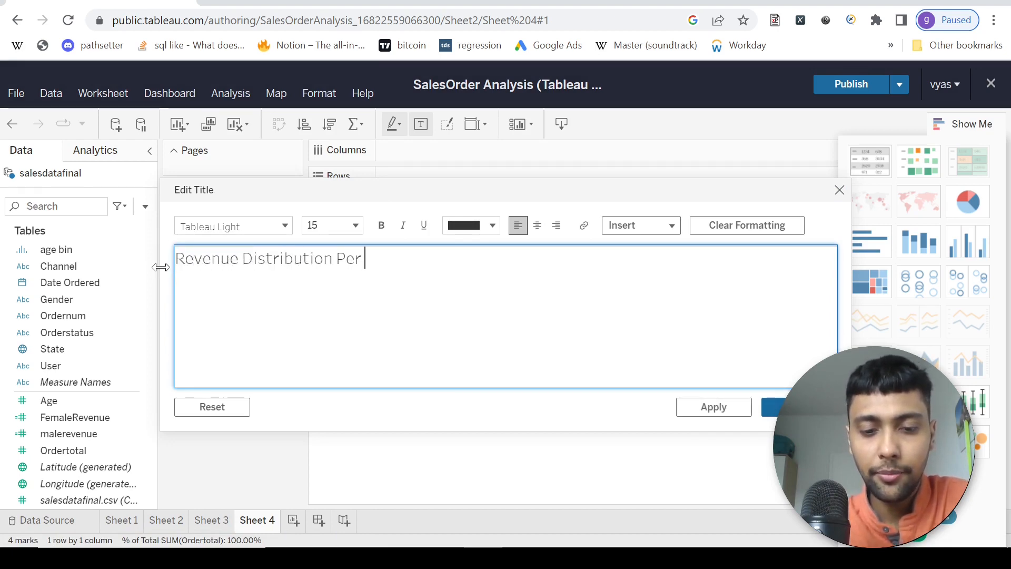
type("Channel")
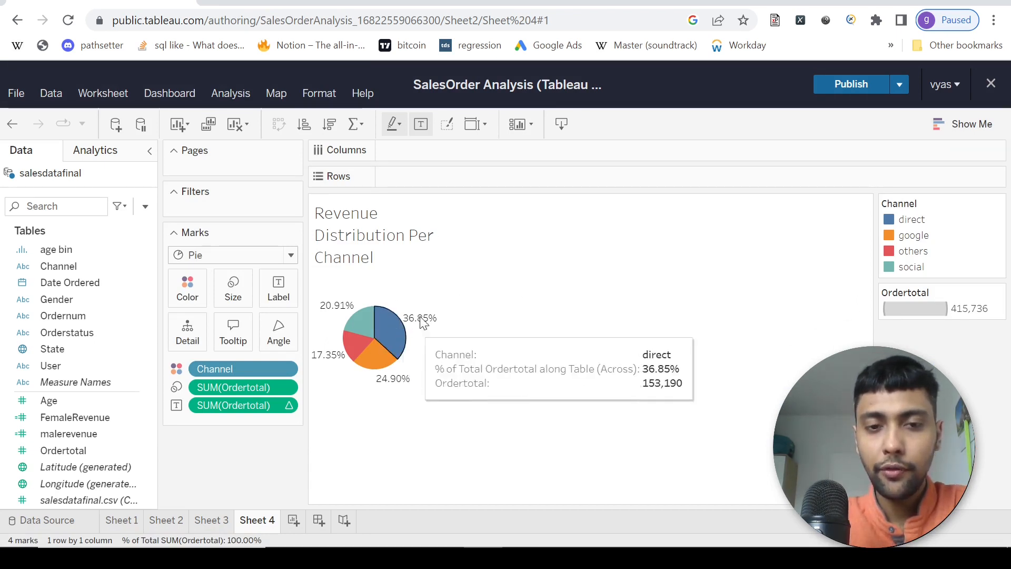
mouse_move(503, 69)
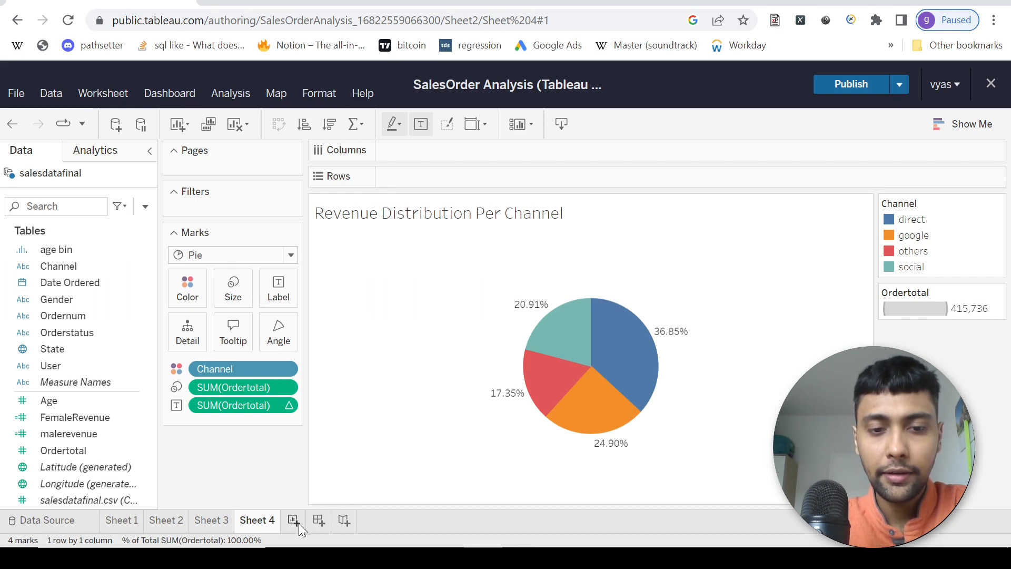
On new Sheet 5, plot total Ordertotal across months of Date Ordered as a line chart
left_click(293, 521)
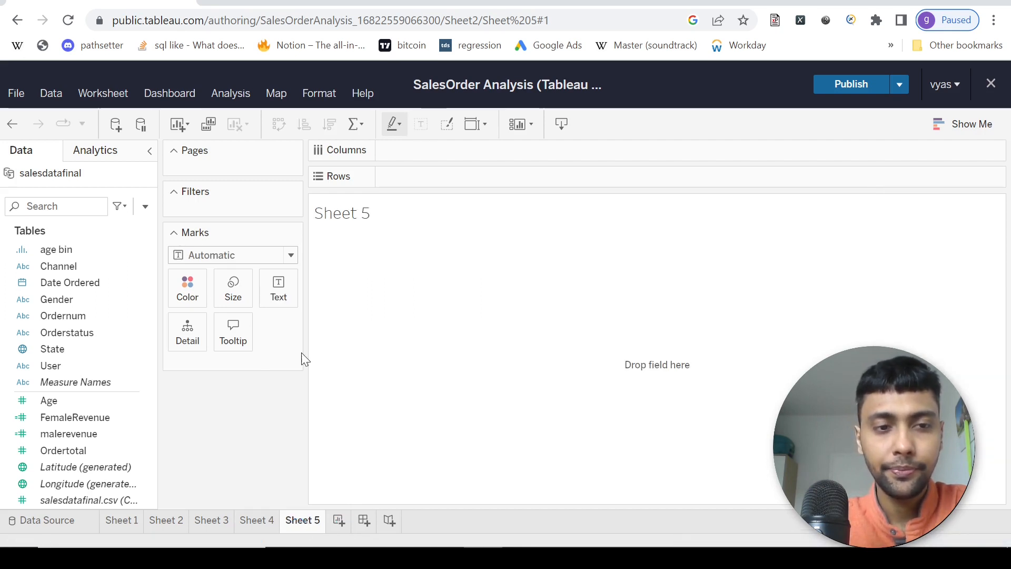
mouse_move(368, 309)
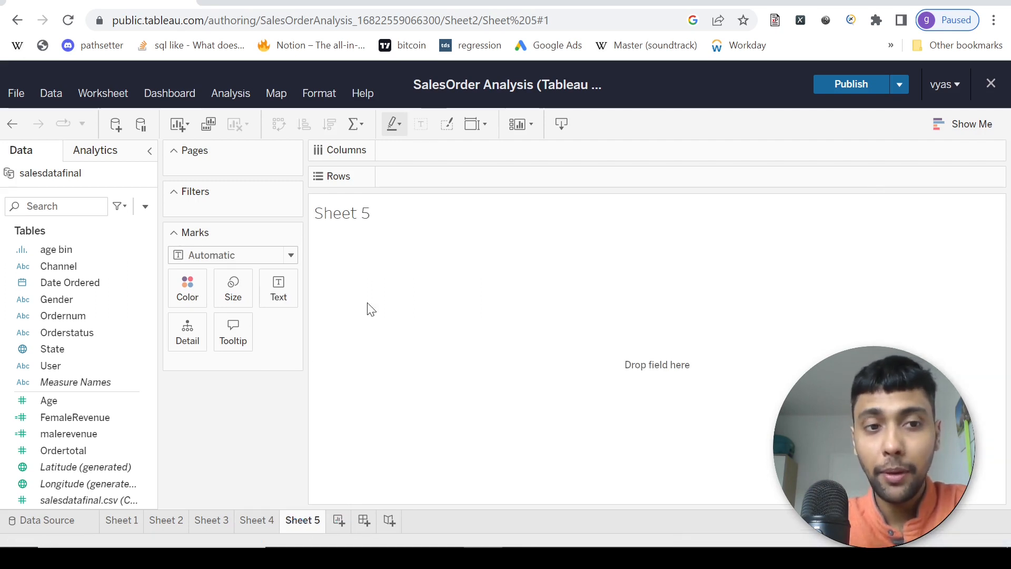
left_click(70, 282)
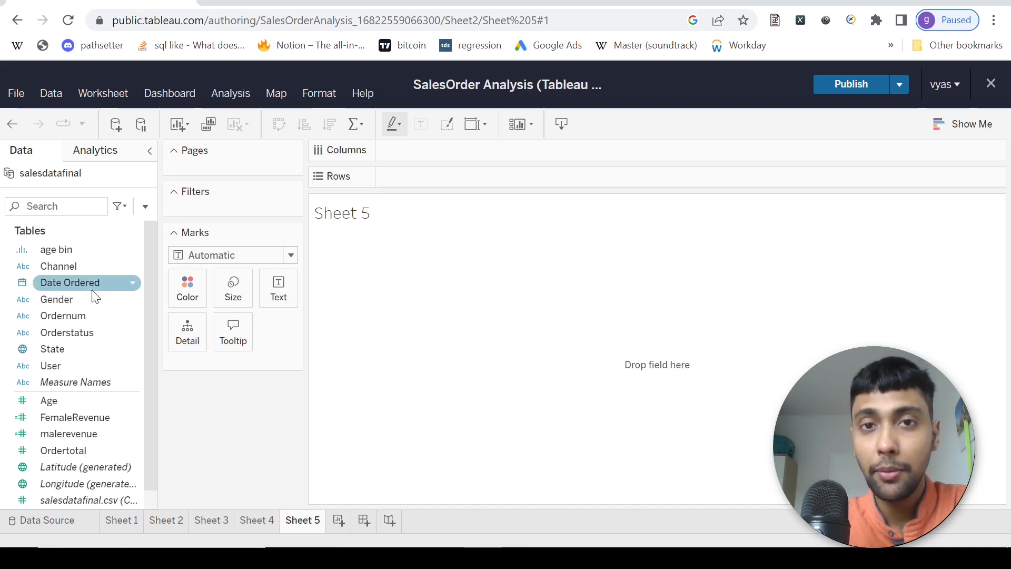
left_click_drag(70, 282, 423, 149)
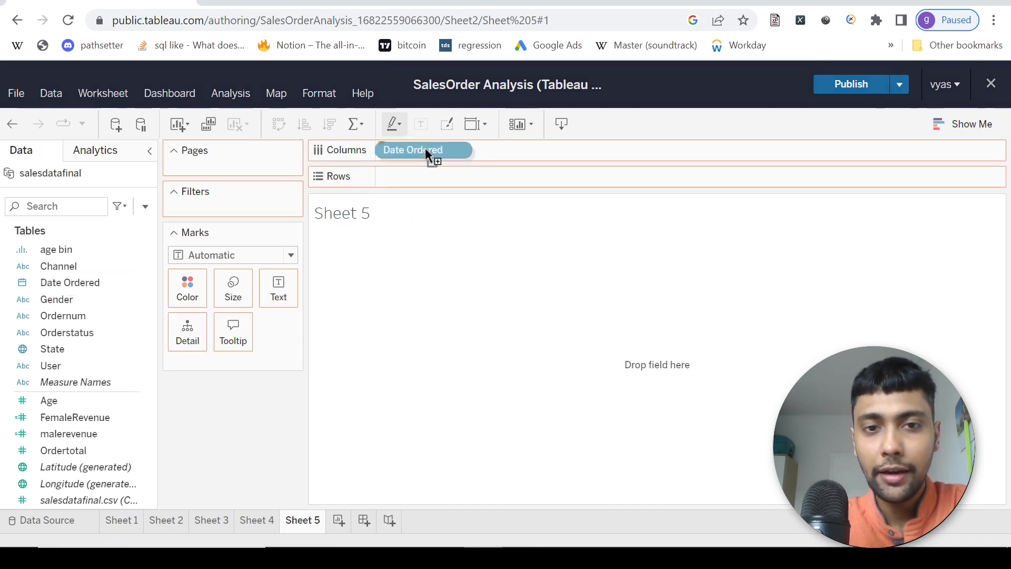
left_click(423, 149)
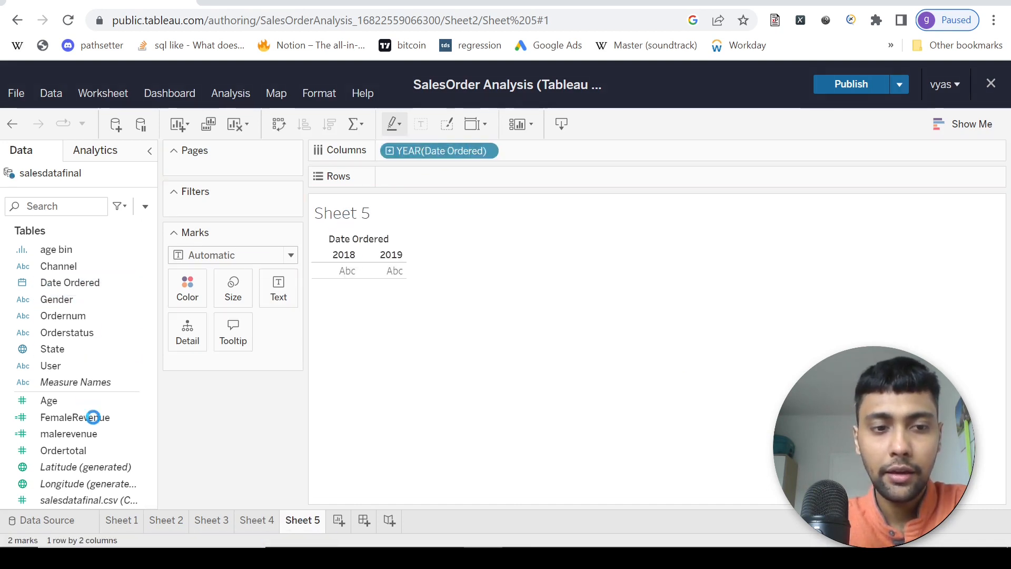
left_click_drag(63, 450, 439, 176)
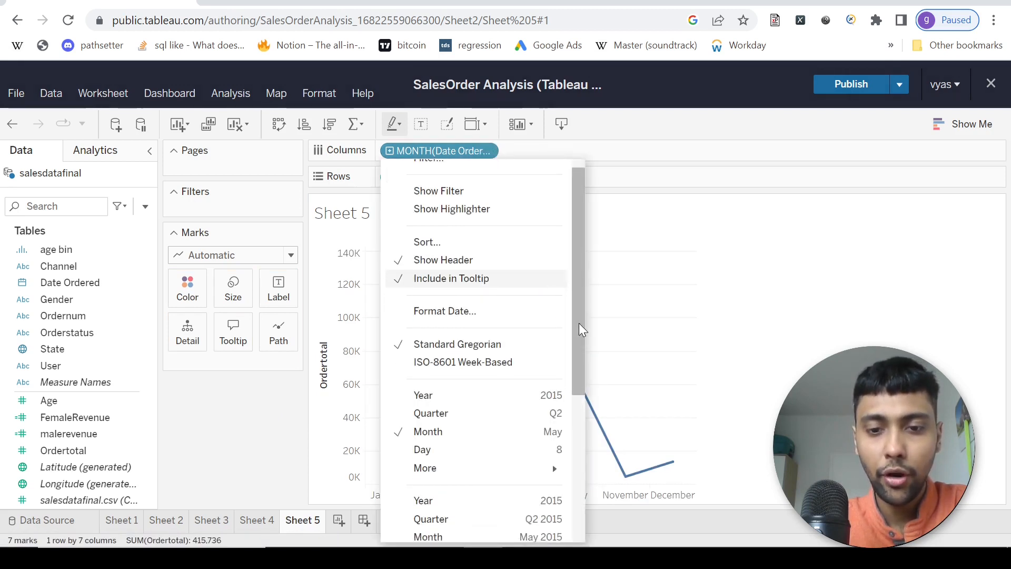
scroll("down", 3)
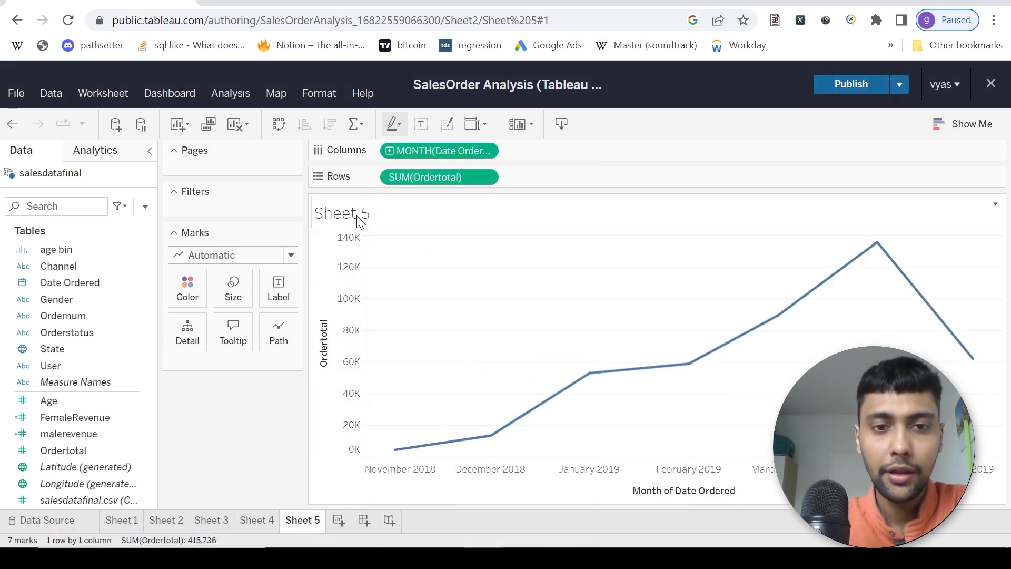
Retitle Sheet 5's monthly line chart 'Revenue Per Month'
double_click(341, 213)
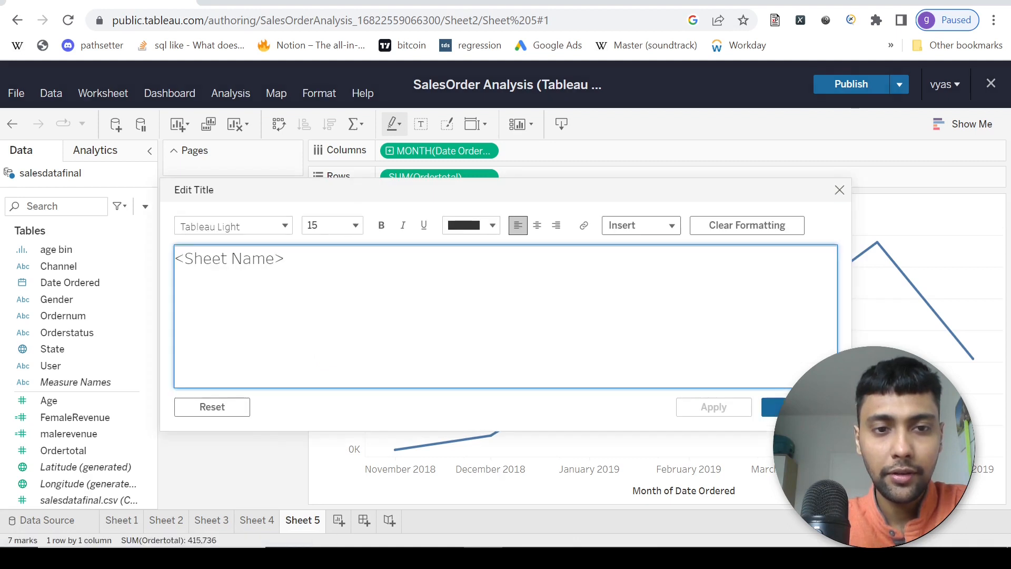
type("Revenue Per Month")
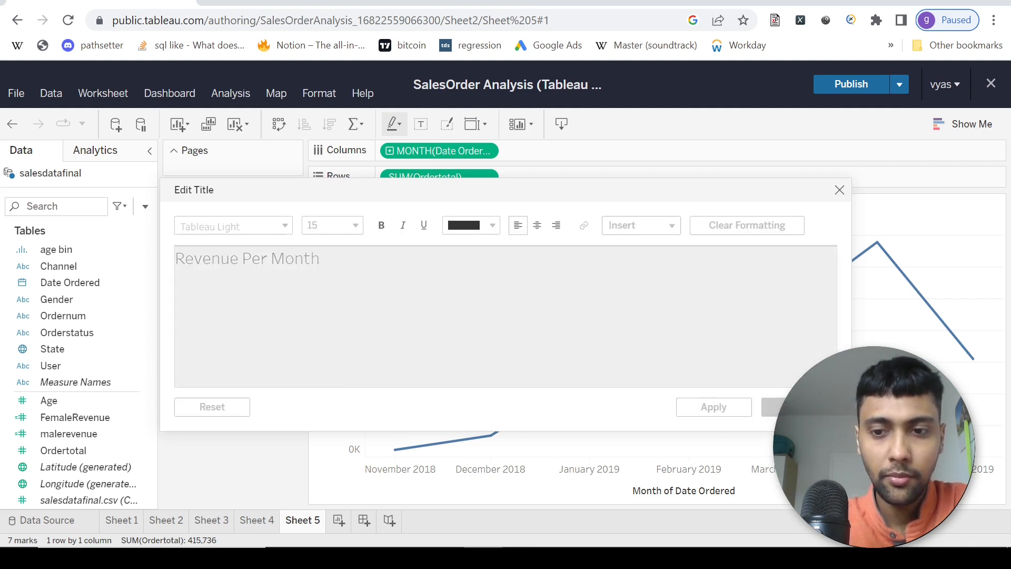
left_click(839, 189)
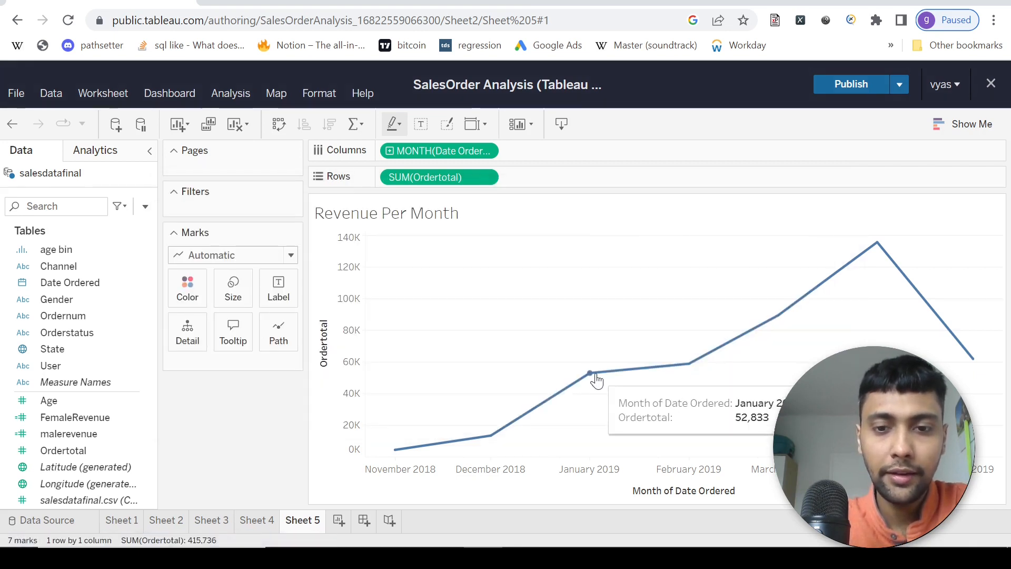
mouse_move(876, 248)
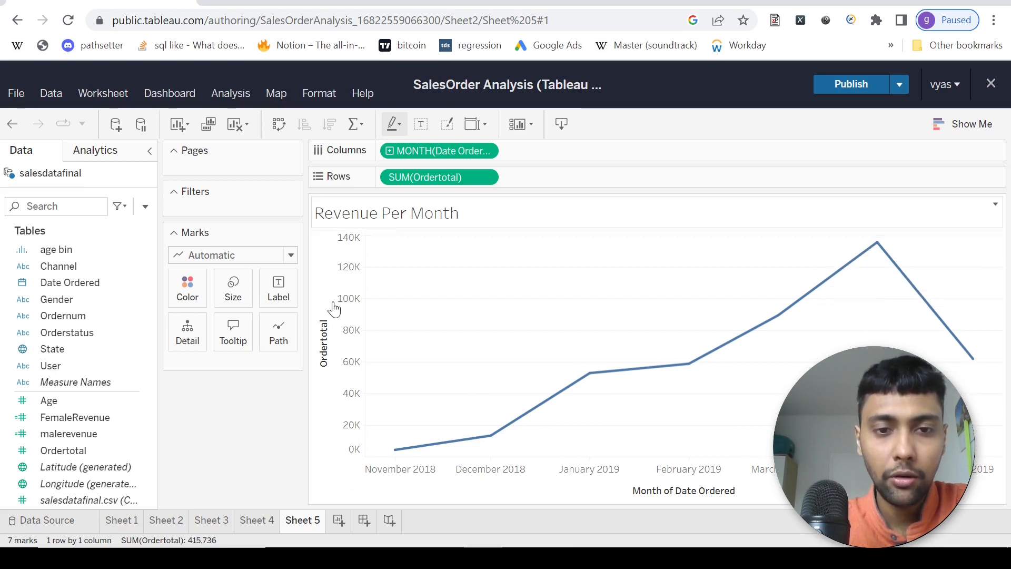
mouse_move(508, 299)
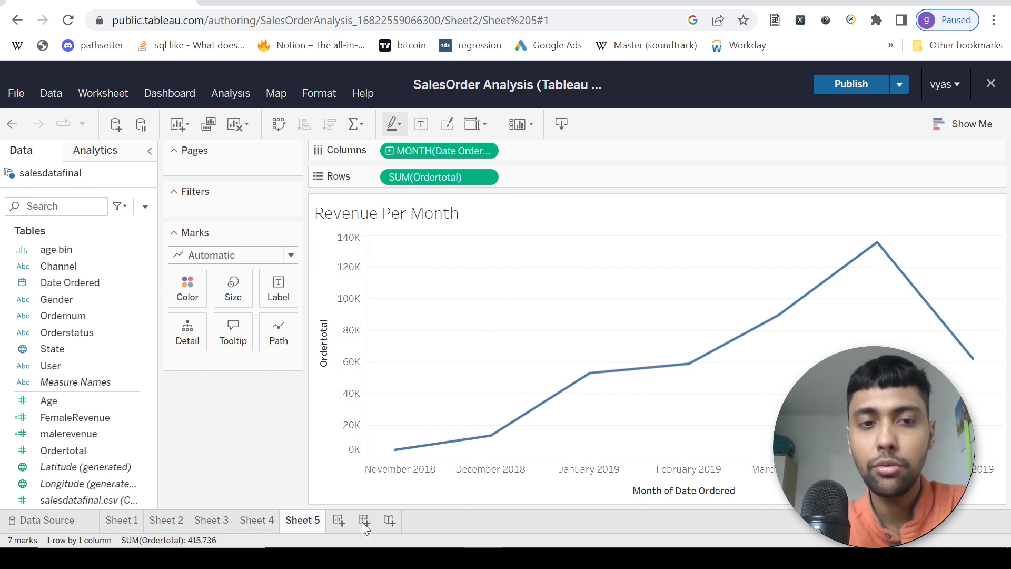
Create Dashboard 1 with automatic size and Floating placement for added sheets
left_click(363, 520)
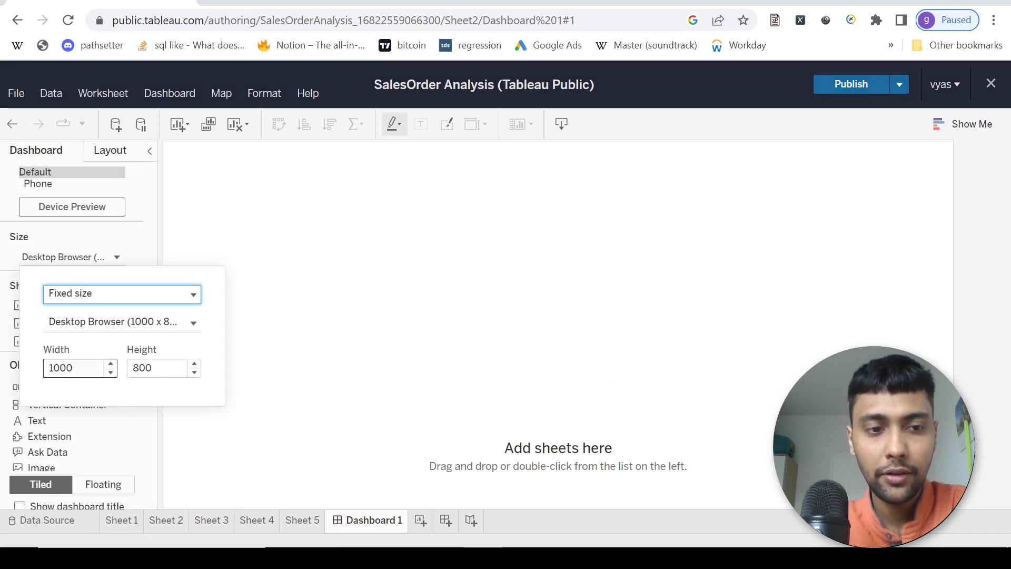
left_click(73, 368)
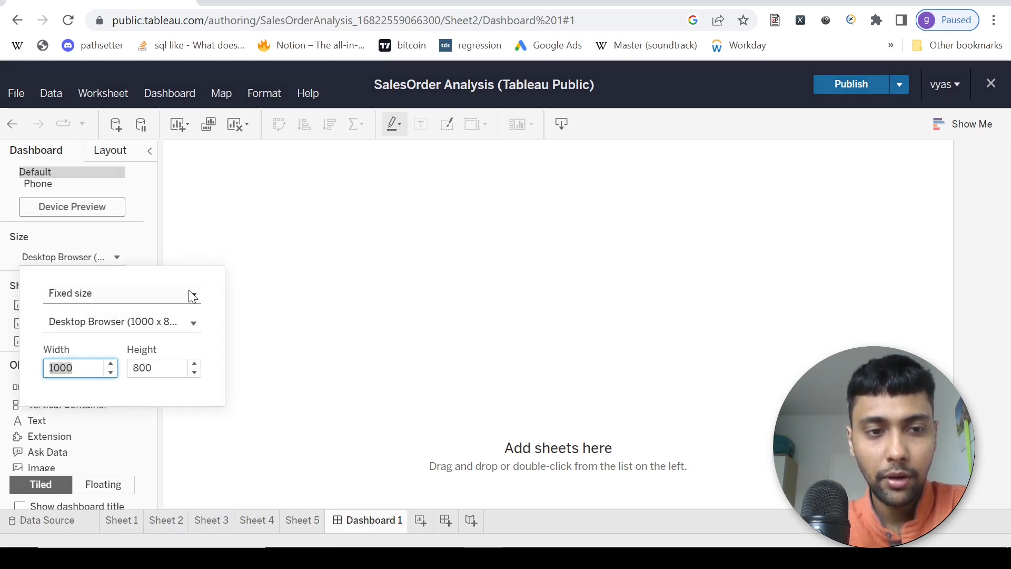
left_click(120, 292)
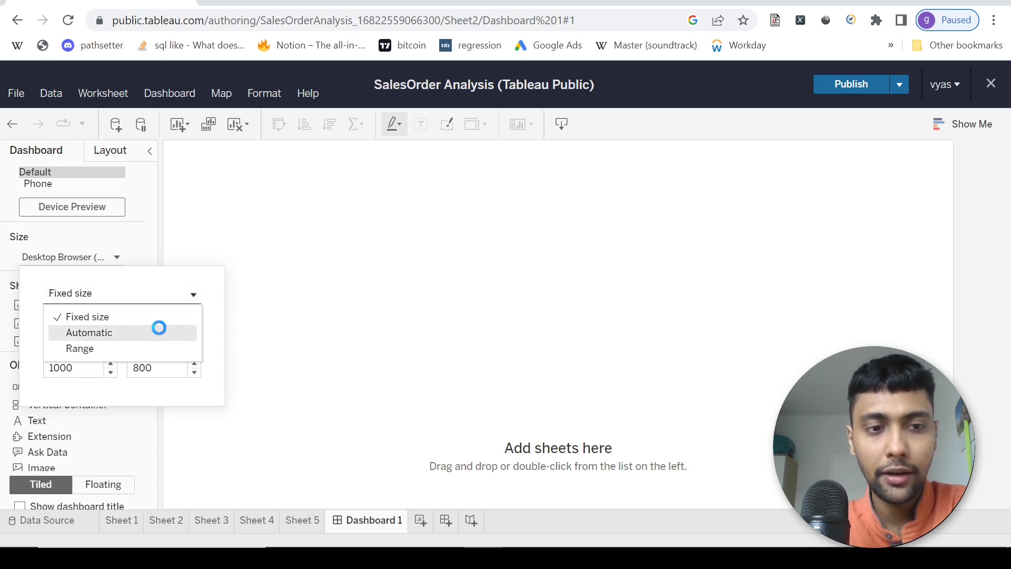
left_click(89, 332)
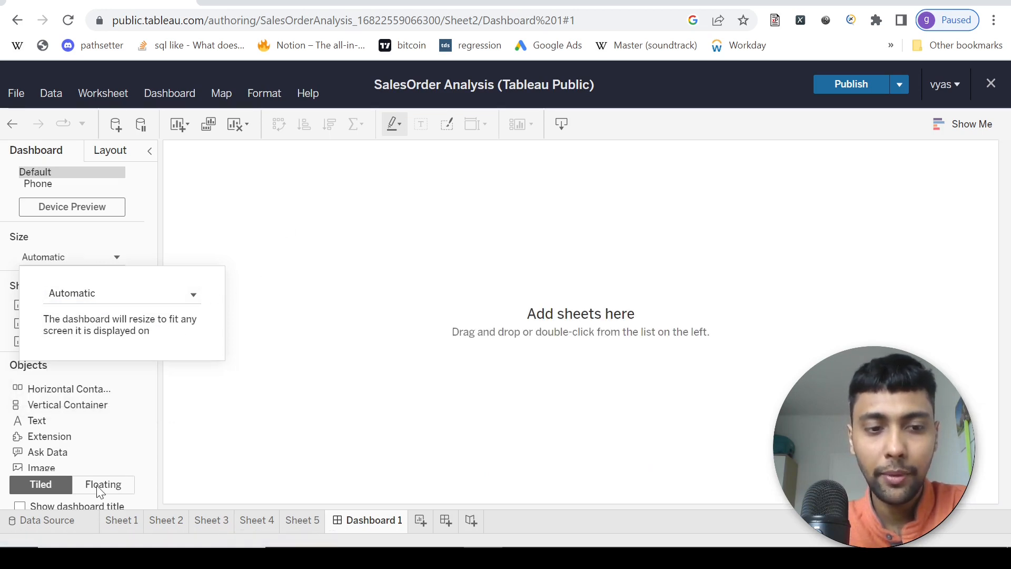
left_click(103, 484)
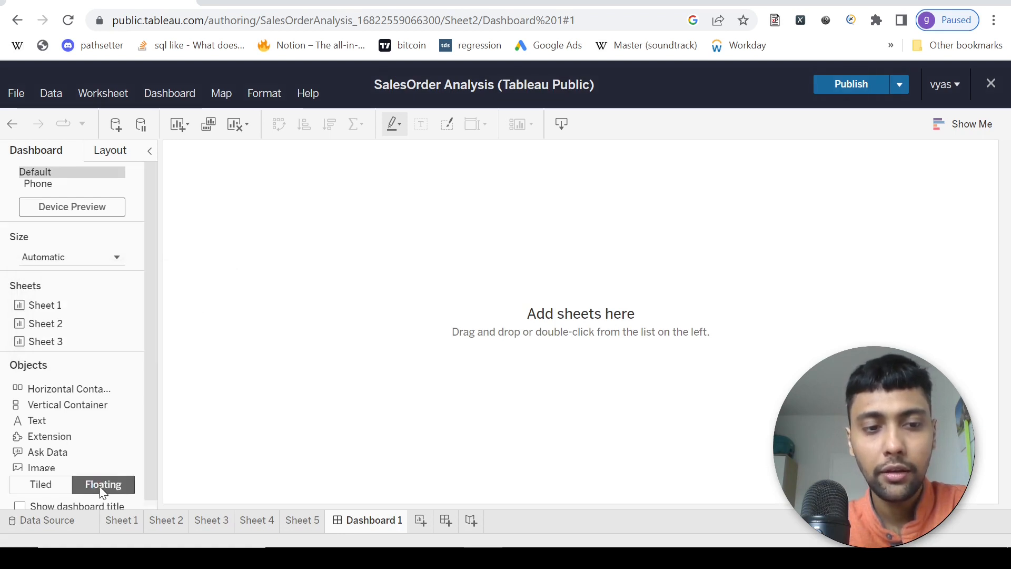
scroll("down", 3)
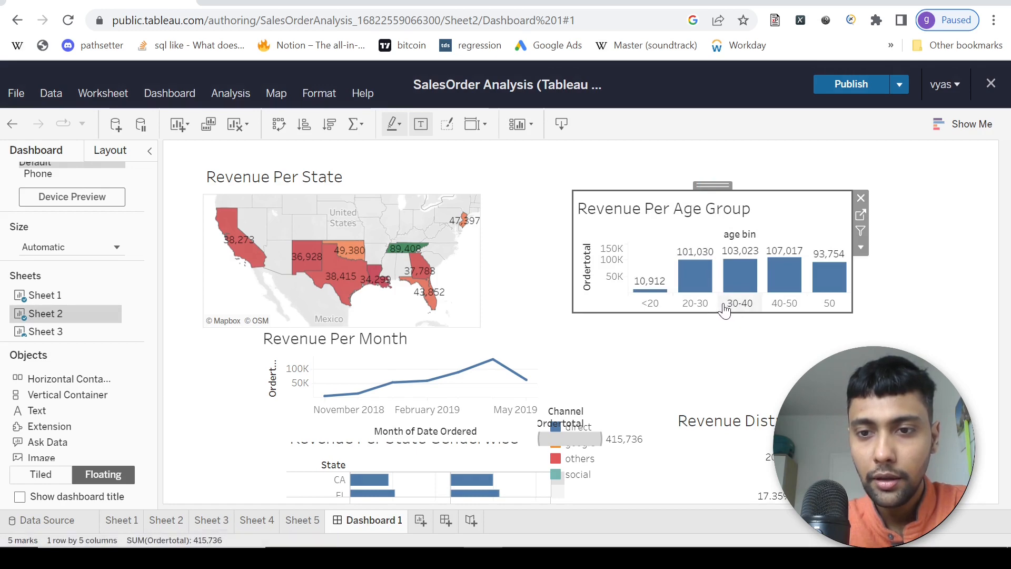
mouse_move(731, 320)
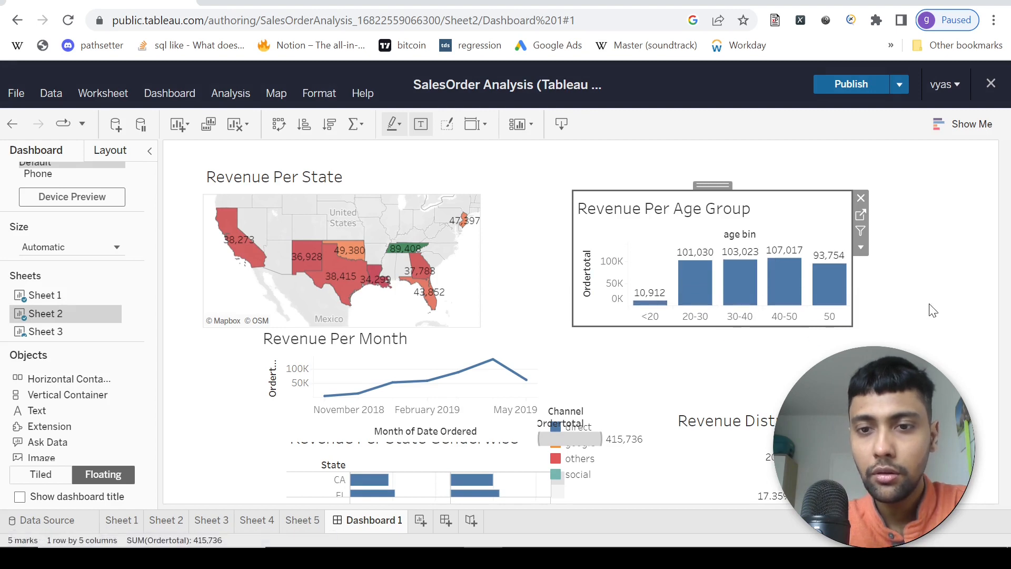
mouse_move(944, 320)
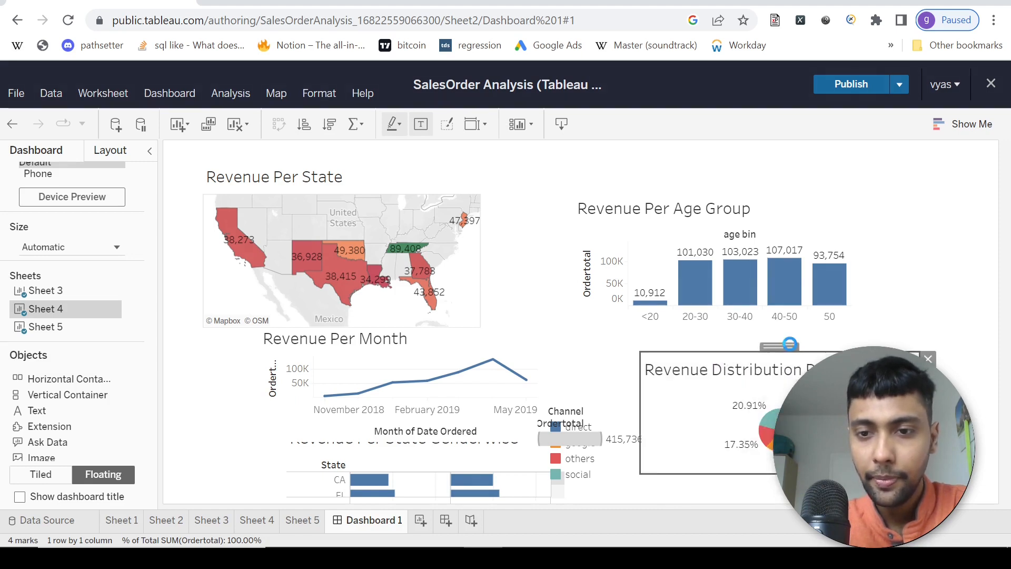
Drop the channel pie chart sheet onto the dashboard canvas
left_click(410, 387)
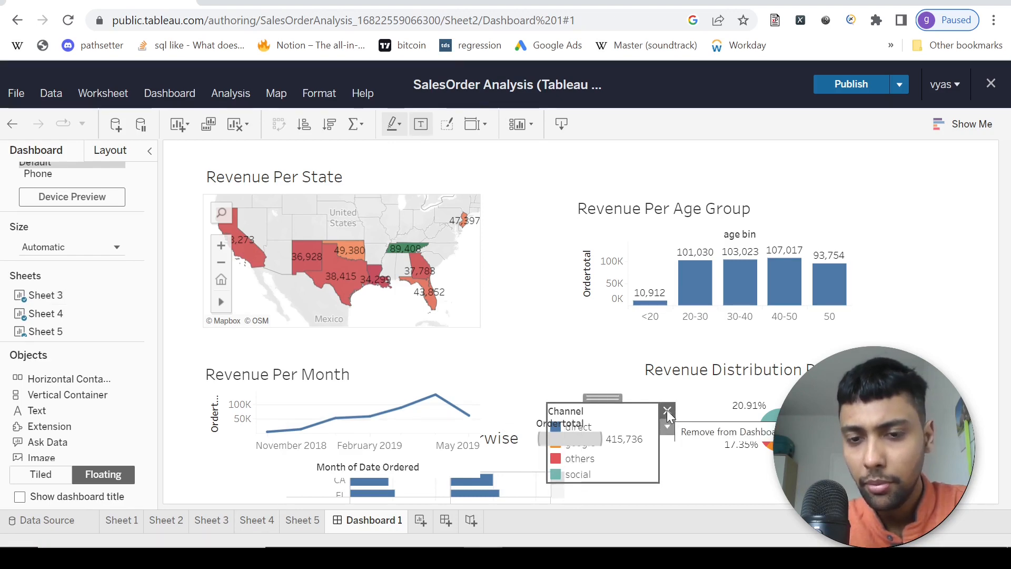
Delete the channel legend and genderwise chart, then reposition the monthly line and pie chart
left_click(667, 411)
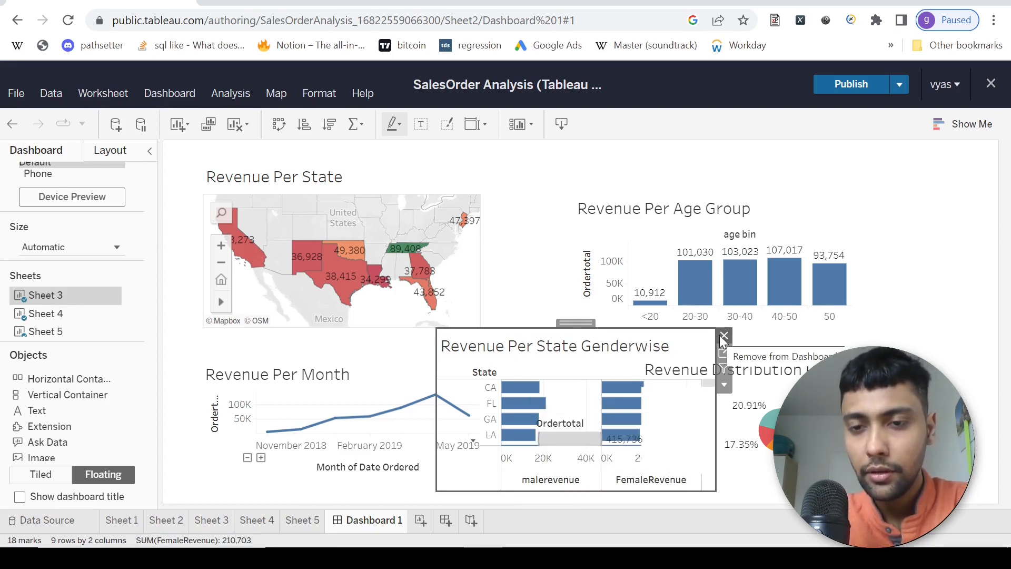
left_click(723, 336)
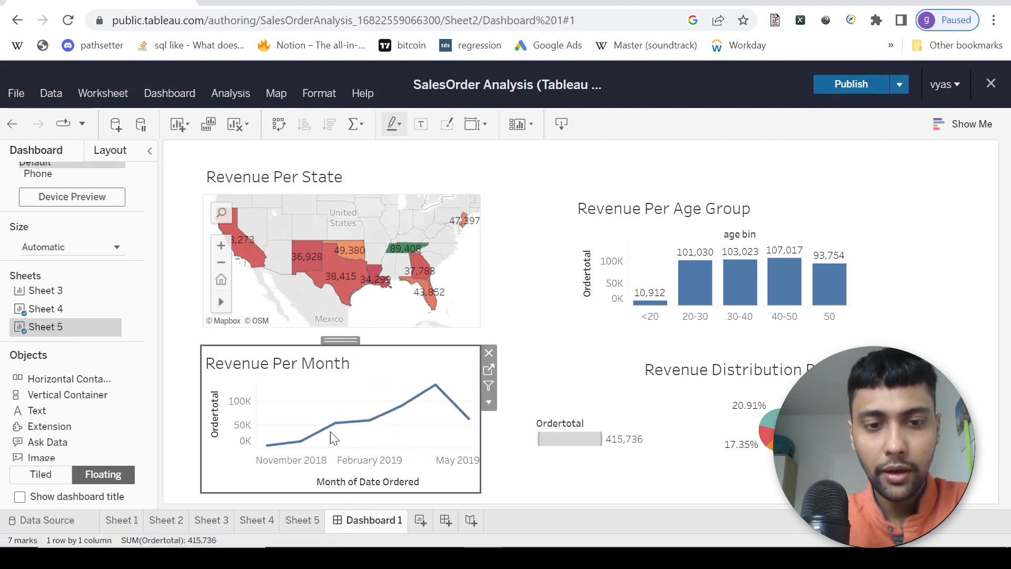
mouse_move(540, 422)
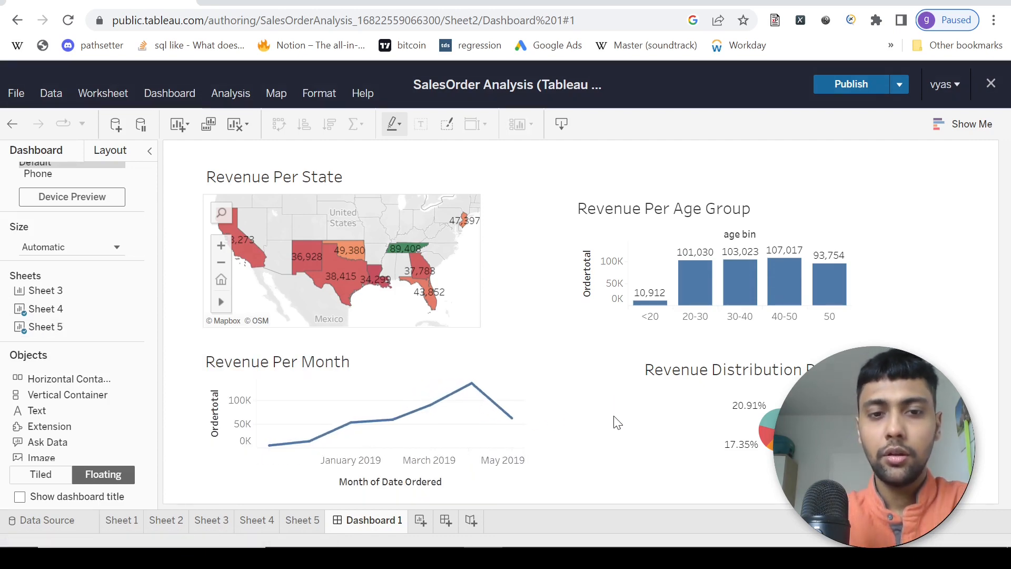
left_click(363, 419)
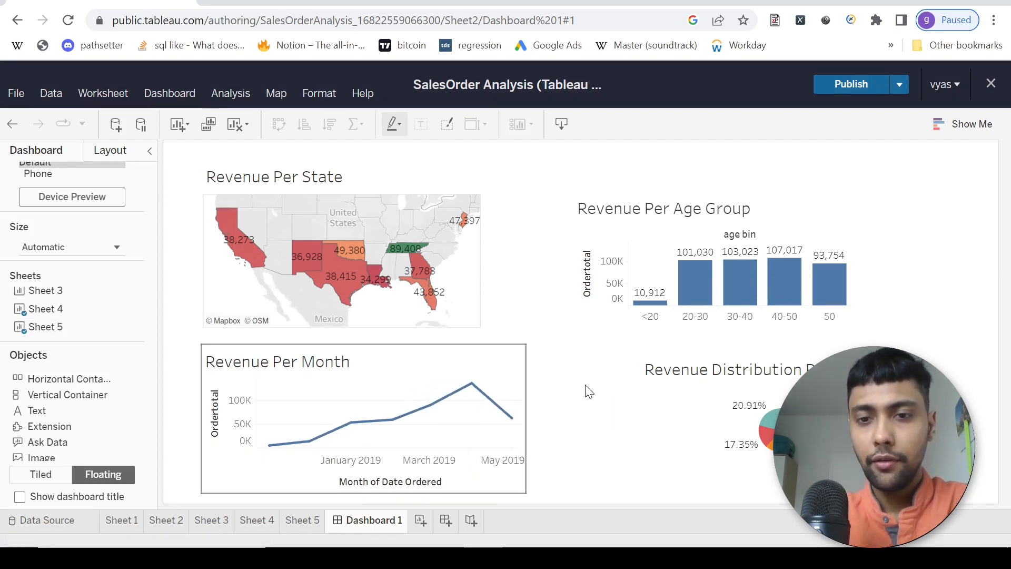
mouse_move(436, 242)
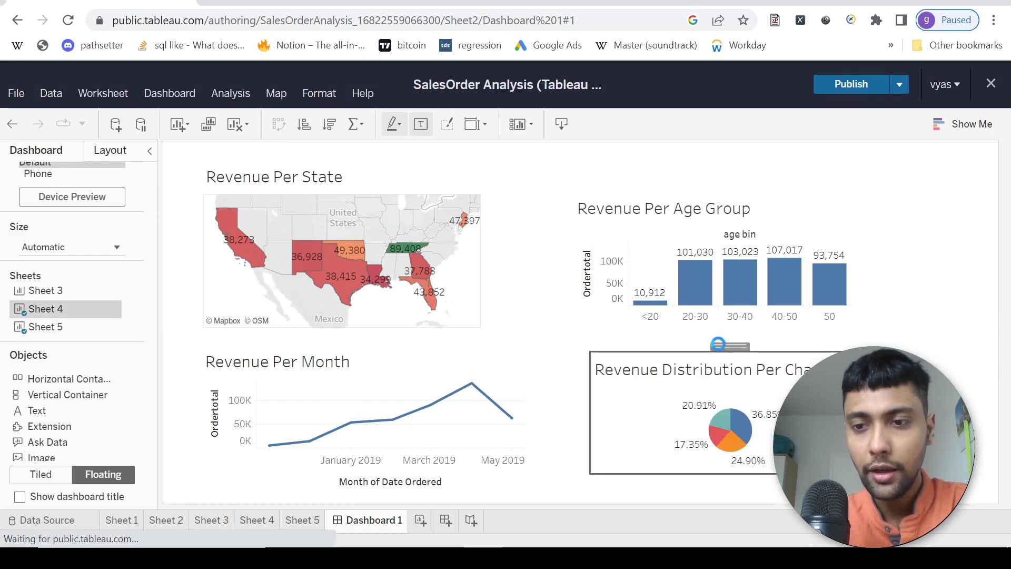
left_click(695, 280)
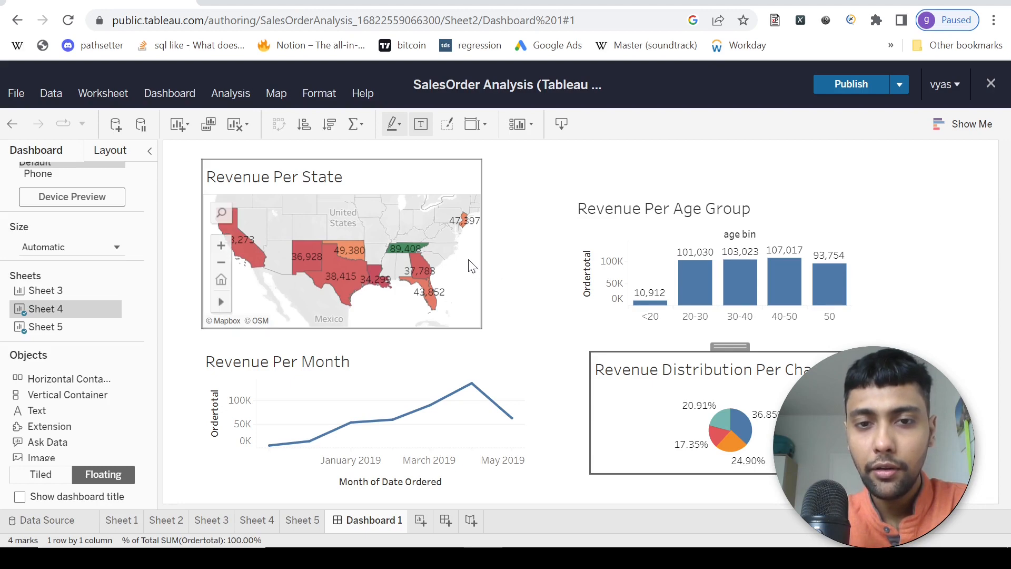
mouse_move(425, 167)
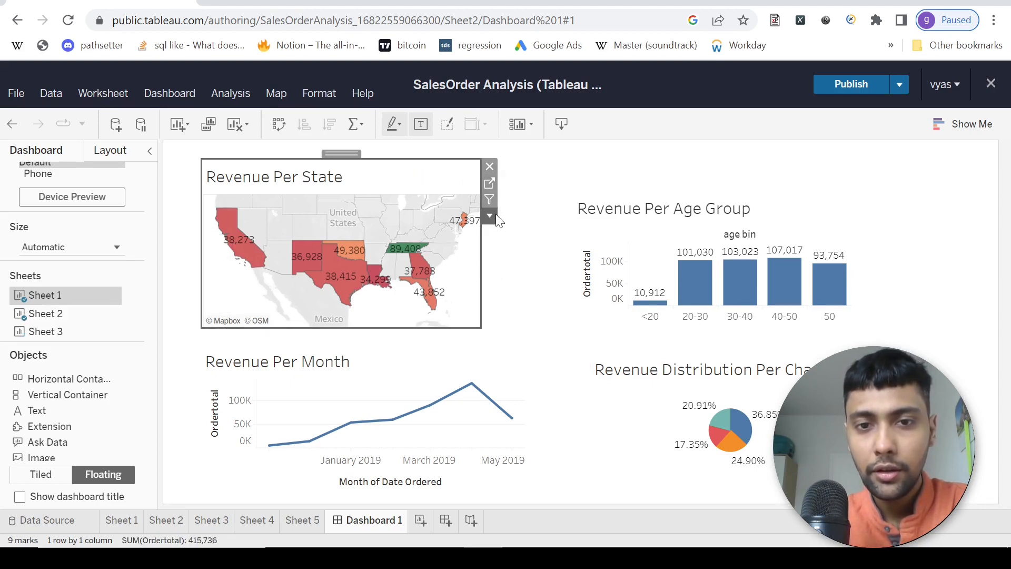
Add a single-value State dropdown filter, test it on FL, then reset it to (All)
left_click(489, 216)
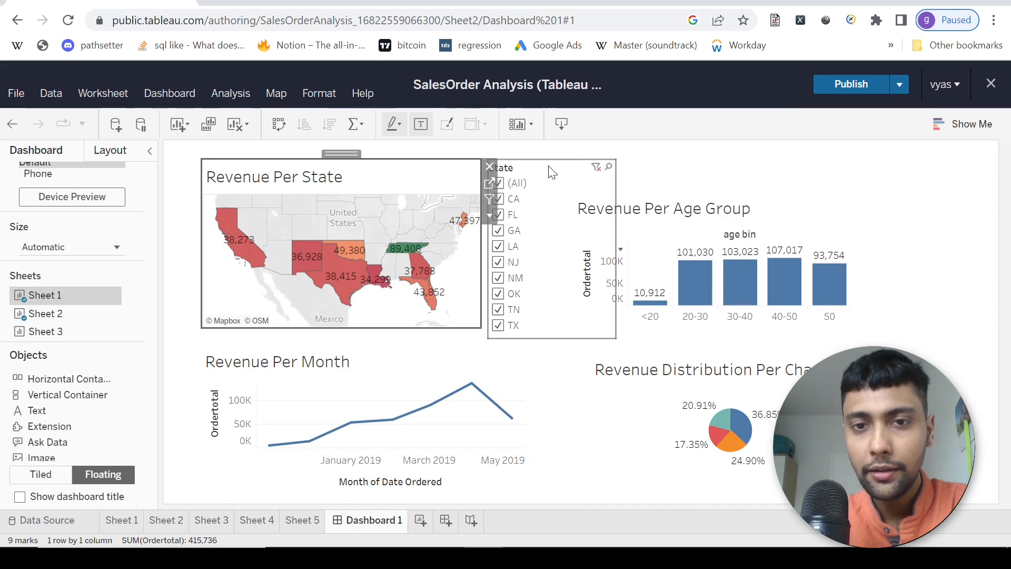
left_click(623, 185)
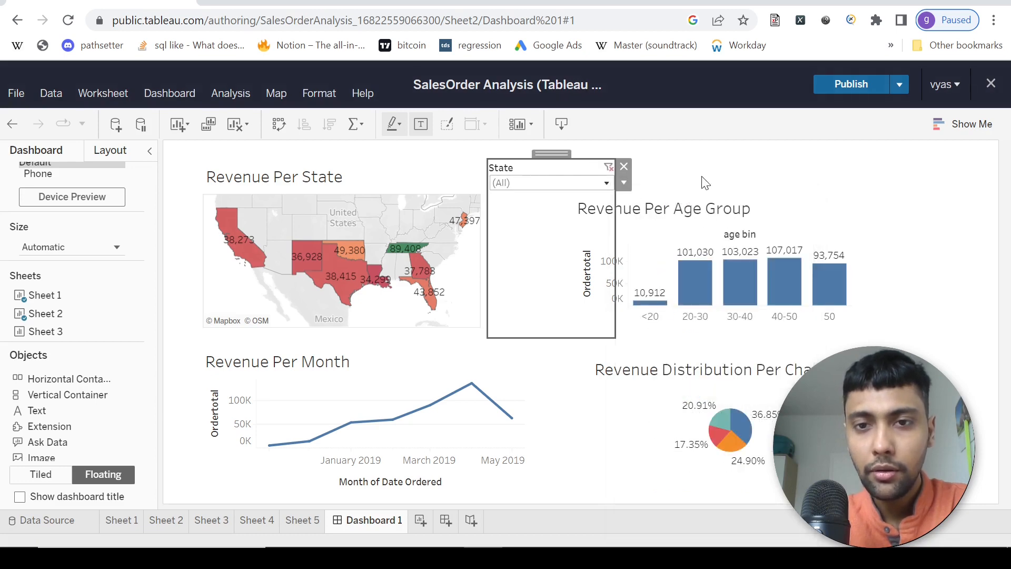
mouse_move(557, 304)
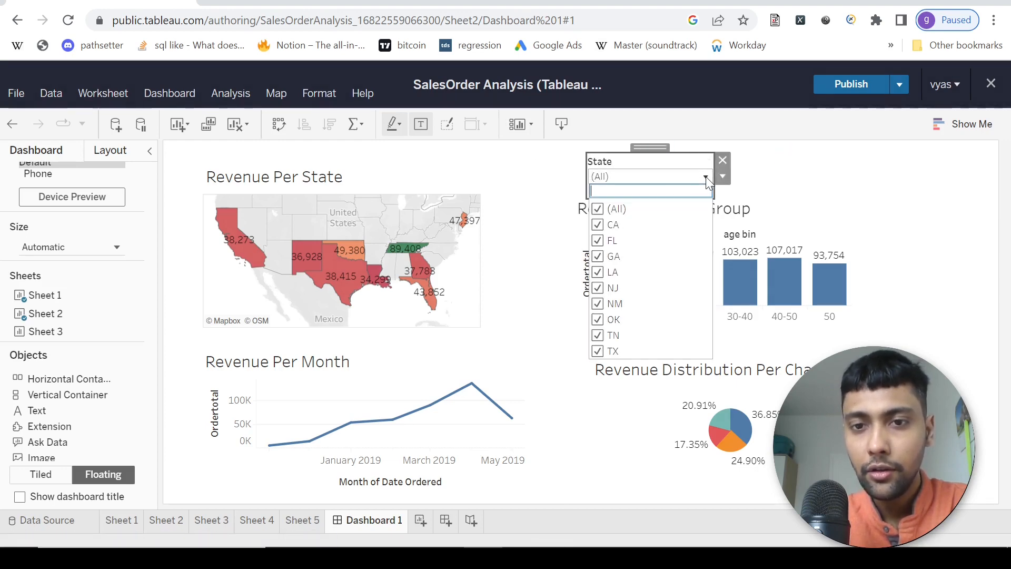
left_click(597, 209)
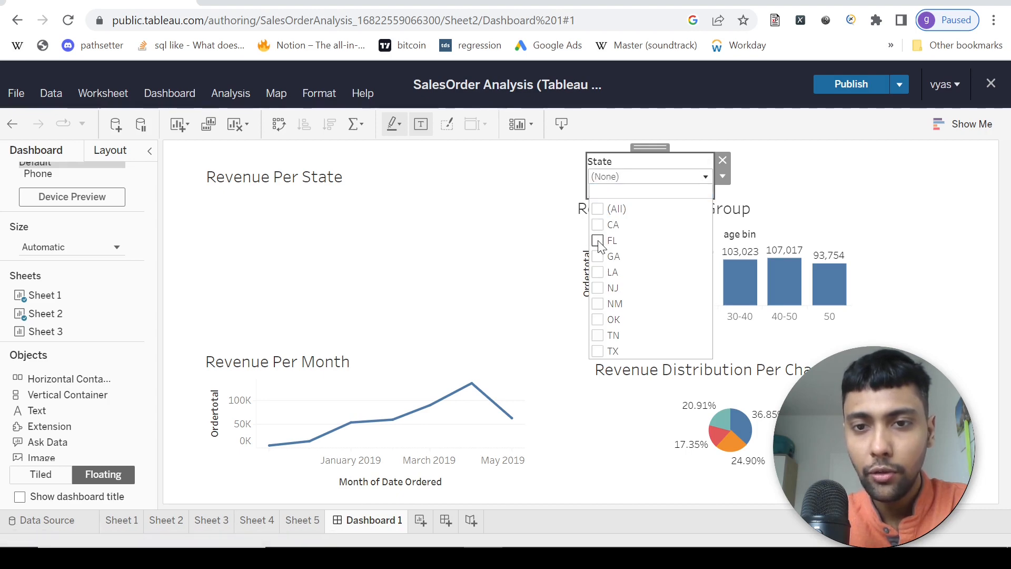
left_click(597, 240)
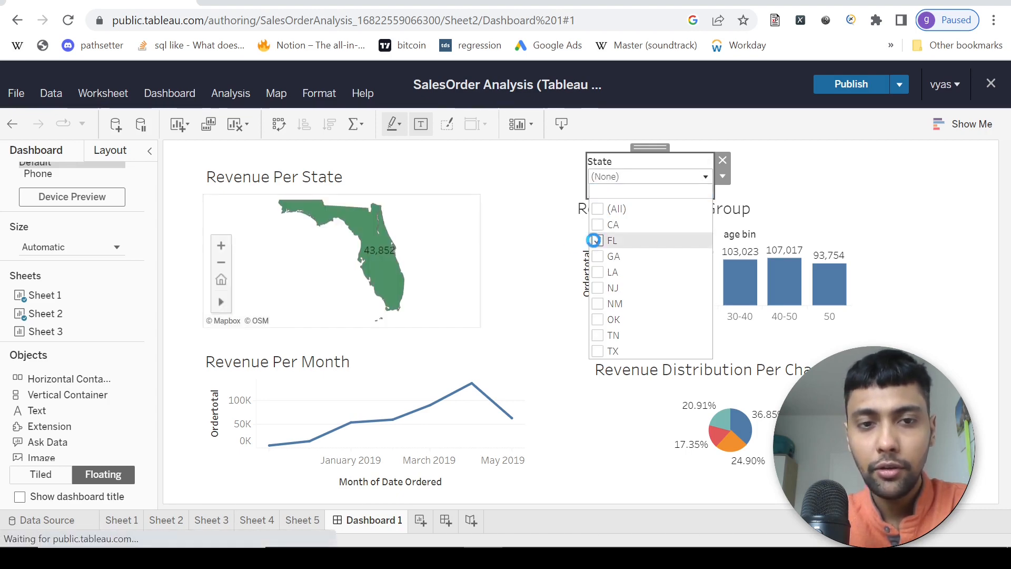
left_click(597, 240)
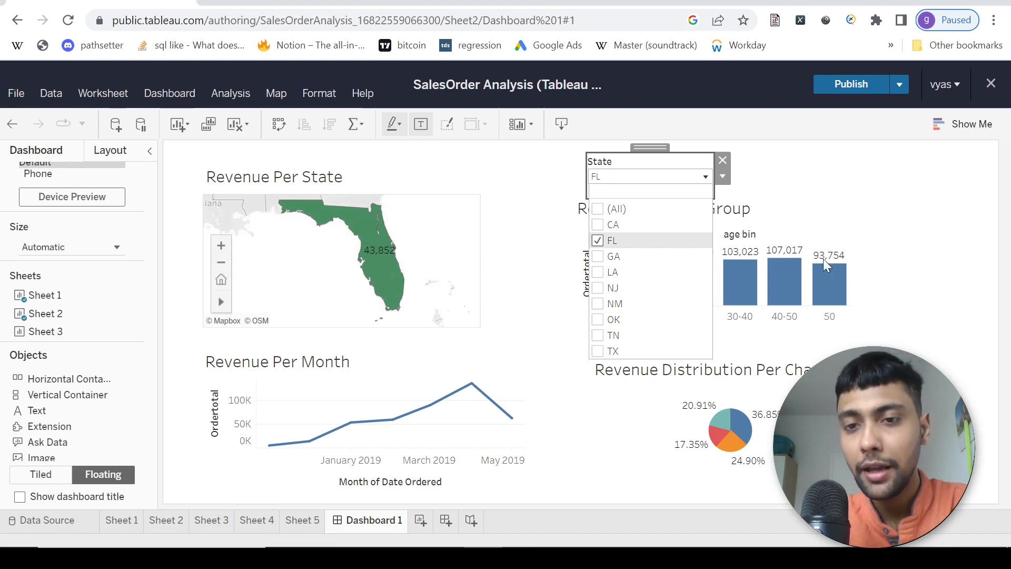
mouse_move(610, 274)
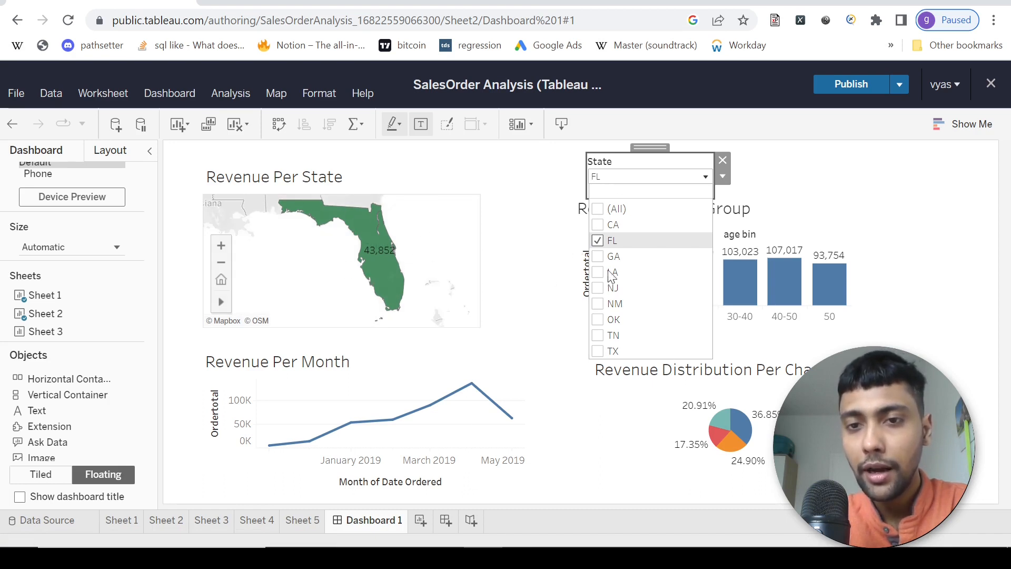
left_click(597, 209)
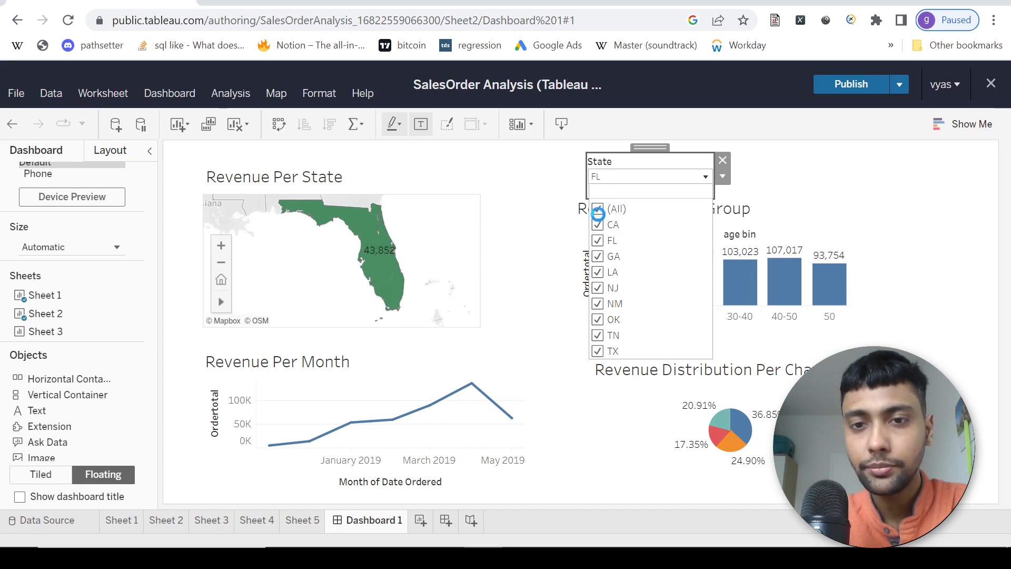
left_click(597, 208)
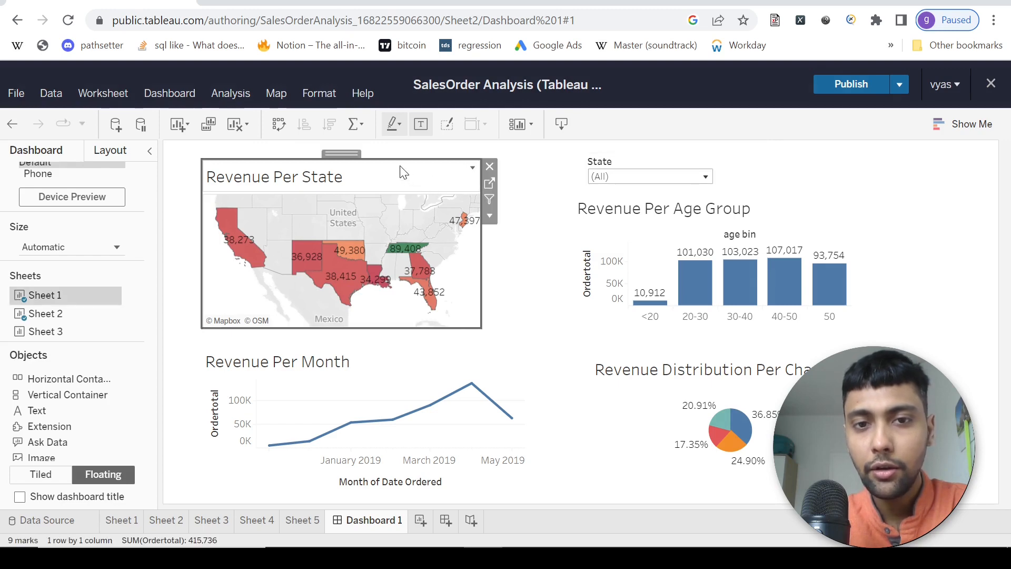
mouse_move(490, 199)
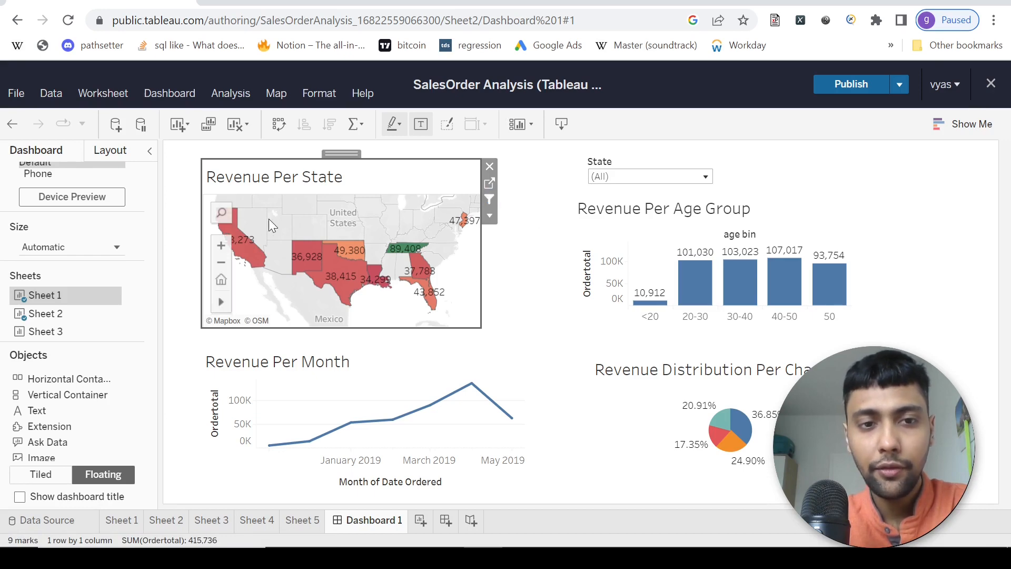
Use the state map as a filter and select California, New Mexico, Texas and Tennessee
left_click(241, 245)
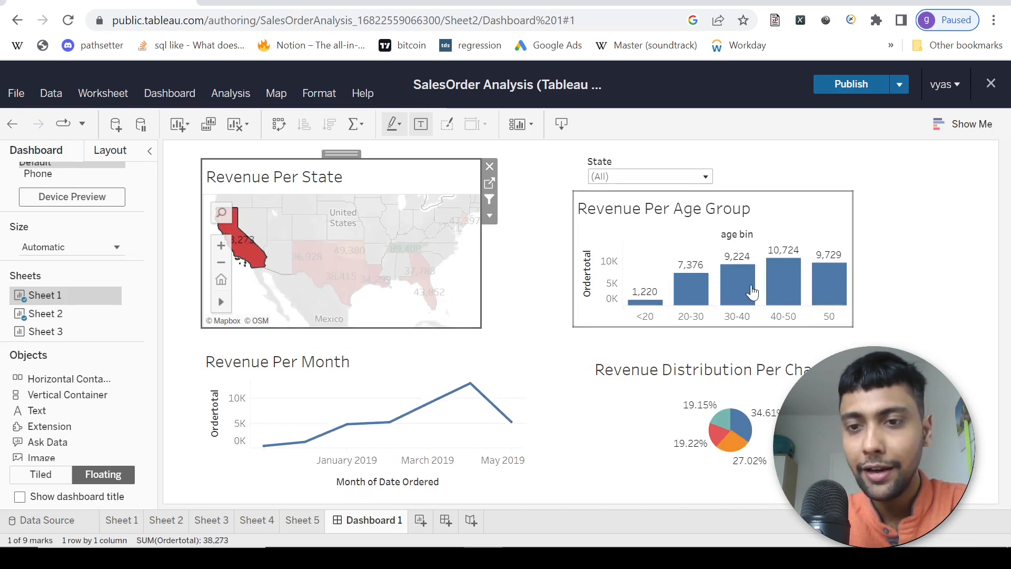
mouse_move(303, 257)
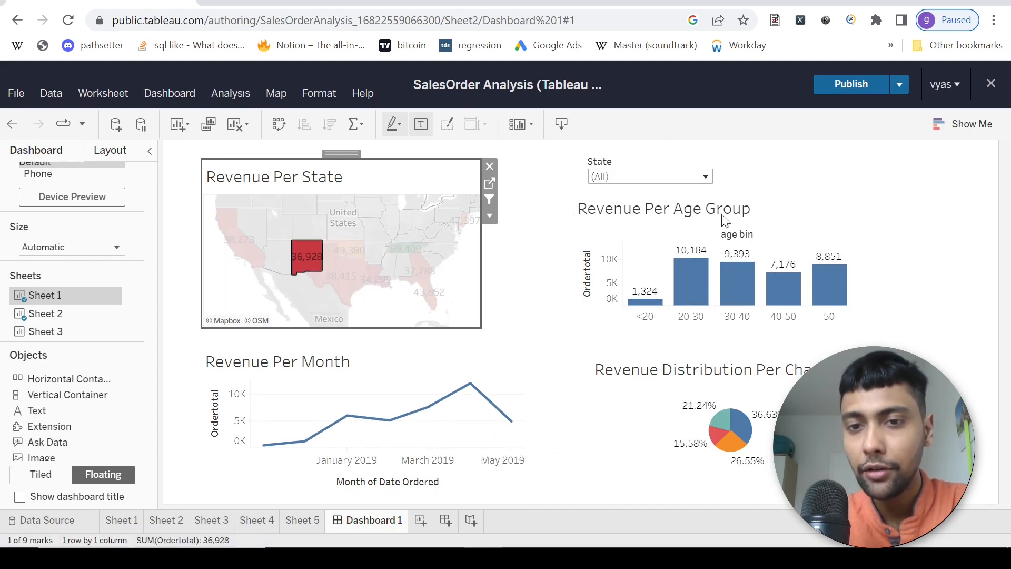
mouse_move(348, 278)
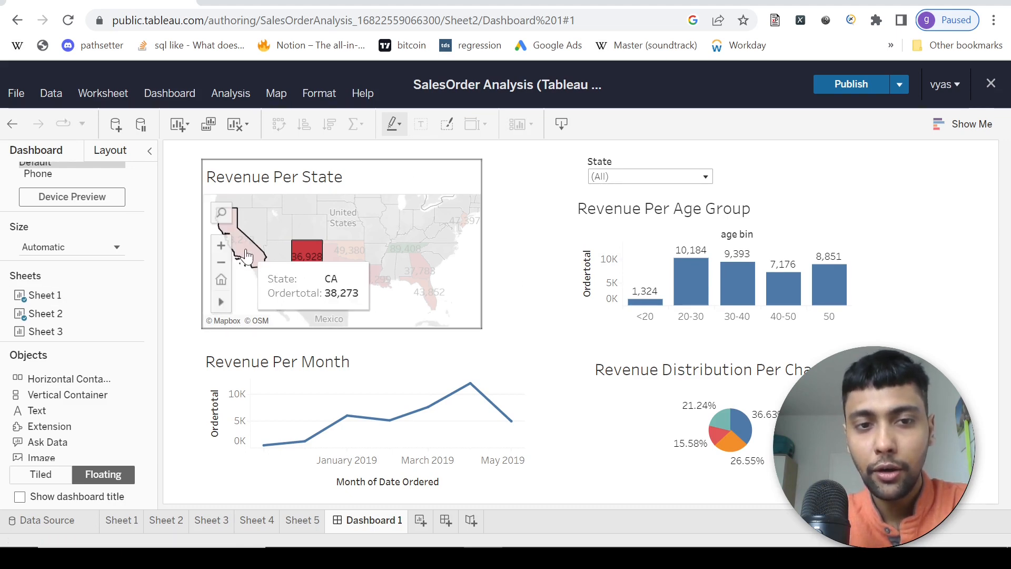
left_click(354, 252)
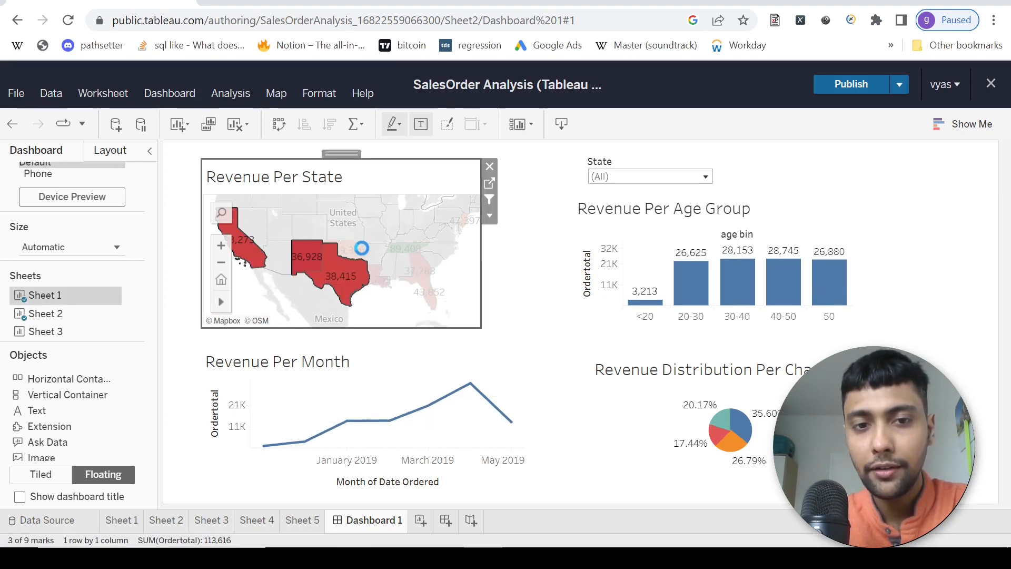
mouse_move(403, 252)
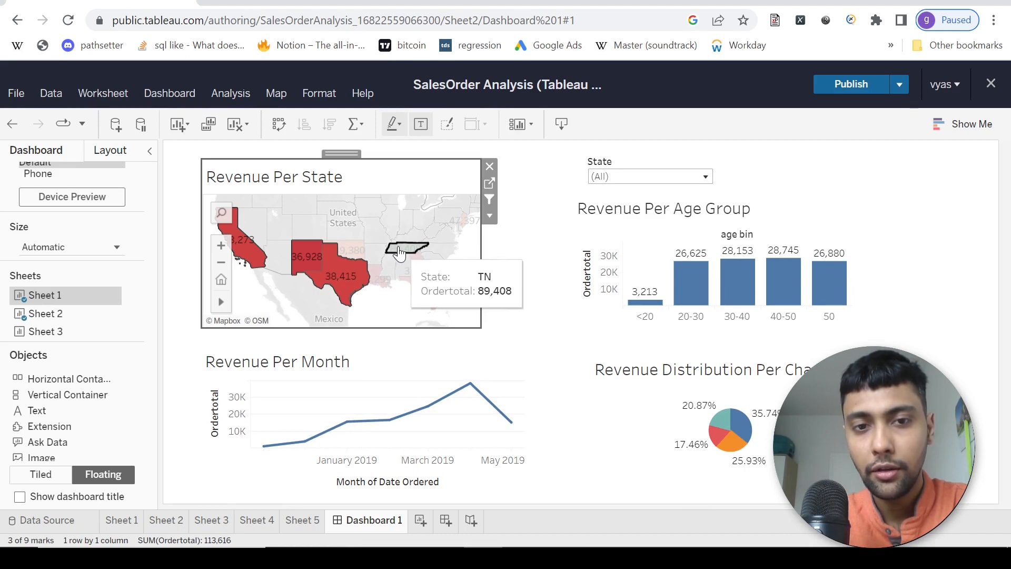
left_click(413, 248)
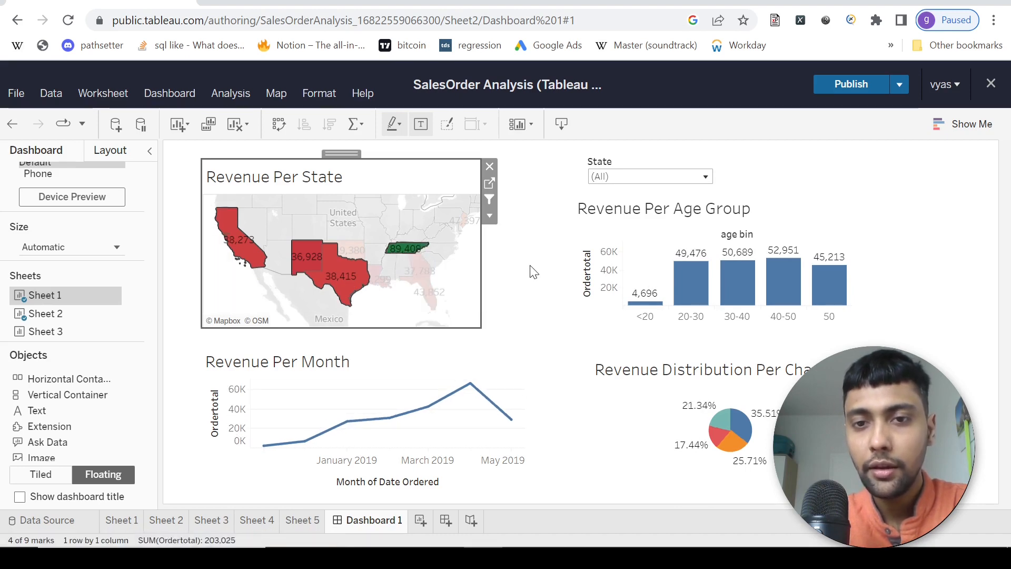